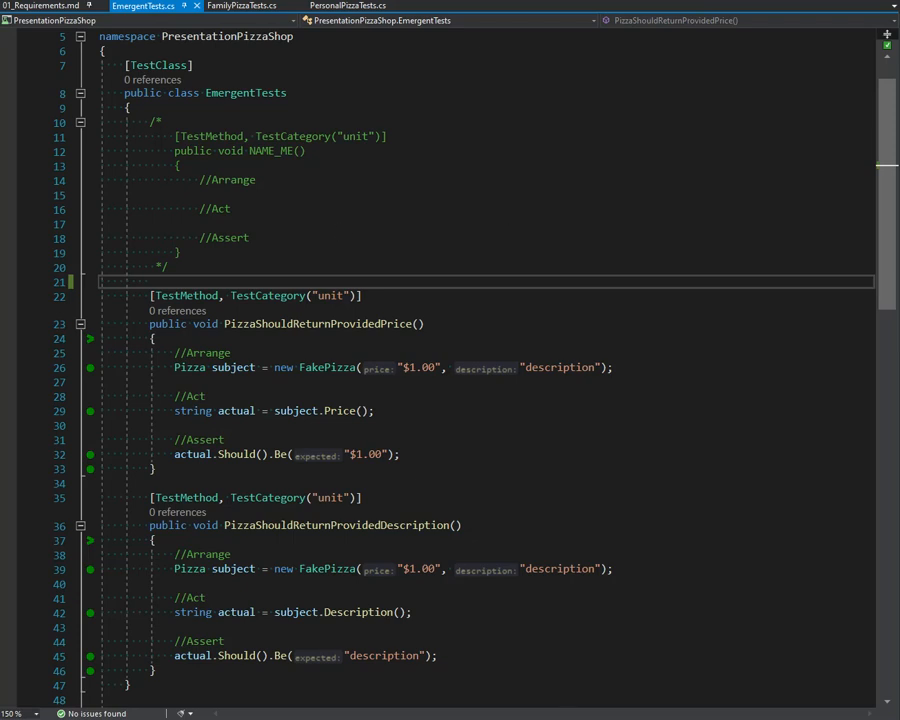
# Step: Remove the commented test skeleton and the stray test snippet, leaving the two existing tests
pyautogui.click(172, 268)
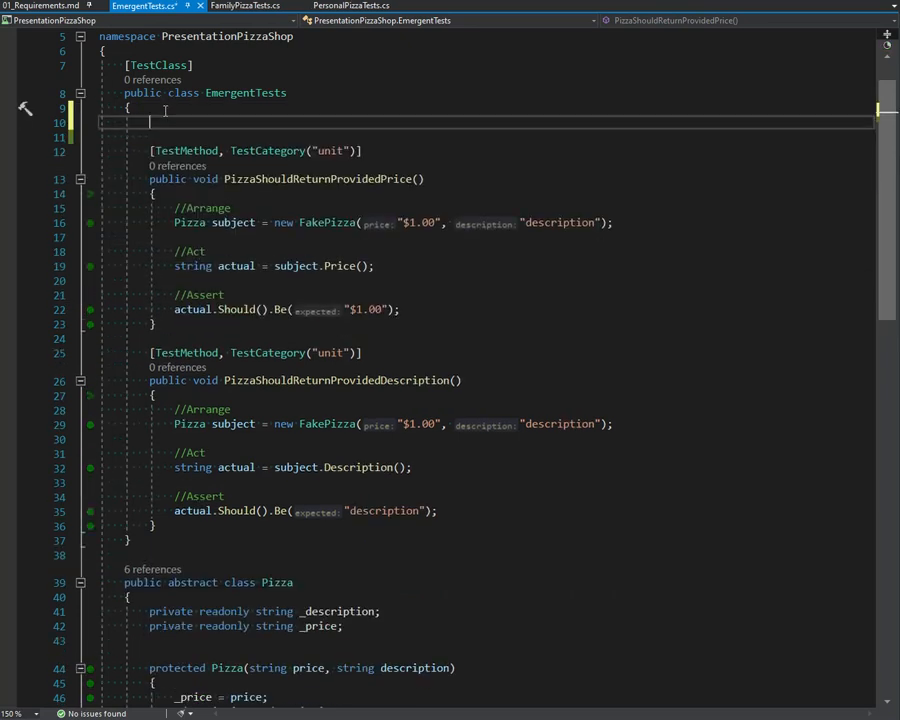
pyautogui.write('test')
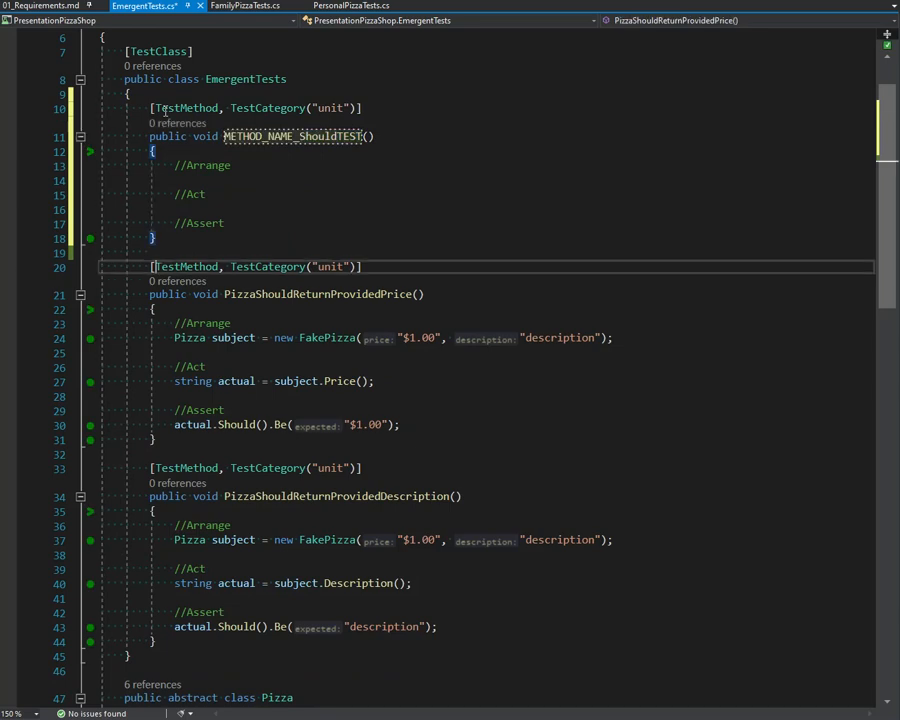
pyautogui.moveTo(150, 136); pyautogui.dragTo(156, 238)
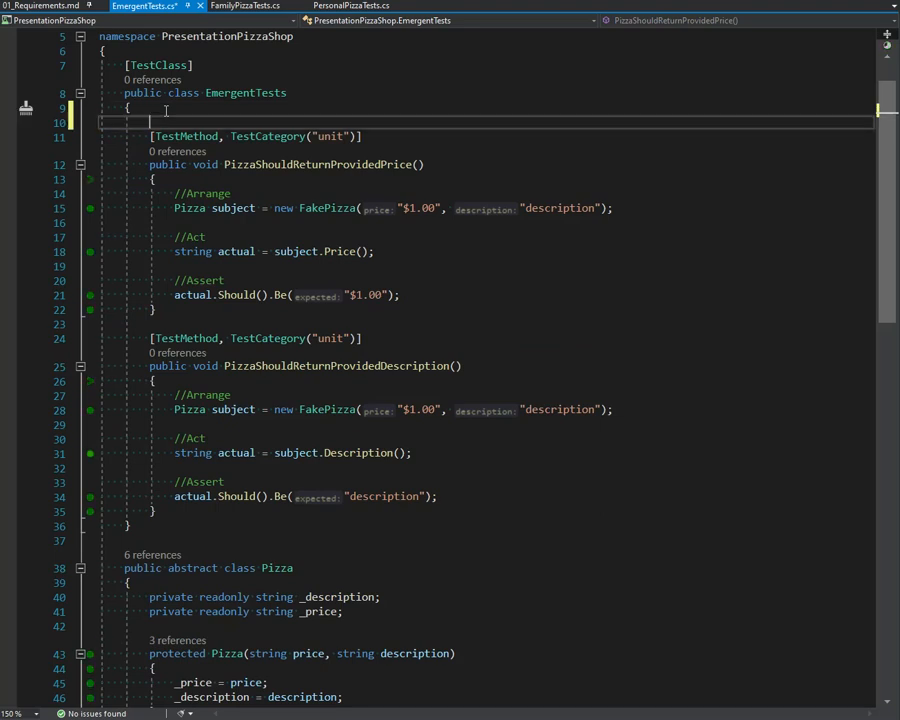
pyautogui.press('Backspace')
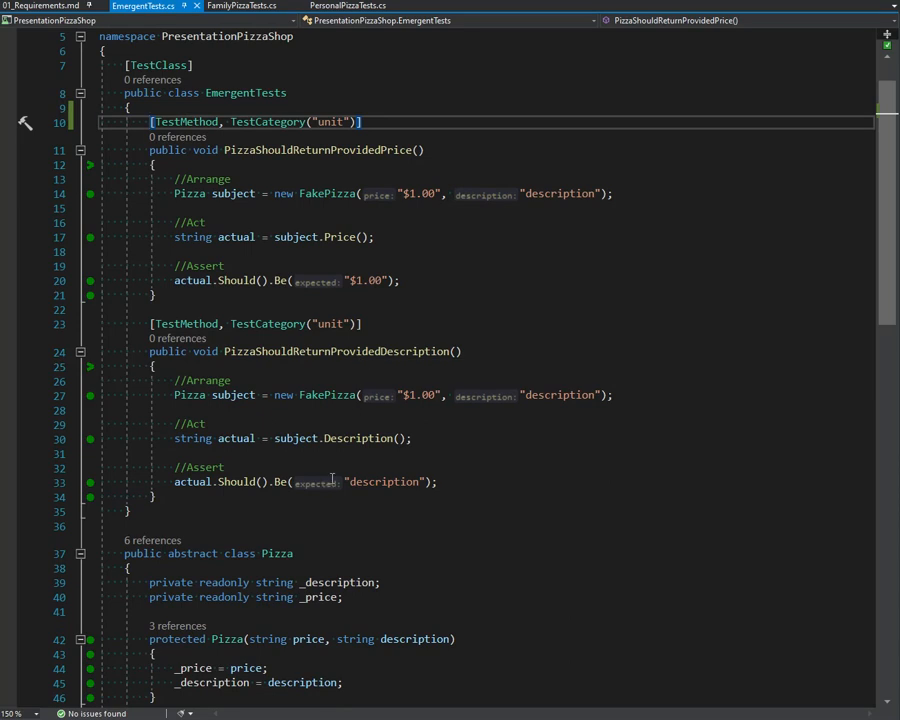
pyautogui.moveTo(382, 280)
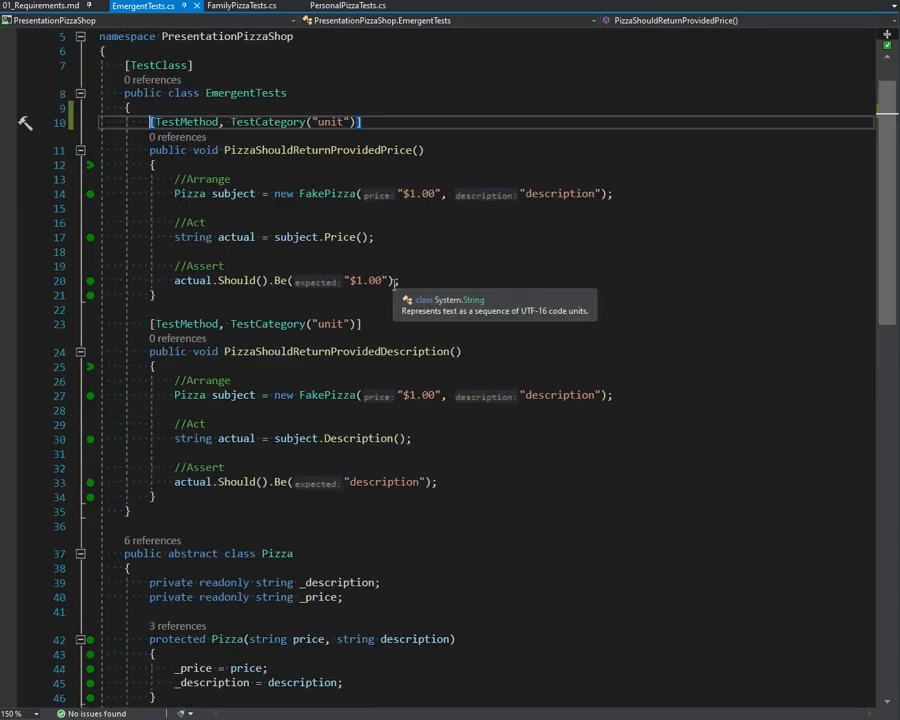
pyautogui.moveTo(402, 200)
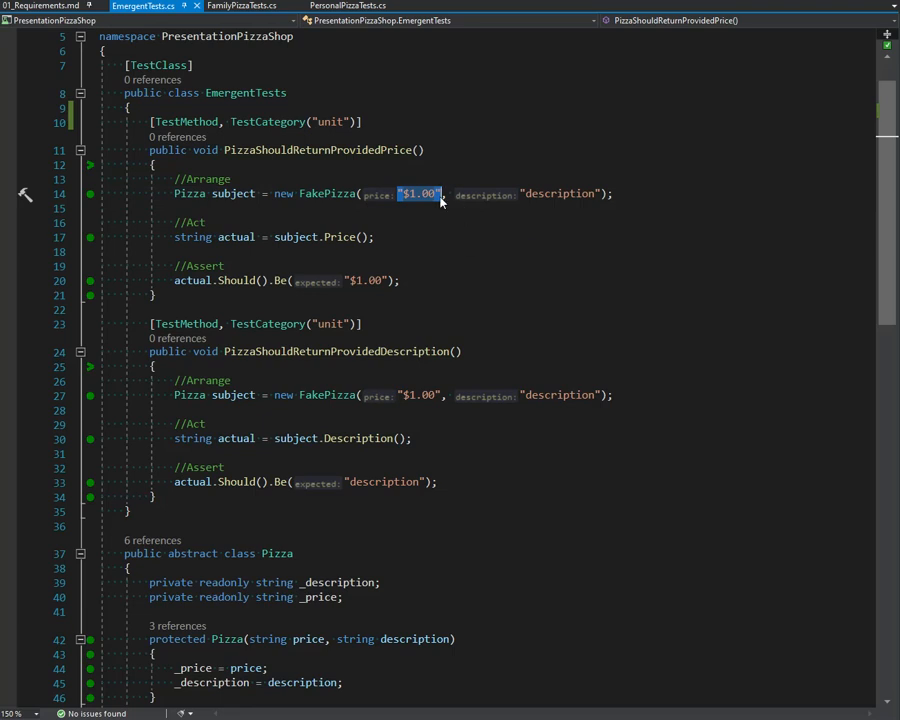
pyautogui.click(444, 194)
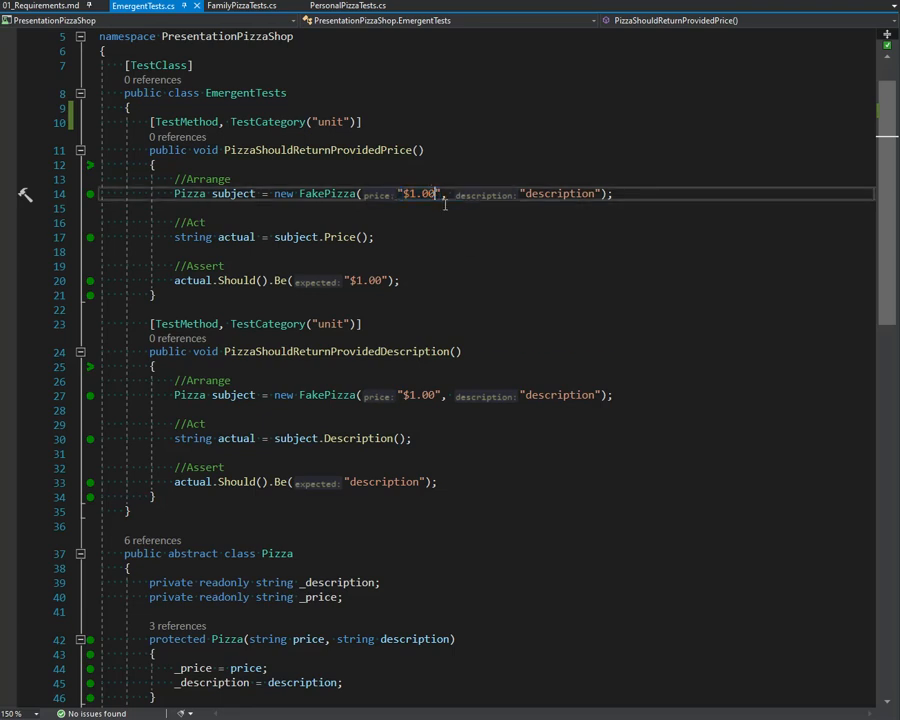
pyautogui.moveTo(452, 224)
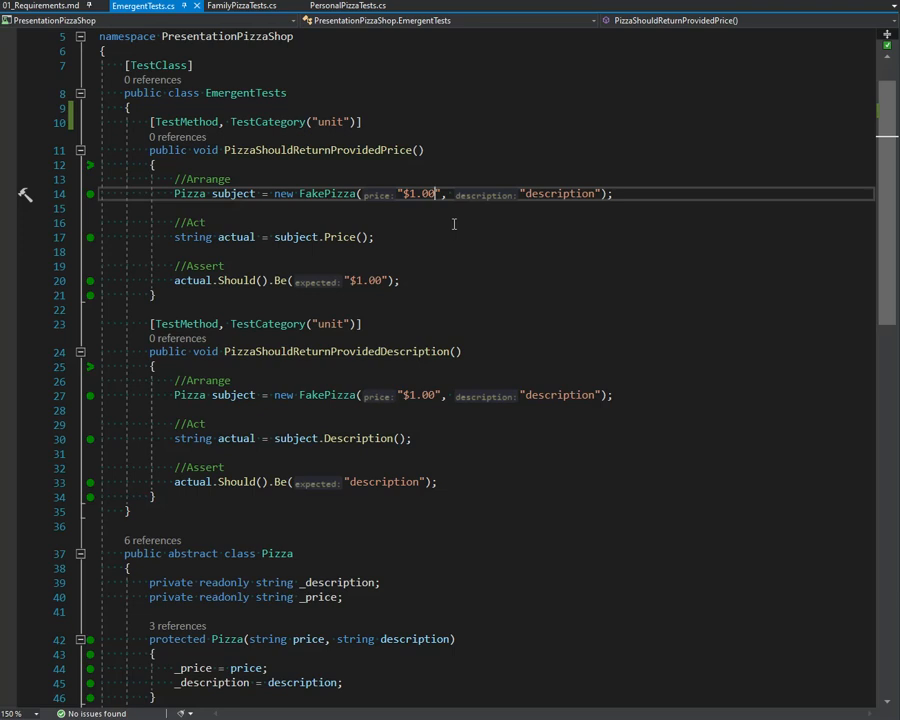
pyautogui.scroll(-3)
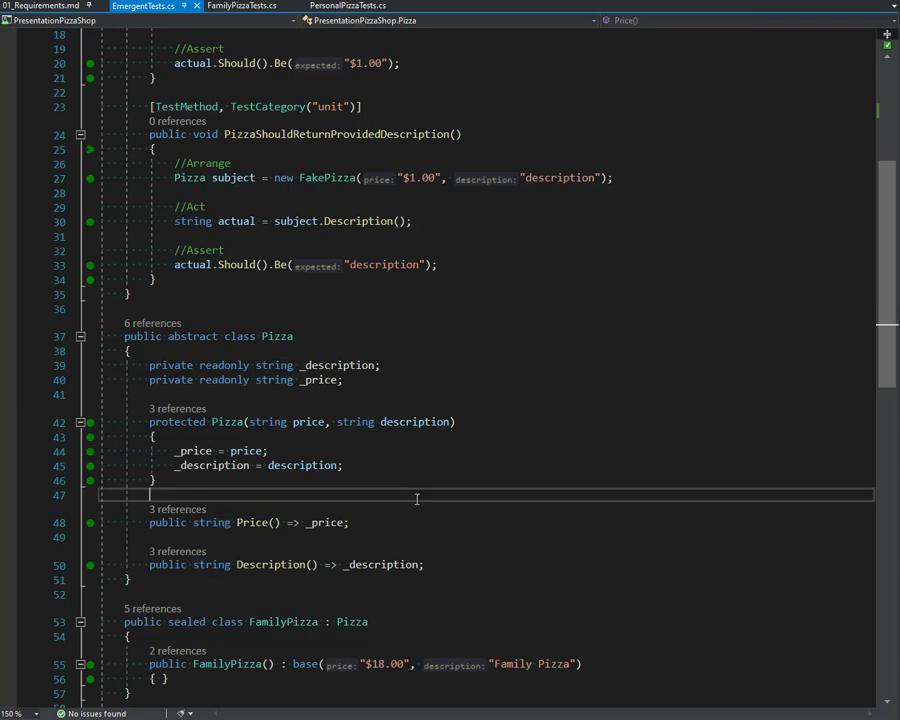
pyautogui.scroll(-3)
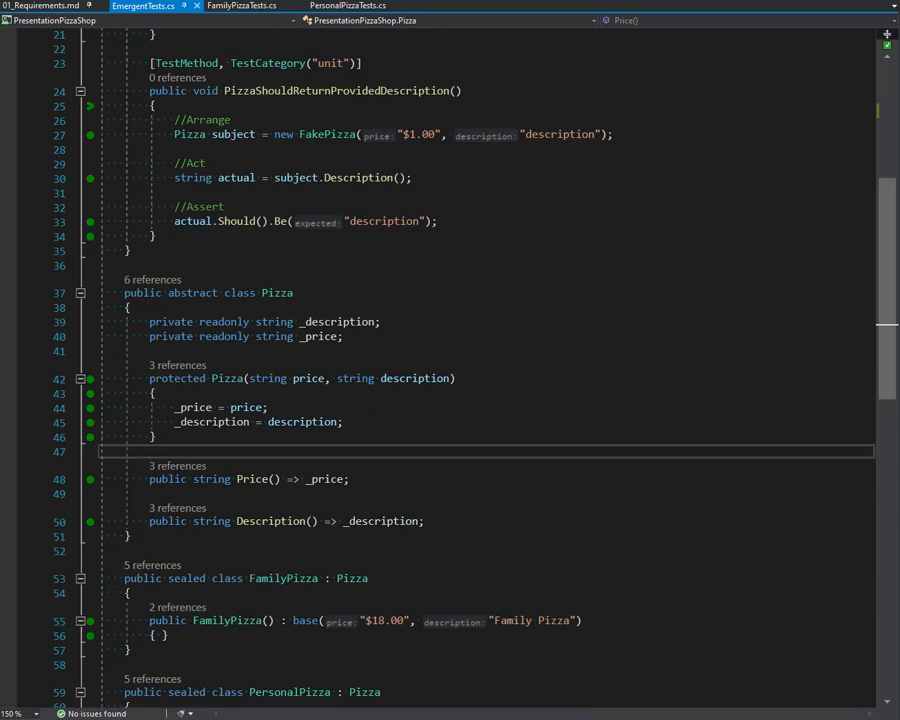
pyautogui.moveTo(370, 370)
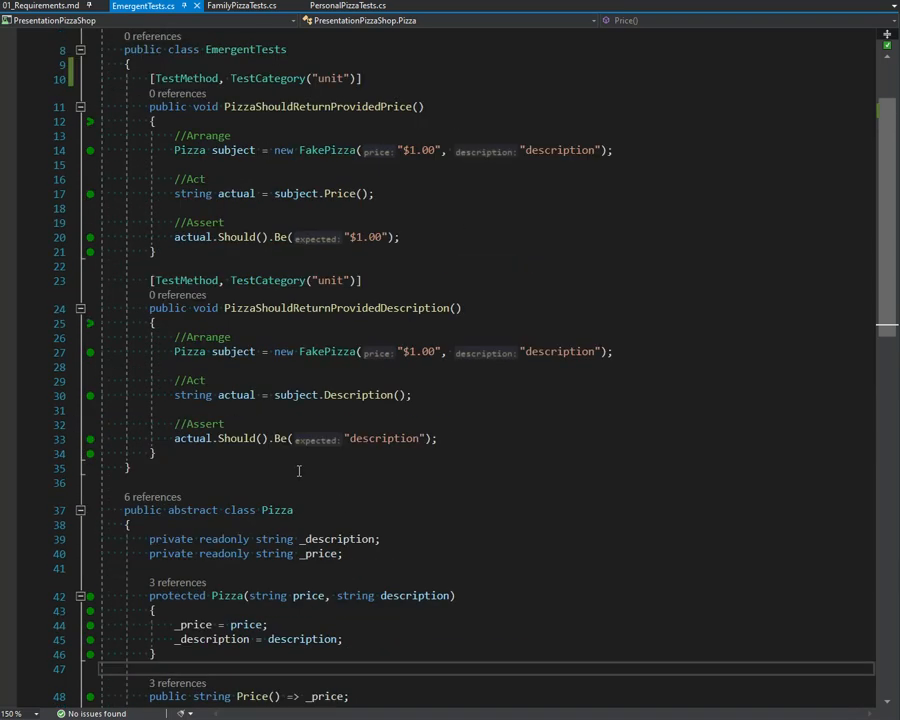
pyautogui.scroll(-3)
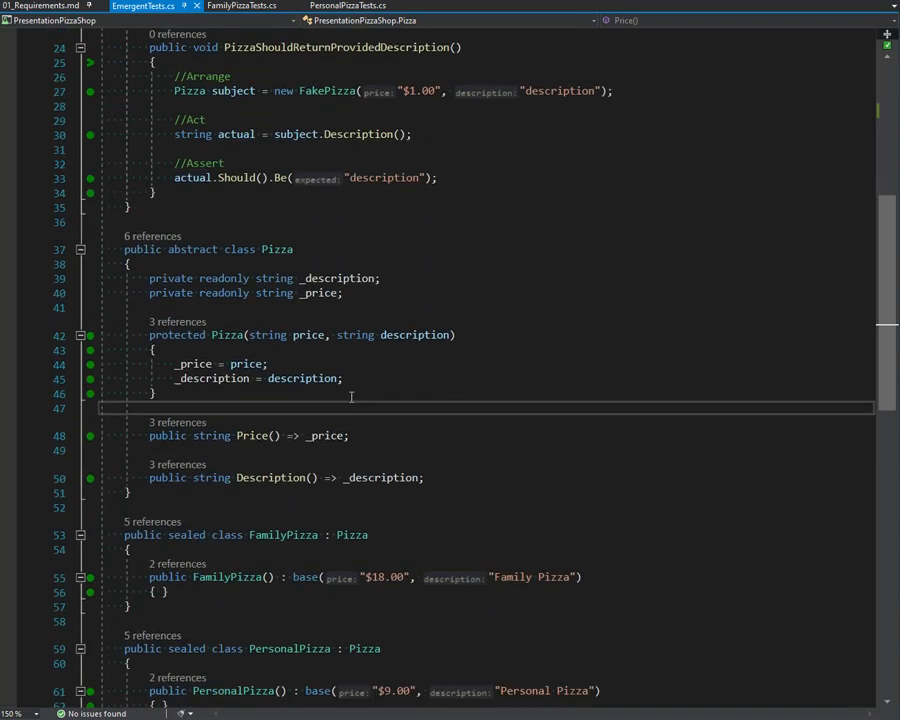
pyautogui.moveTo(308, 400)
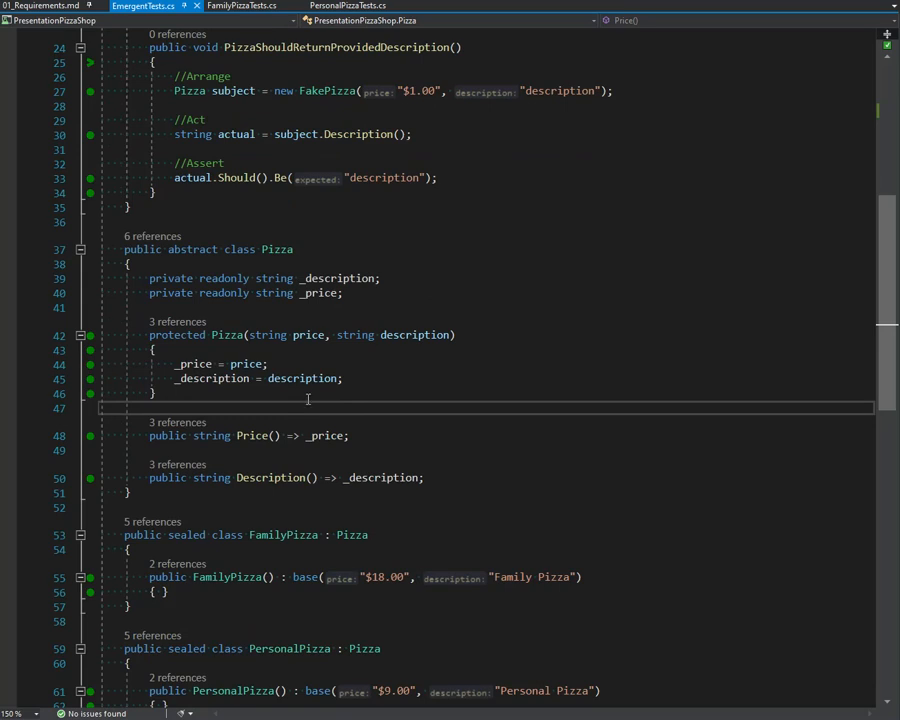
pyautogui.scroll(3)
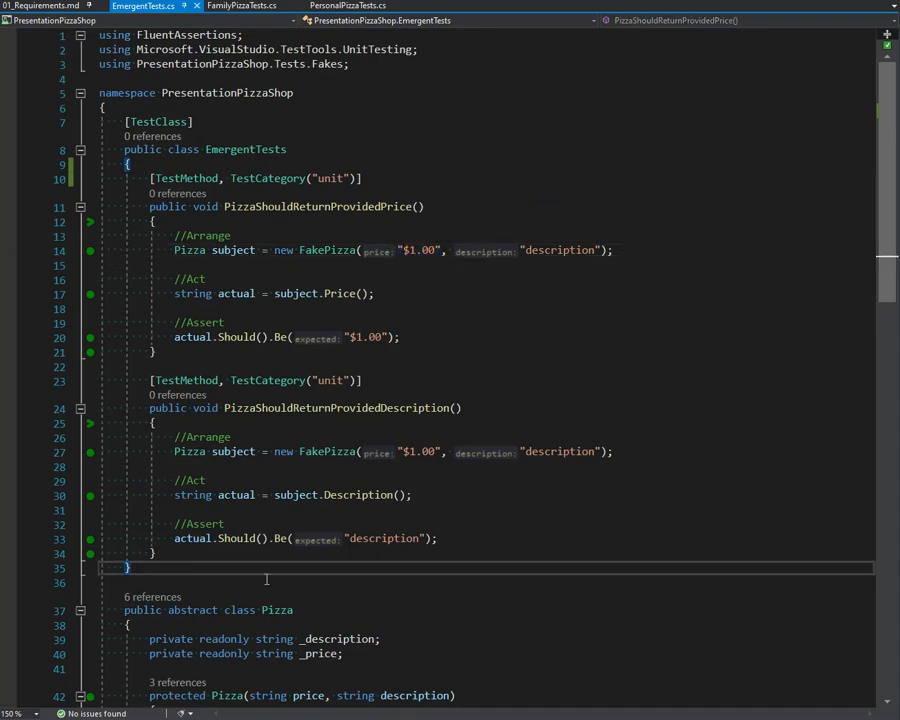
# Step: Add a MoneyShouldExist test constructing a Money, with a sealed Money class stub
pyautogui.write('public s')
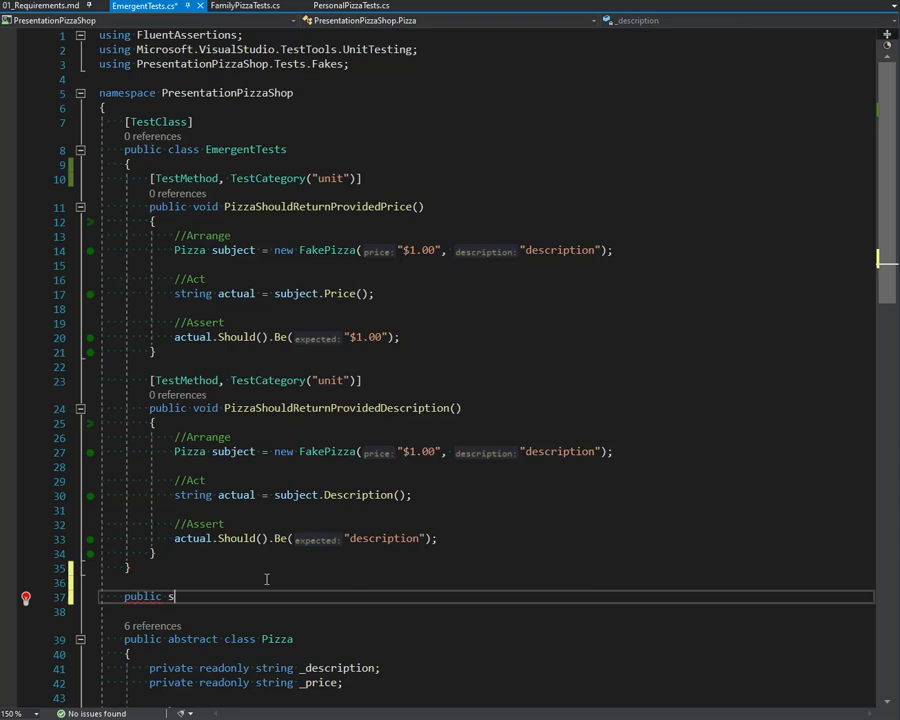
pyautogui.write('ealed Money')
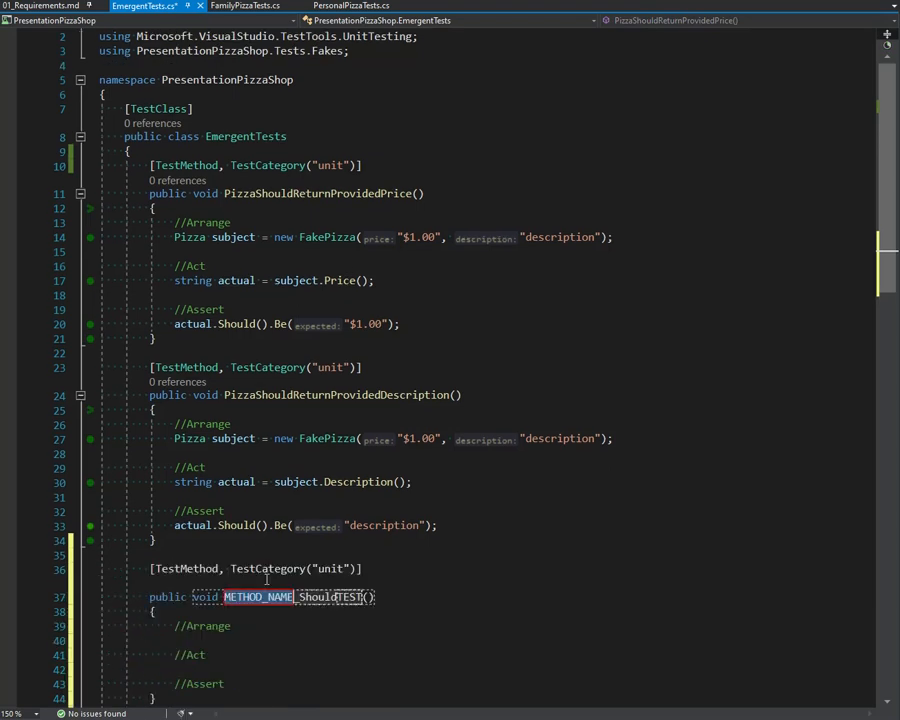
pyautogui.write('MoneyShoul')
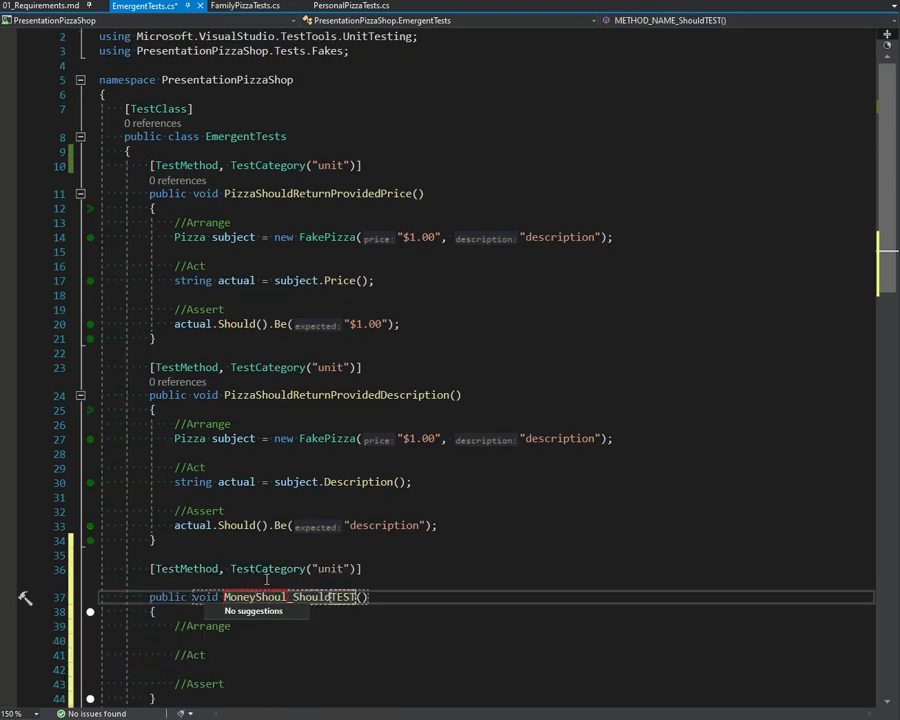
pyautogui.write('MoneyShouldExist')
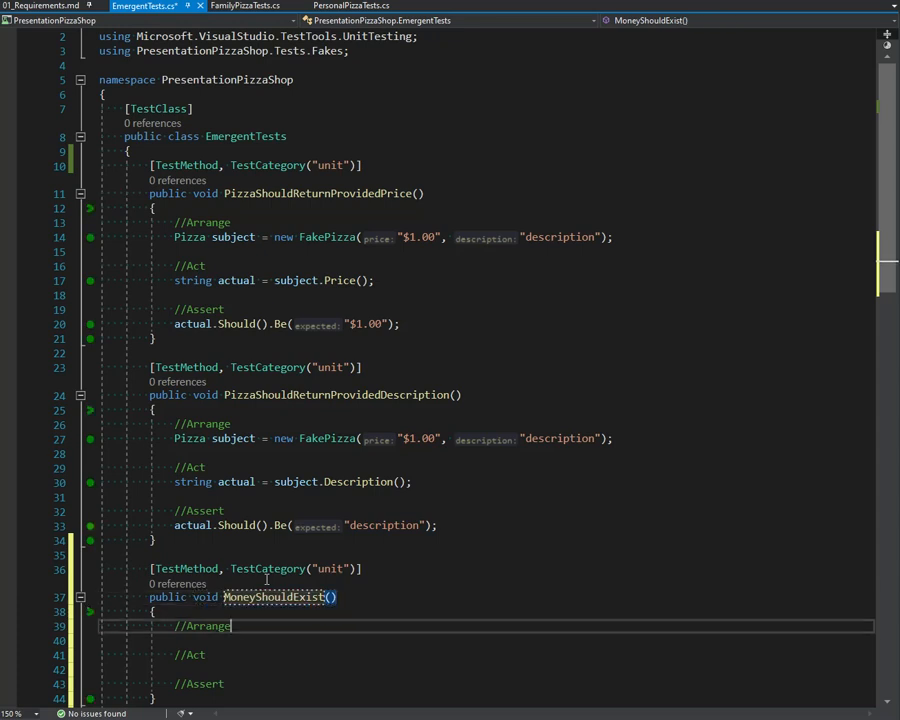
pyautogui.write('new Momn')
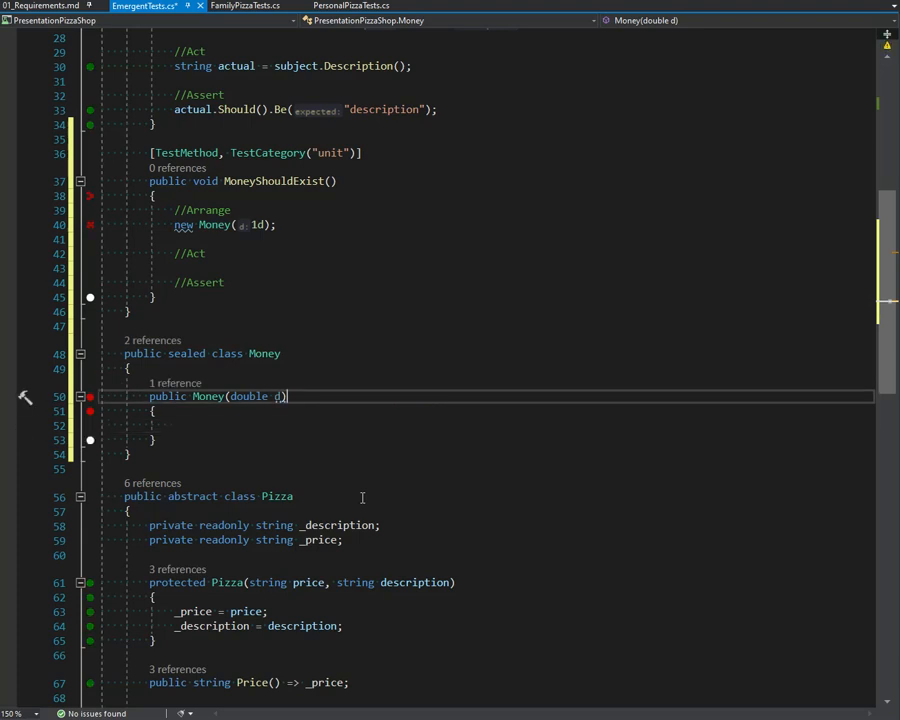
# Step: Give Money an 'amount' constructor parameter stored in a readonly field, discarding a ToString override
pyautogui.write('amount')
pyautogui.write('public O')
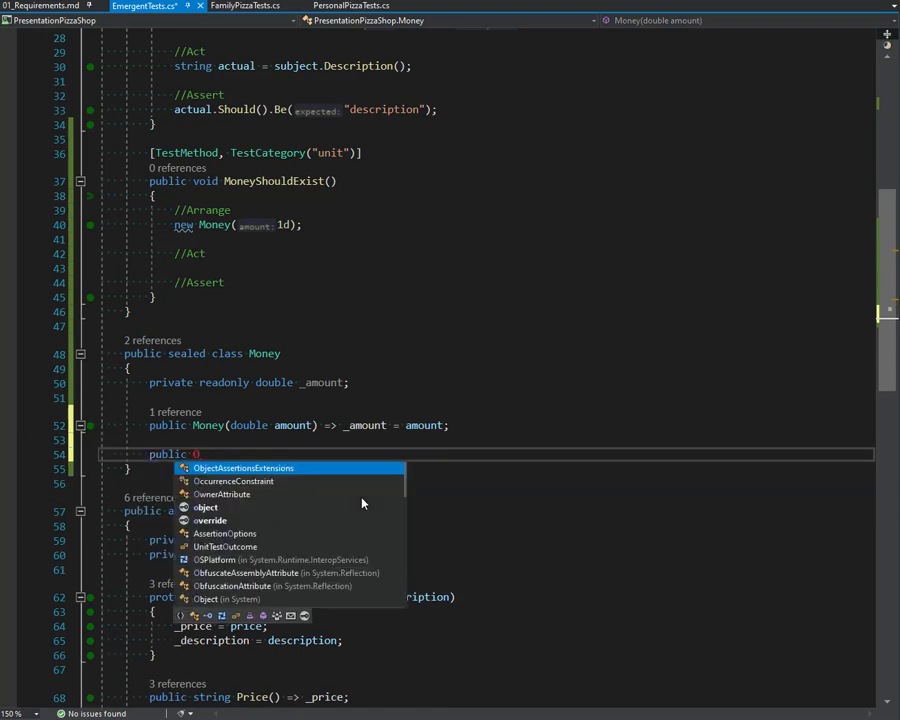
pyautogui.write('override string ToString(')
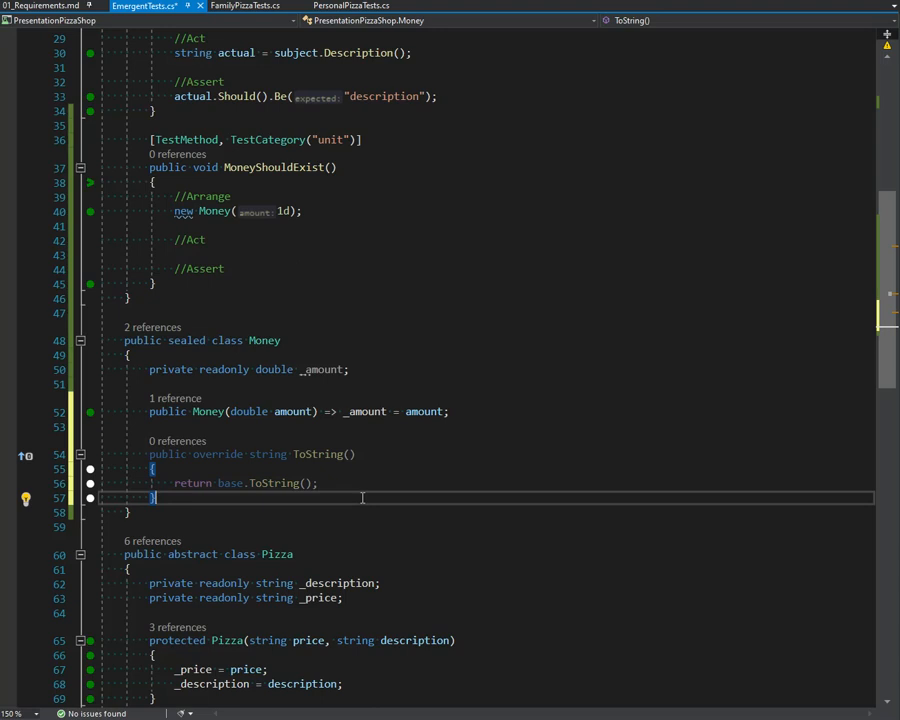
pyautogui.moveTo(156, 468); pyautogui.dragTo(156, 496)
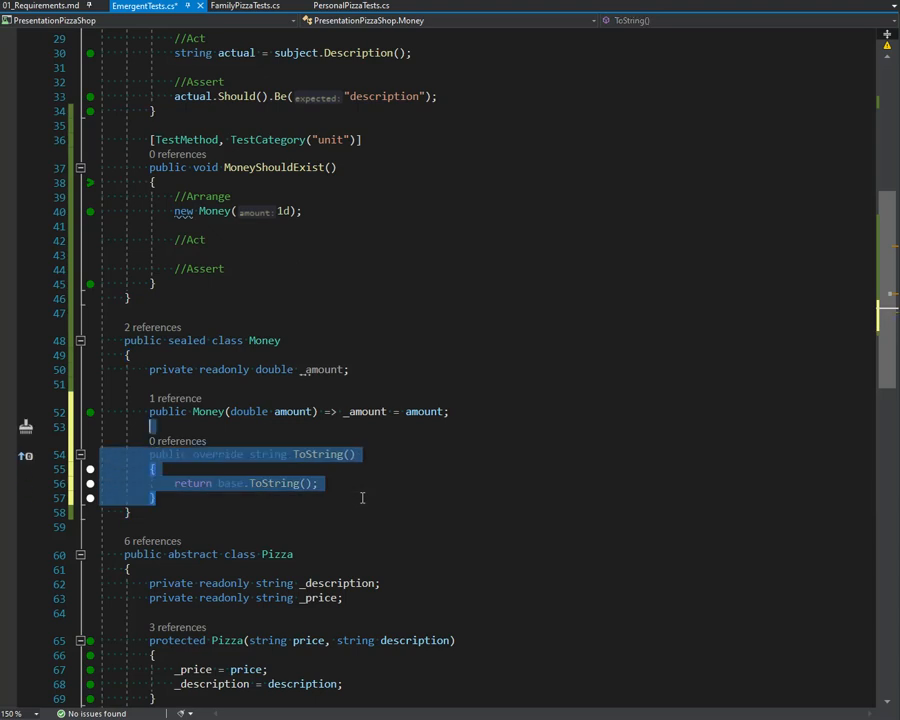
pyautogui.click(362, 496)
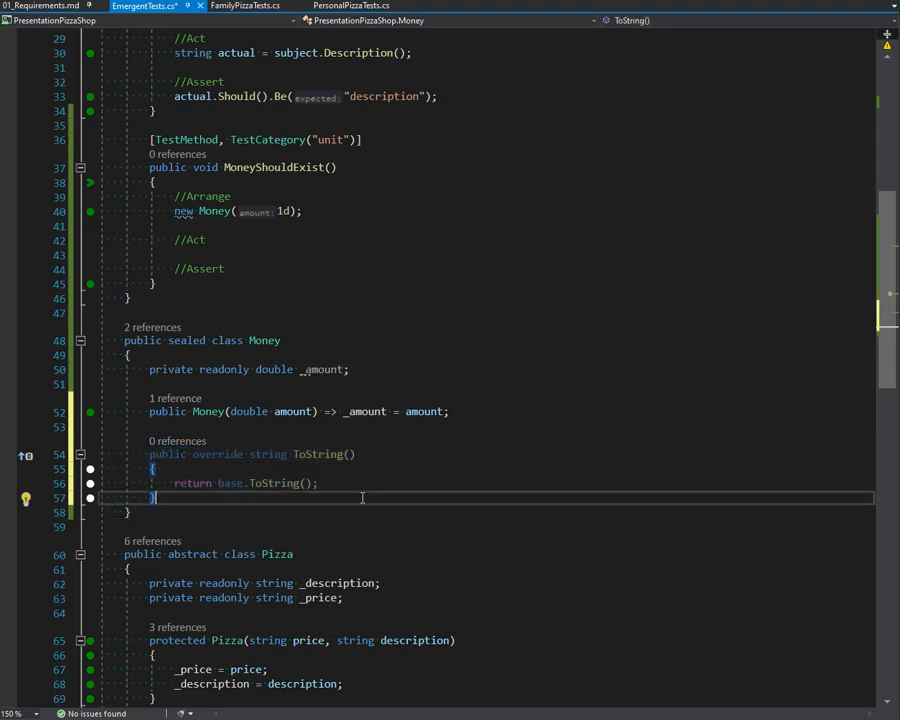
pyautogui.moveTo(156, 454); pyautogui.dragTo(156, 498)
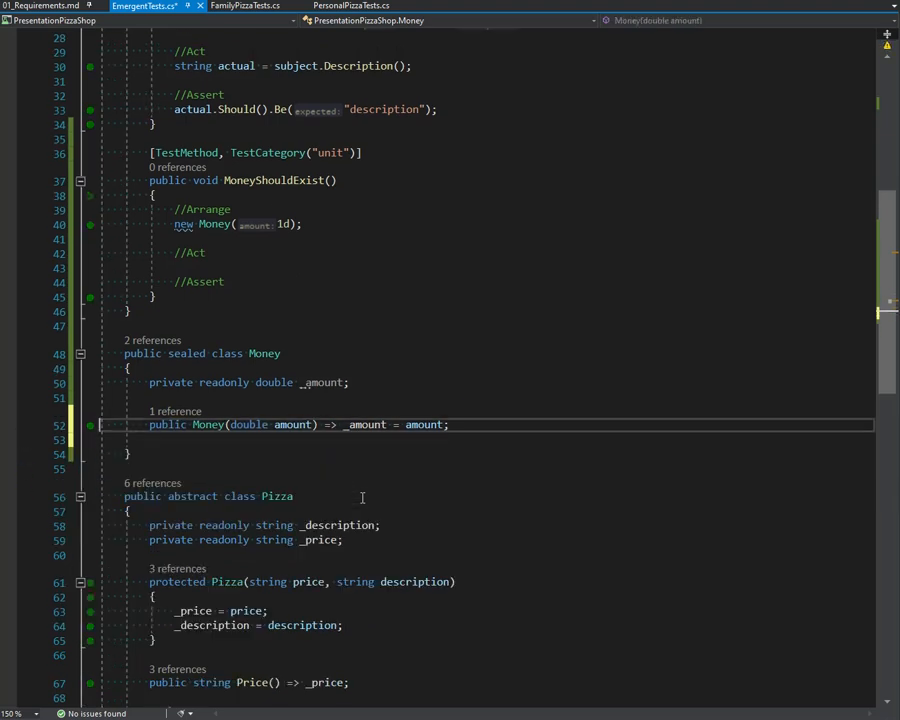
pyautogui.click(130, 368)
pyautogui.write('Money subject = ')
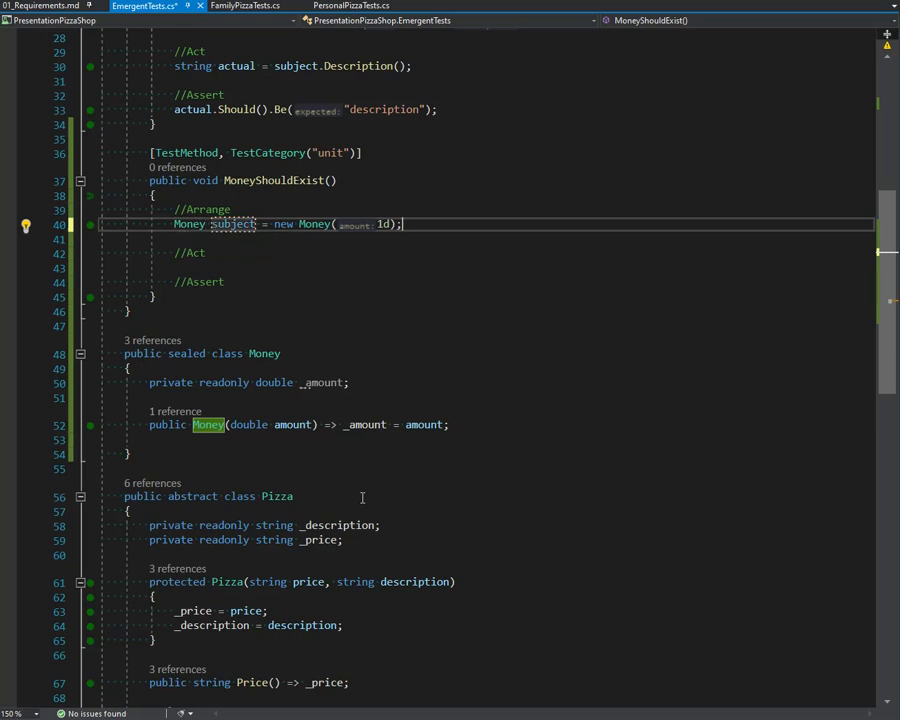
# Step: Assign subject to a string actual and assert actual.Should().Be("$1.00")
pyautogui.write('string')
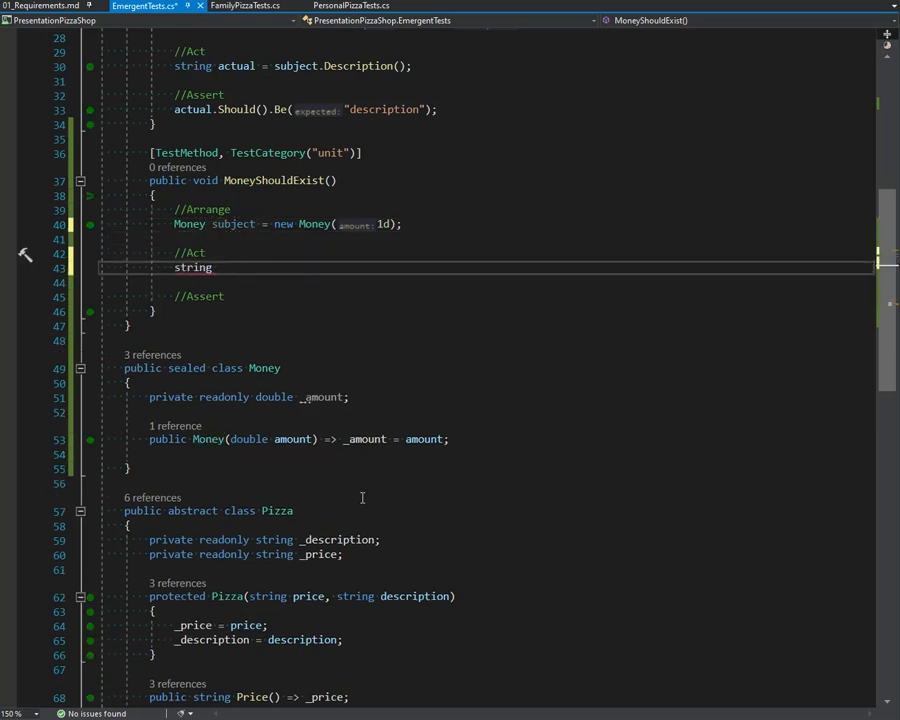
pyautogui.write('actual =')
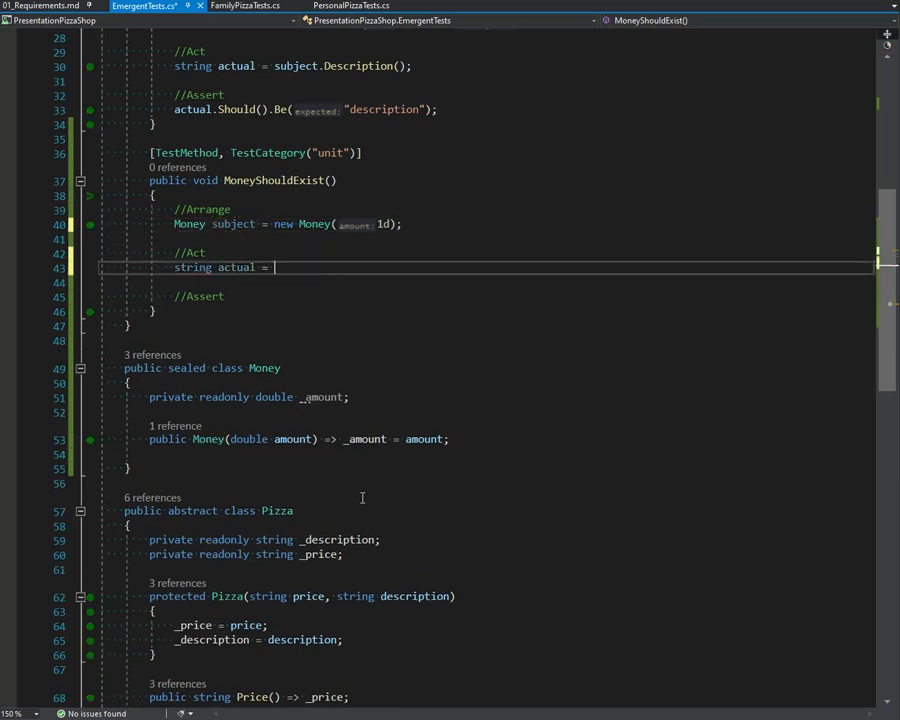
pyautogui.write('Subs')
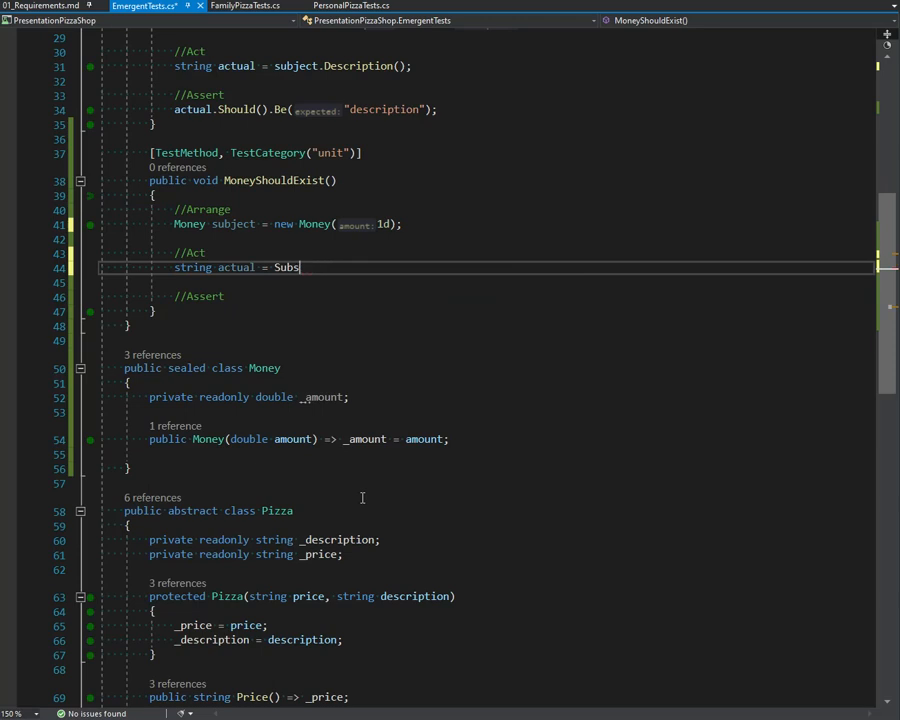
pyautogui.write('ubject;')
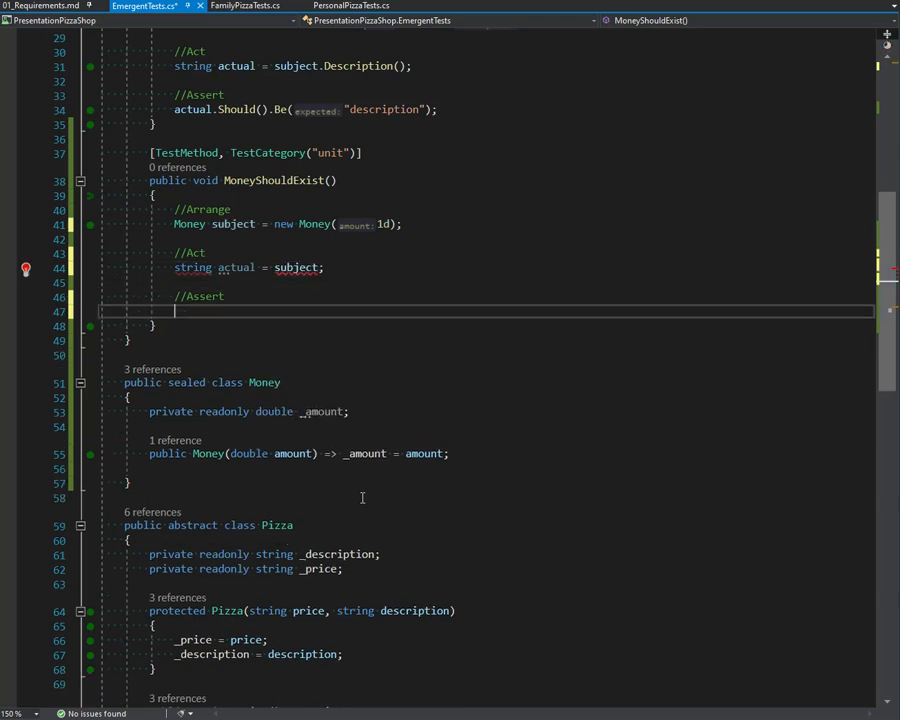
pyautogui.write('s')
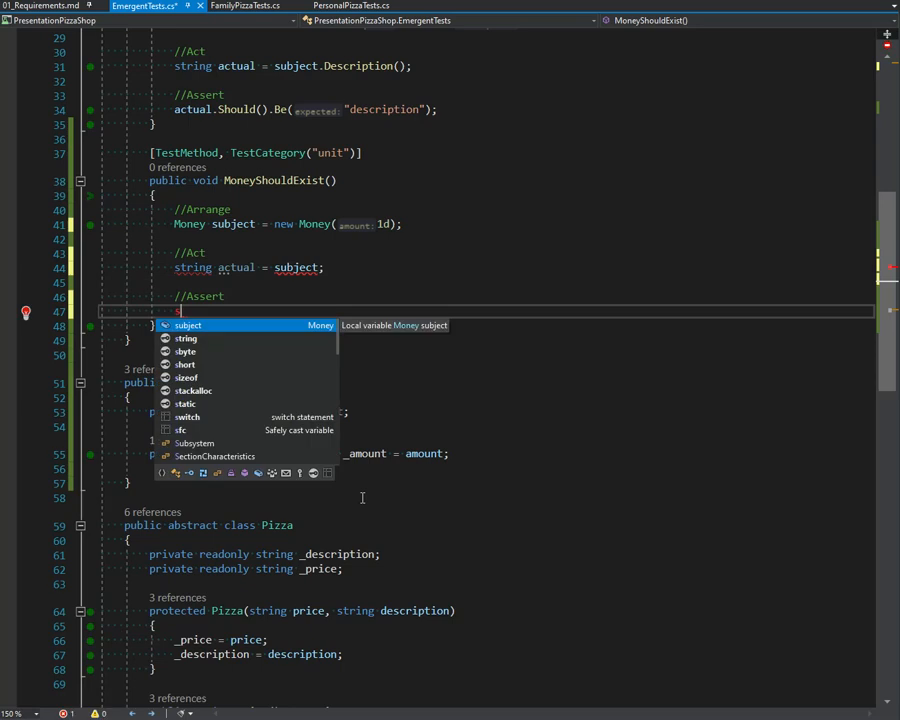
pyautogui.write('actual')
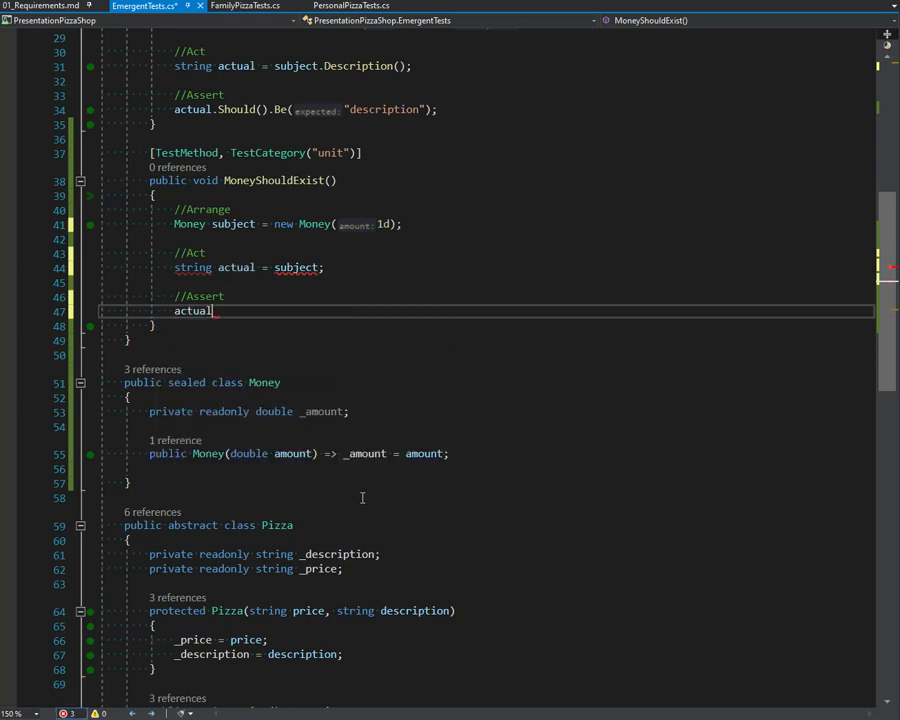
pyautogui.write('.Should()')
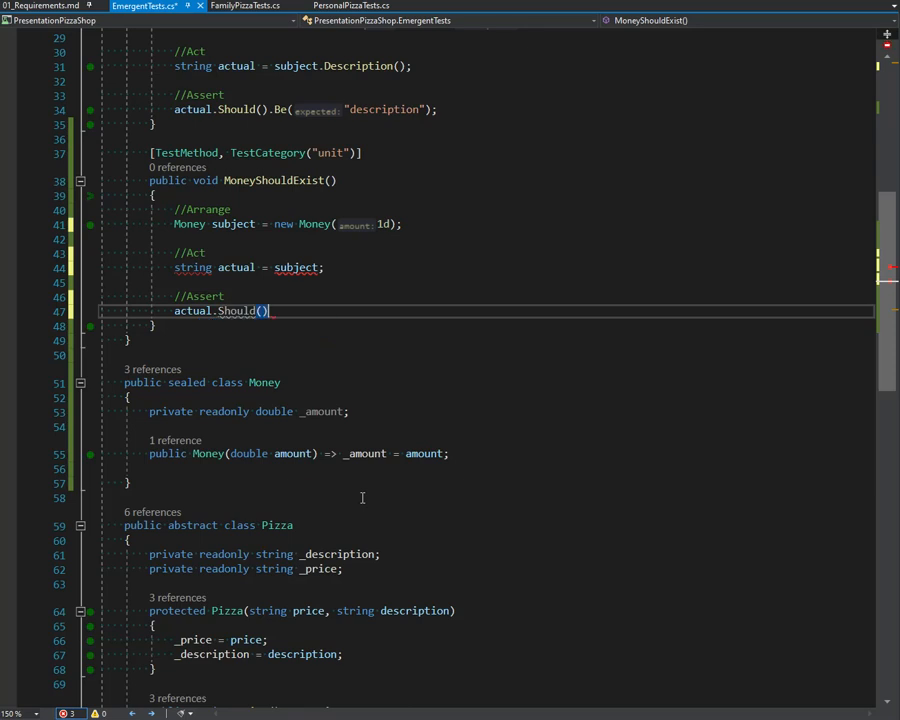
pyautogui.write('.Be(')
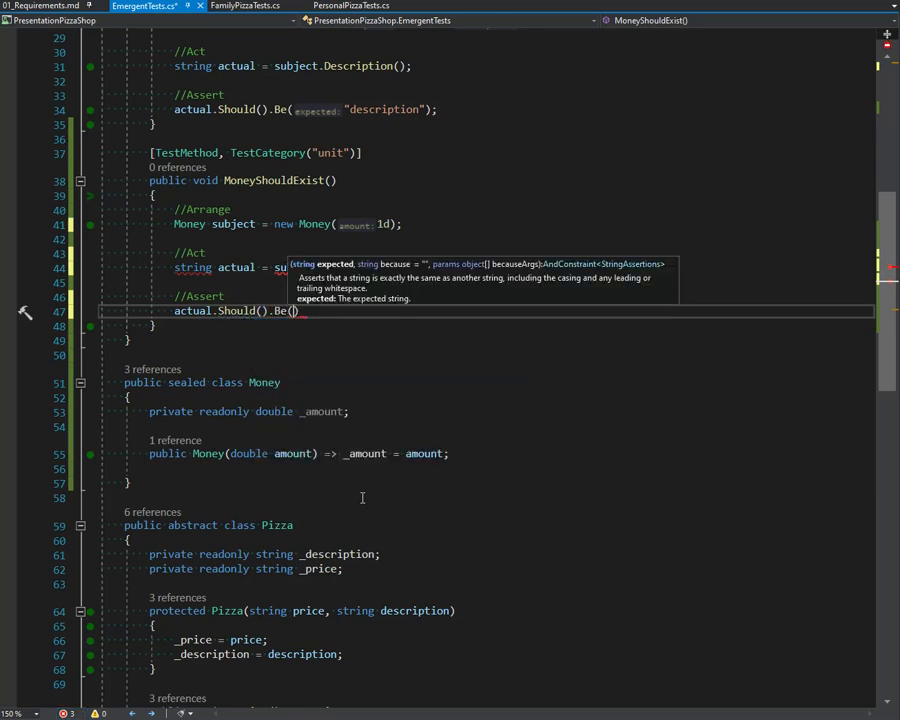
pyautogui.write('"$1.00"')
pyautogui.write('public')
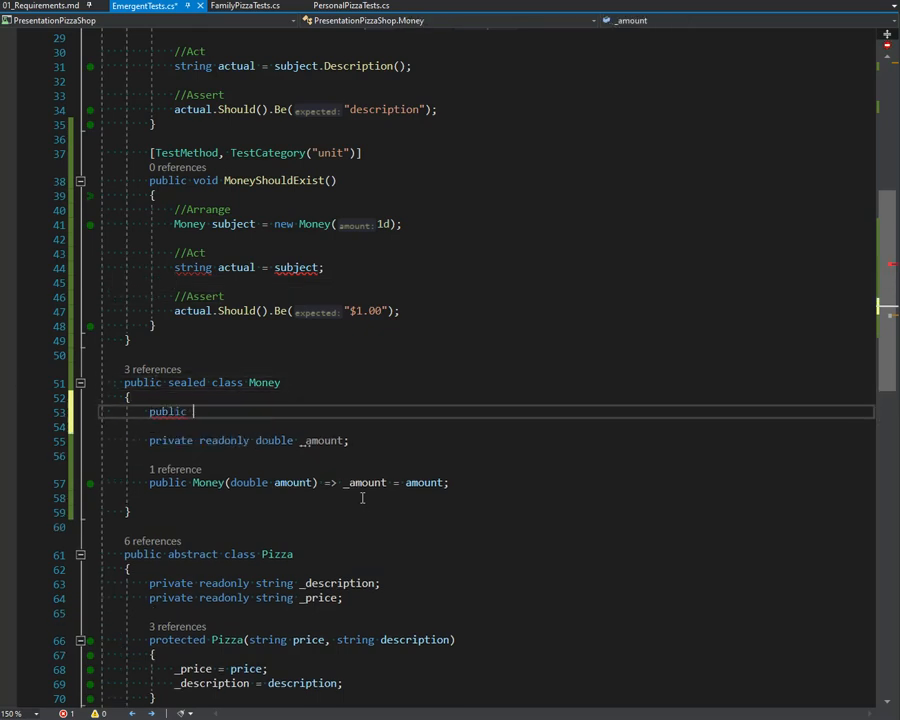
# Step: Add an implicit operator string(Money origin) returning origin.AsString()
pyautogui.write('static implicit')
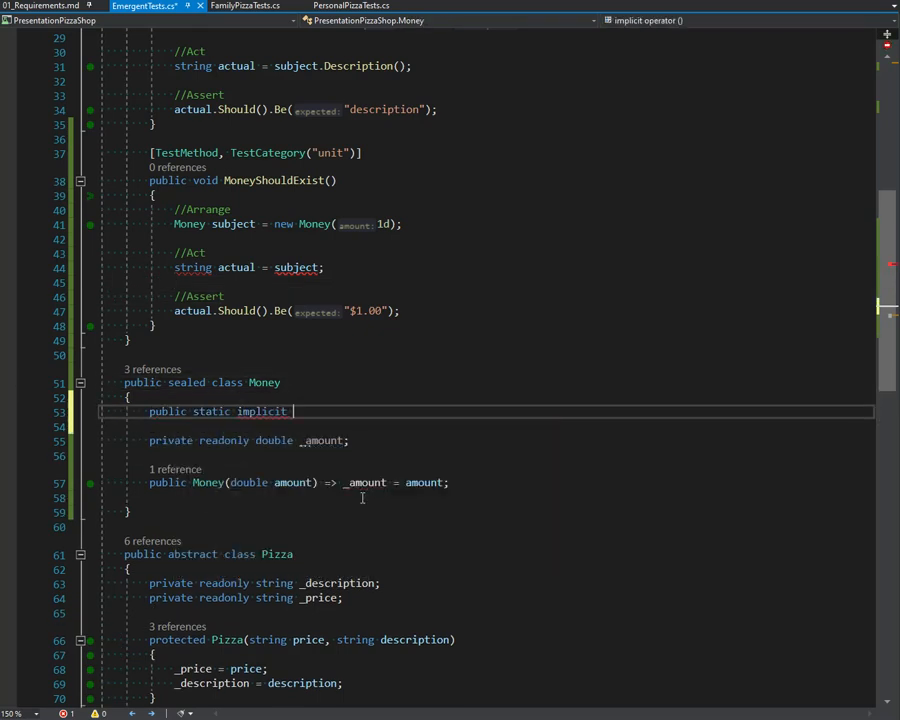
pyautogui.write('operator')
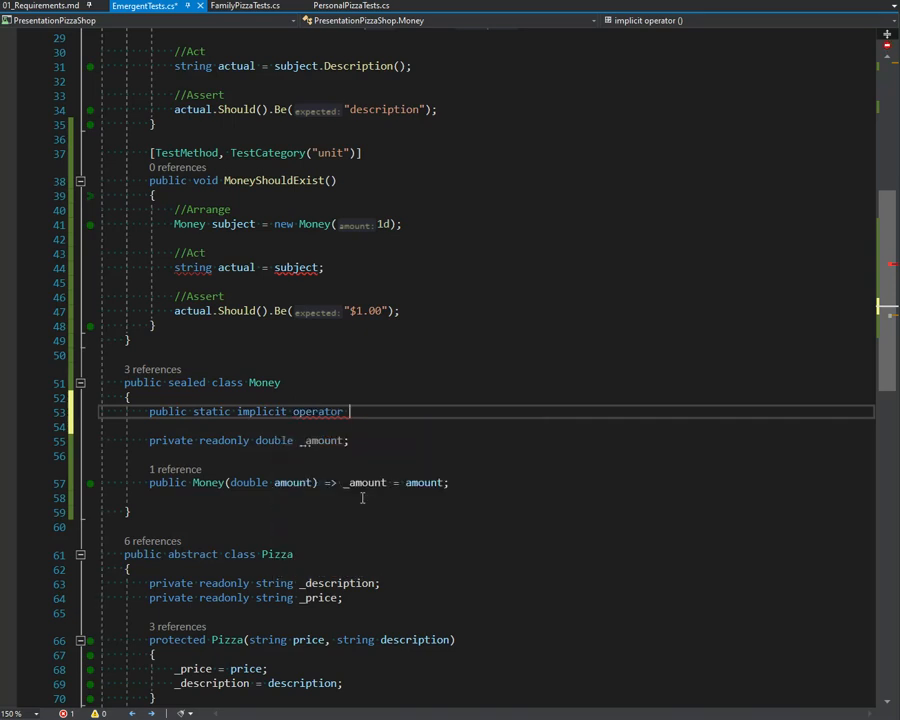
pyautogui.write('string()')
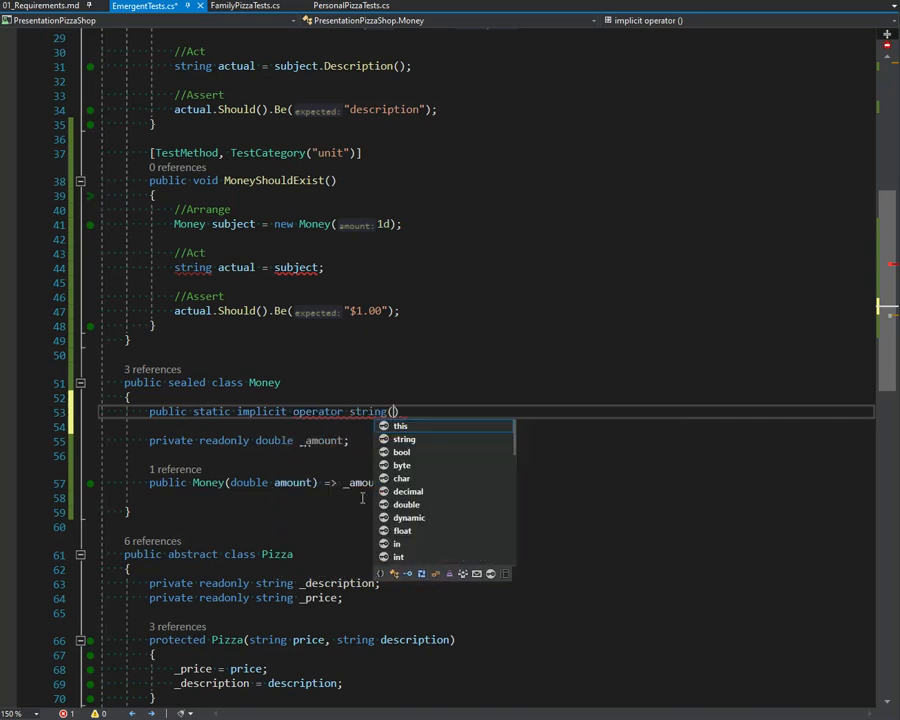
pyautogui.write('Money ortigin')
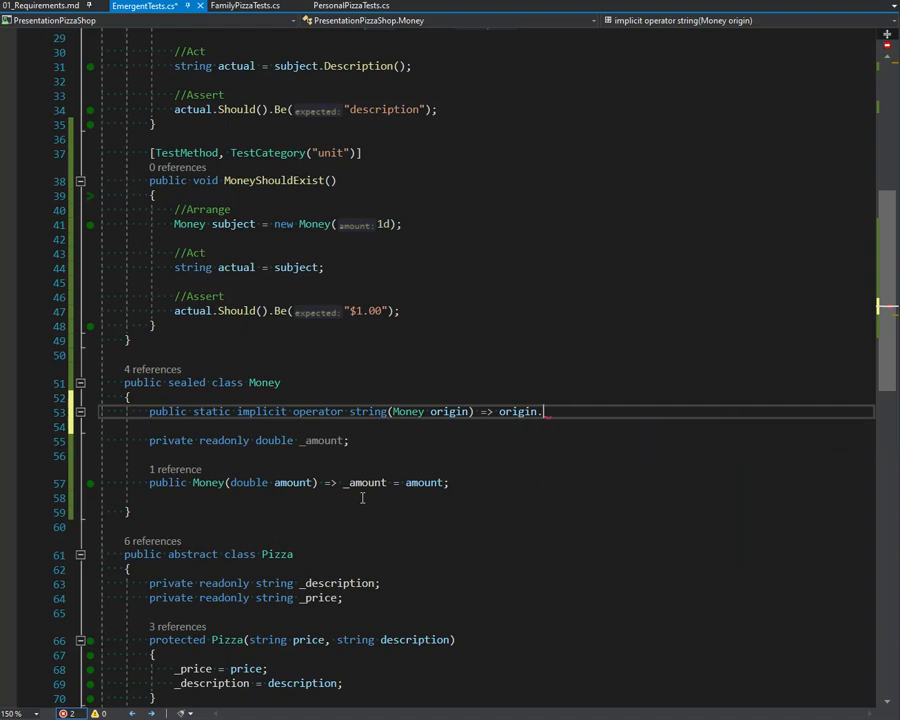
pyautogui.write('Print')
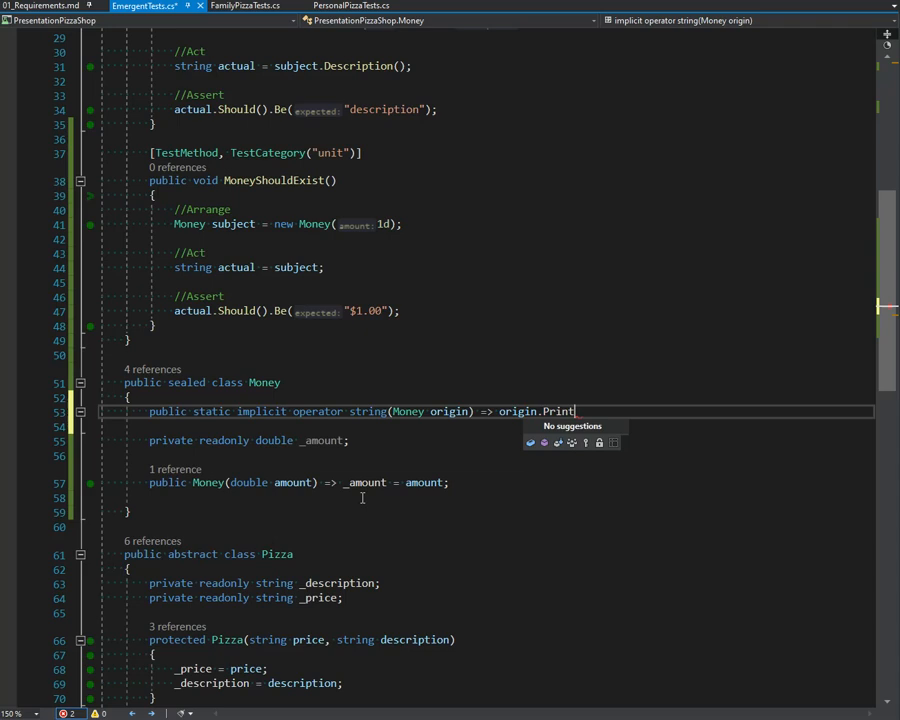
pyautogui.write('();')
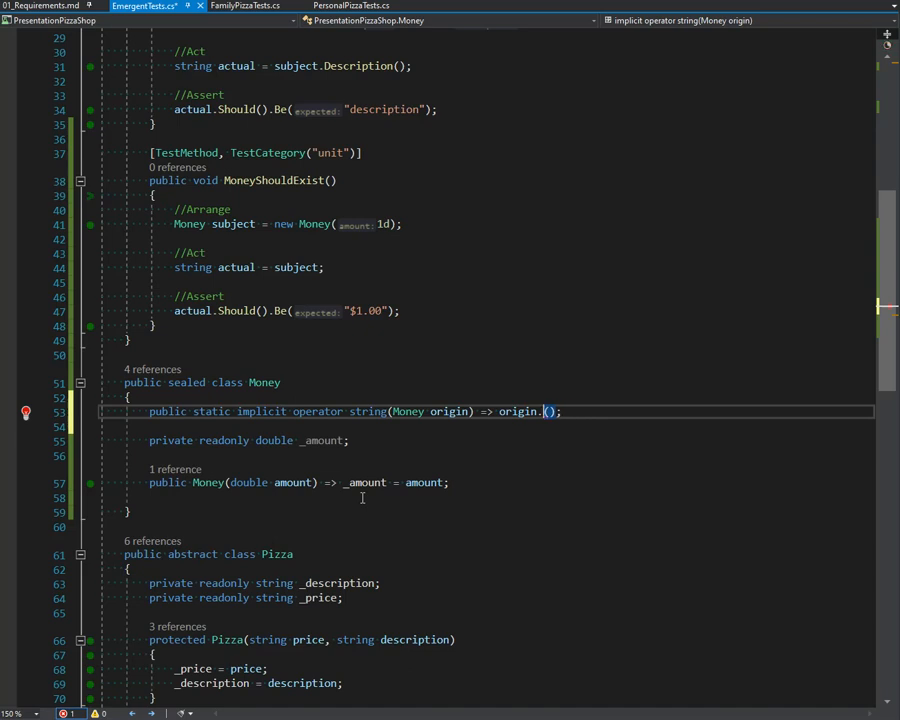
pyautogui.write('ToSt')
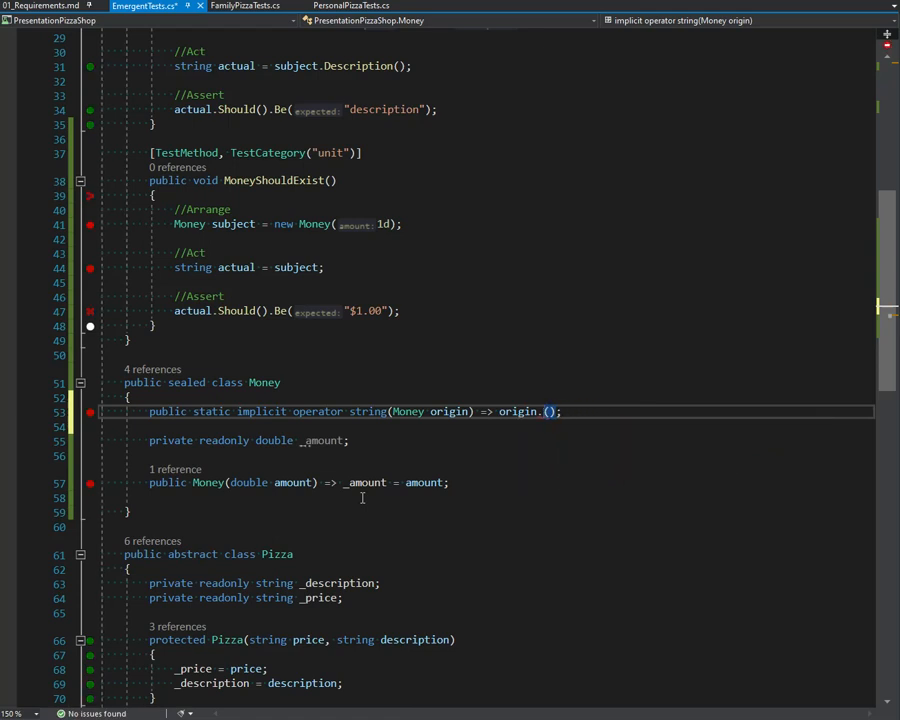
pyautogui.write('AsString')
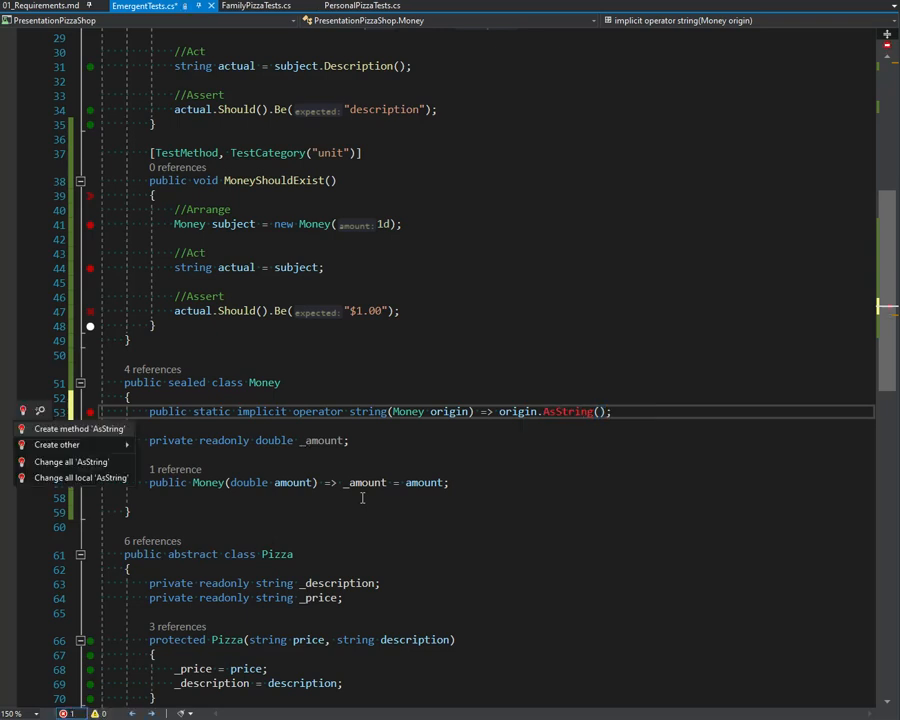
# Step: Generate a private AsString returning _amount.ToString("C") and check the failing Money test
pyautogui.click(78, 428)
pyautogui.write('return')
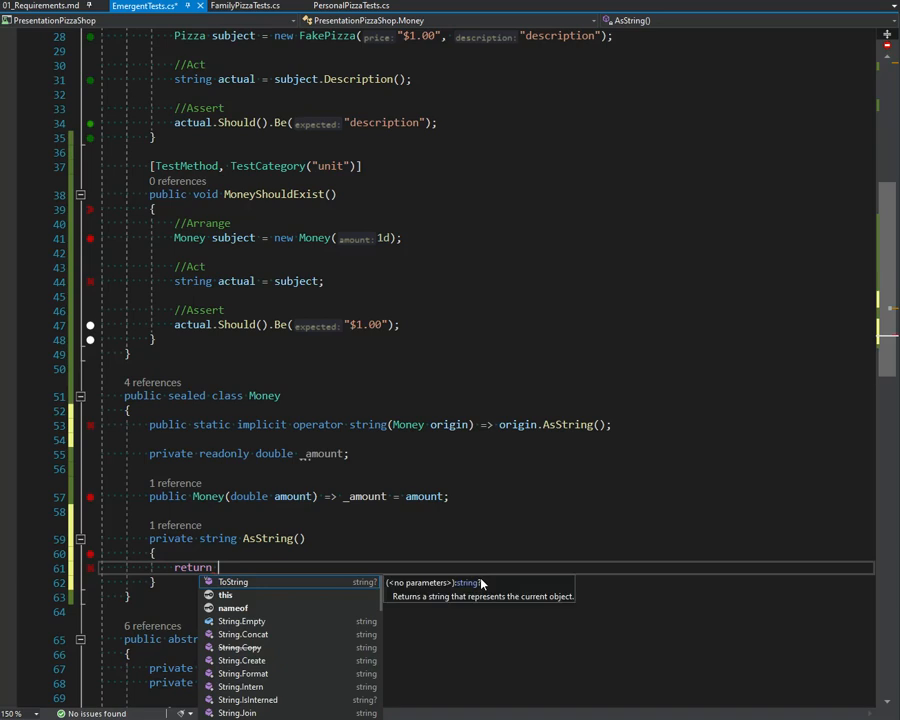
pyautogui.write('"$1.00";')
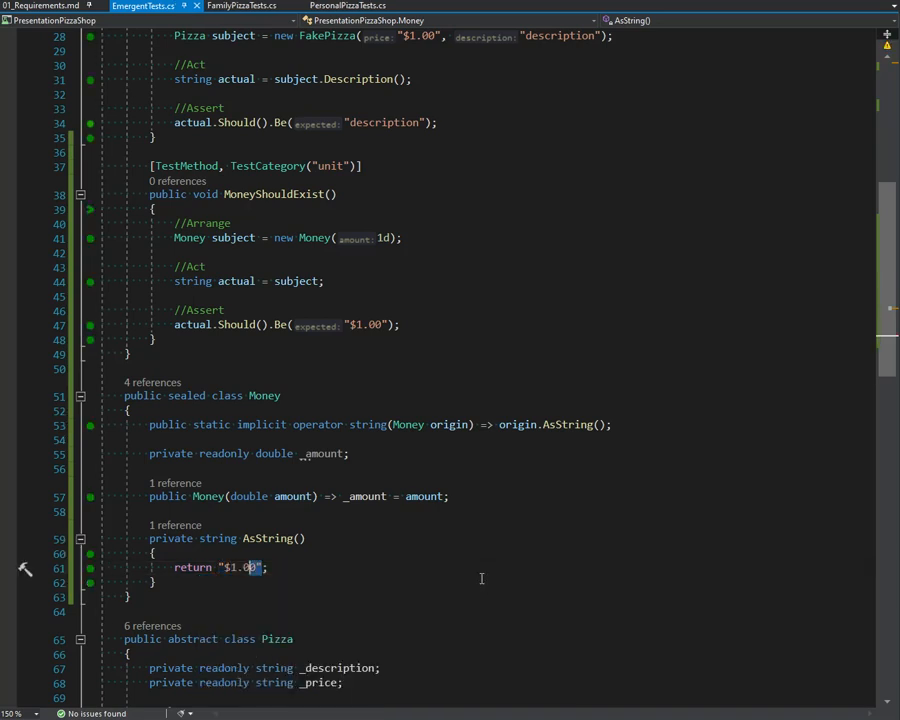
pyautogui.write('_amount.ToString(')
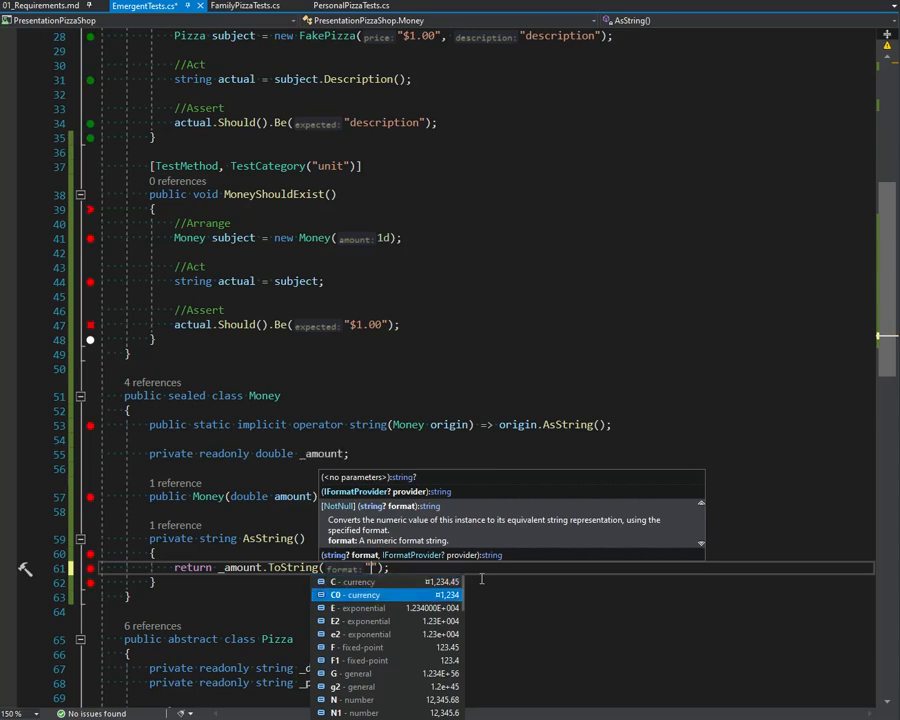
pyautogui.write('s')
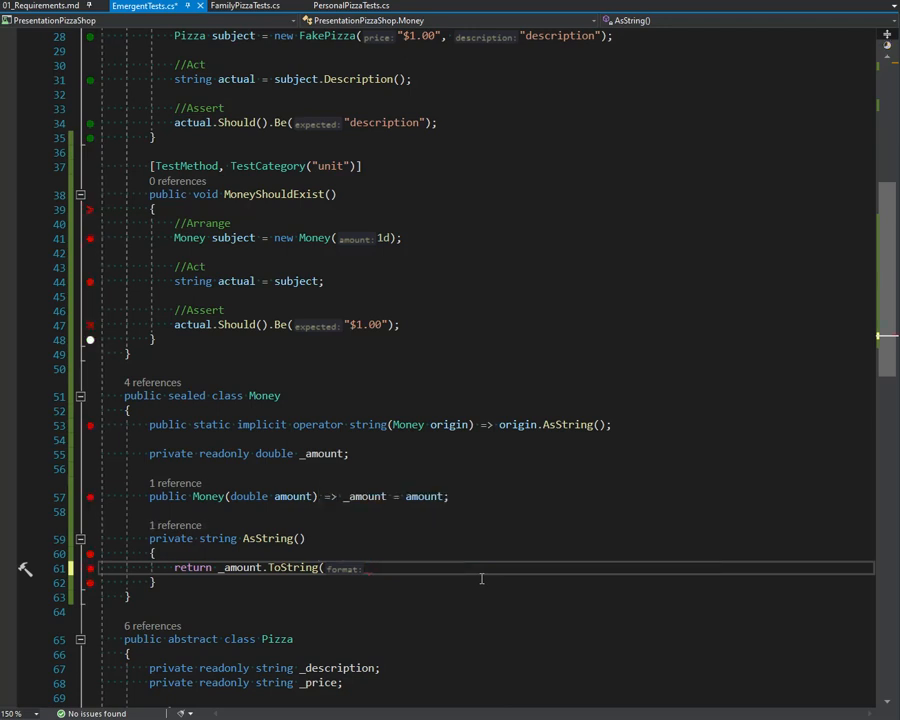
pyautogui.write('"")')
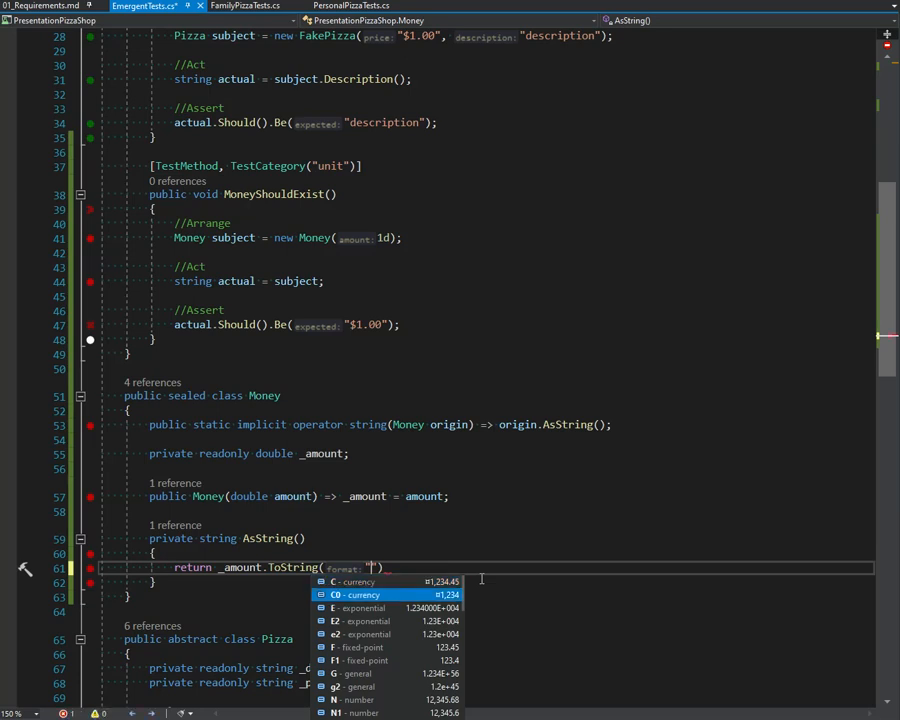
pyautogui.moveTo(416, 596)
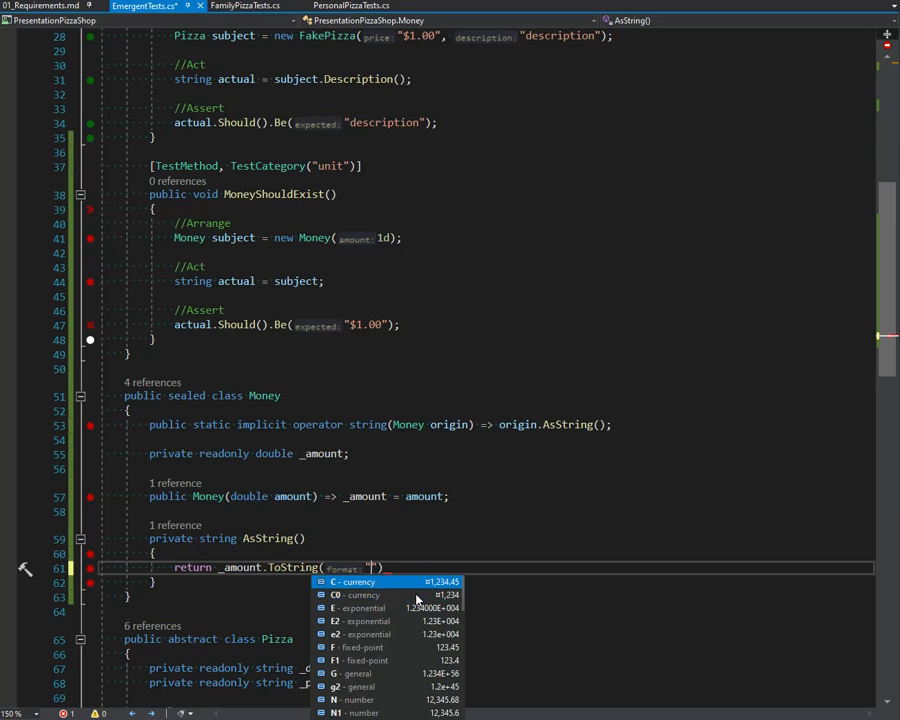
pyautogui.click(358, 594)
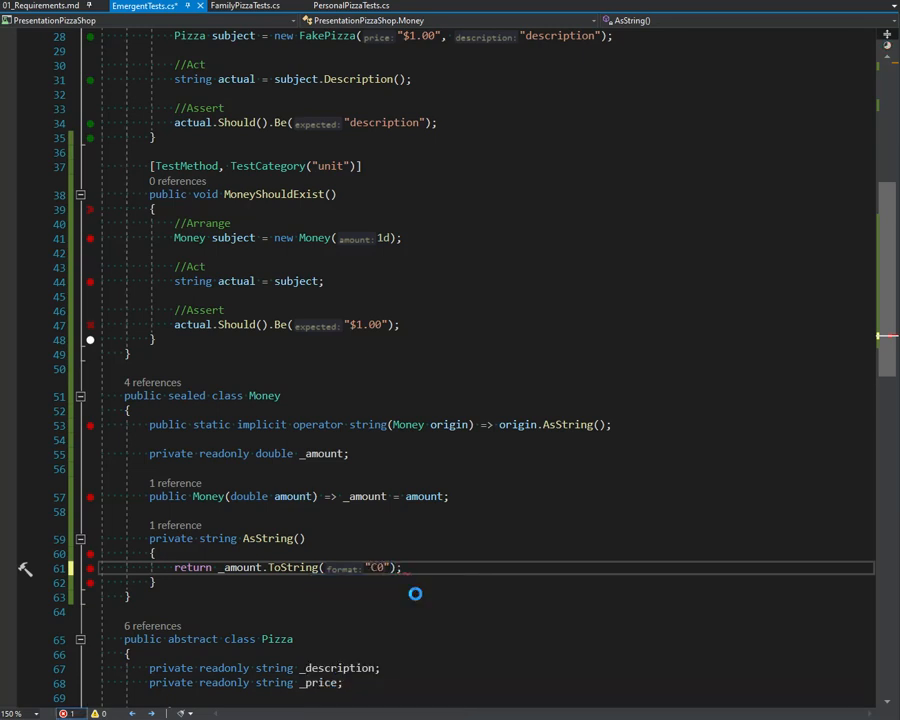
pyautogui.doubleClick(192, 568)
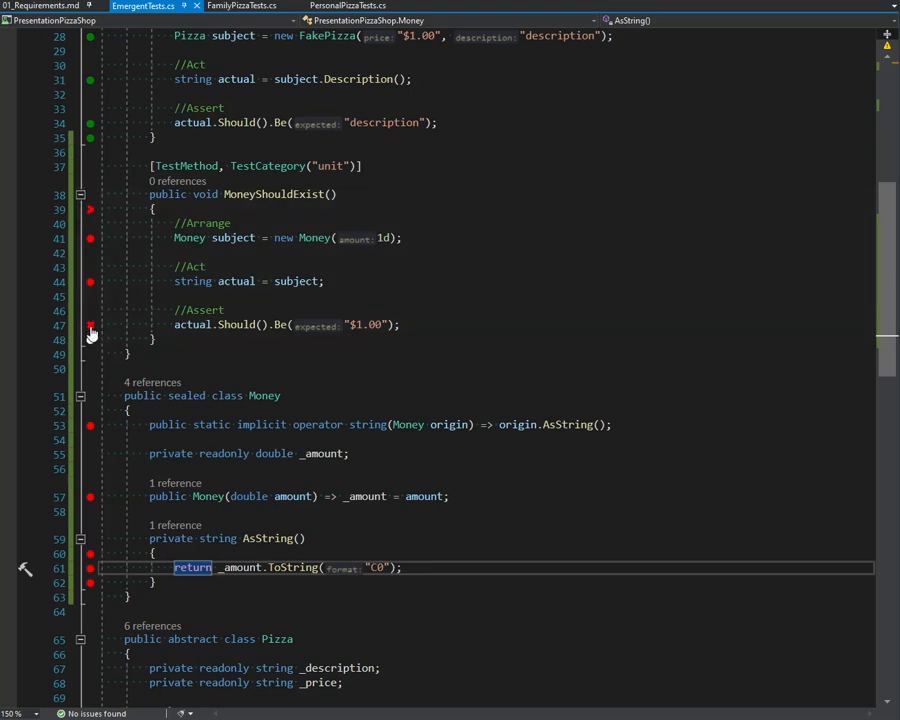
pyautogui.moveTo(88, 332)
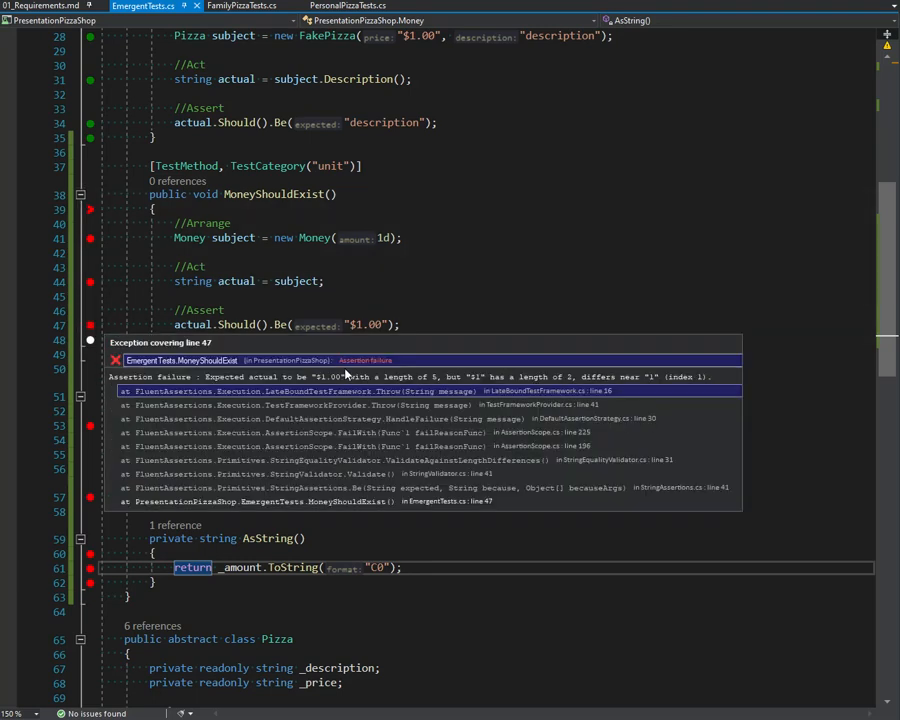
pyautogui.click(380, 568)
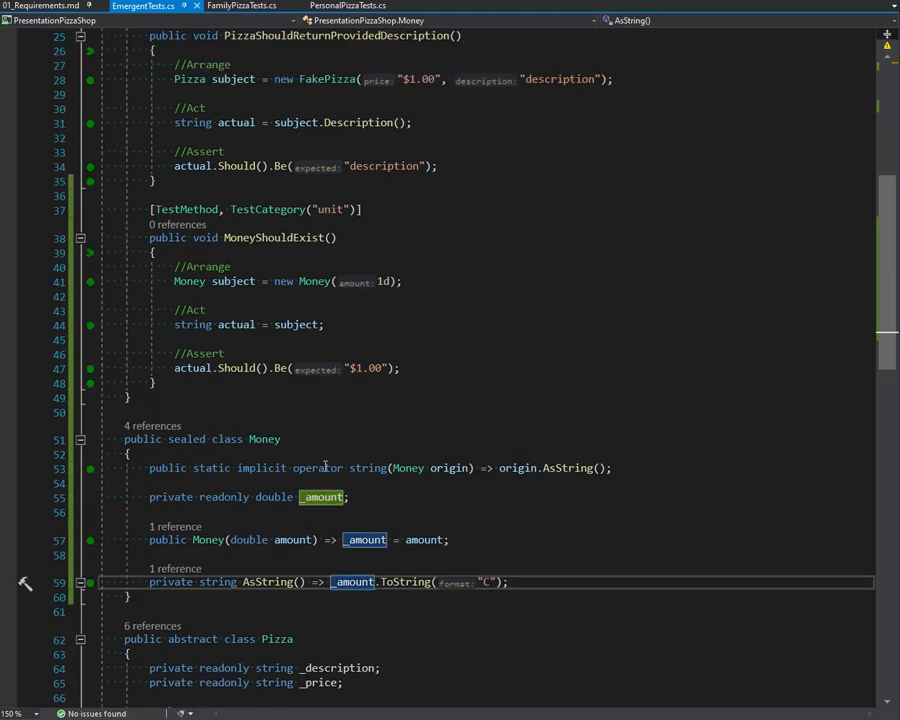
pyautogui.scroll(-3)
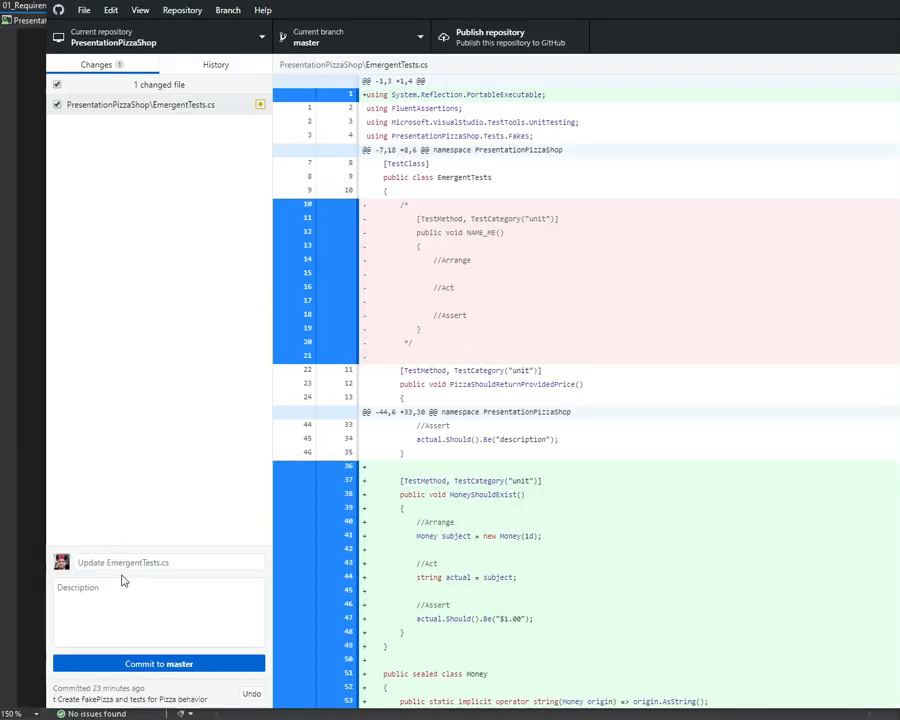
# Step: Begin a commit summary 'Add th...' for the EmergentTests.cs changes in GitHub Desktop
pyautogui.click(120, 562)
pyautogui.write('F')
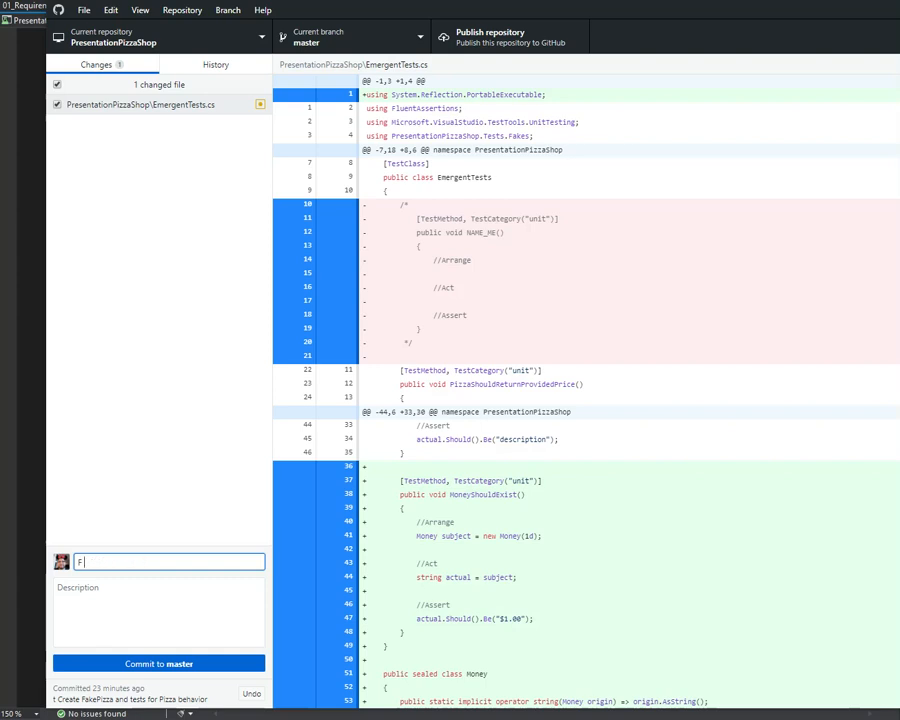
pyautogui.write('Add th')
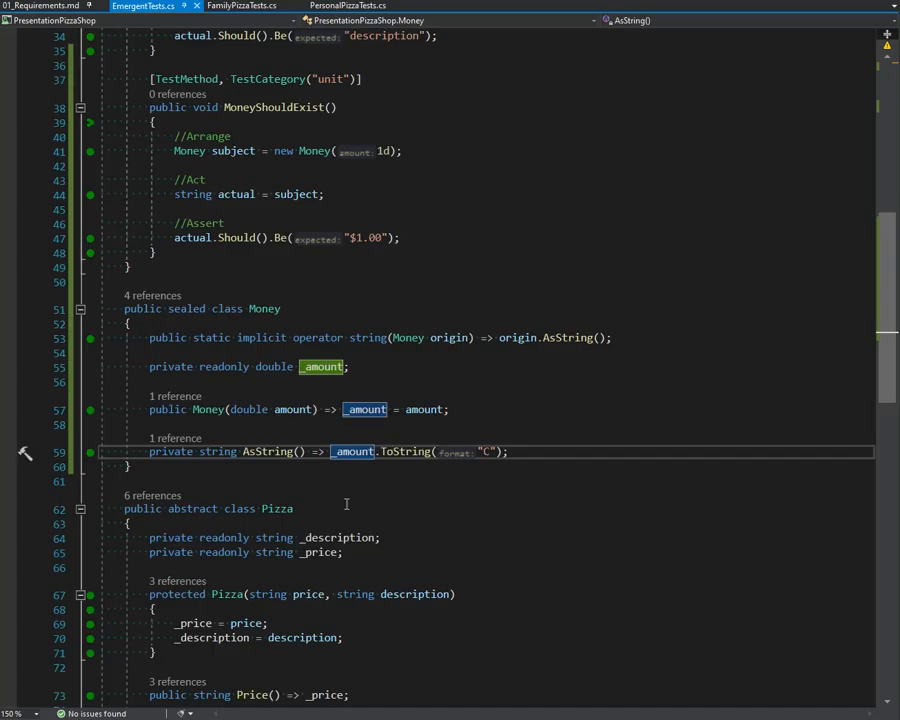
# Step: Assign _money = new Money(double.Parse(price.Substring(1))) in the Pizza constructor
pyautogui.scroll(-3)
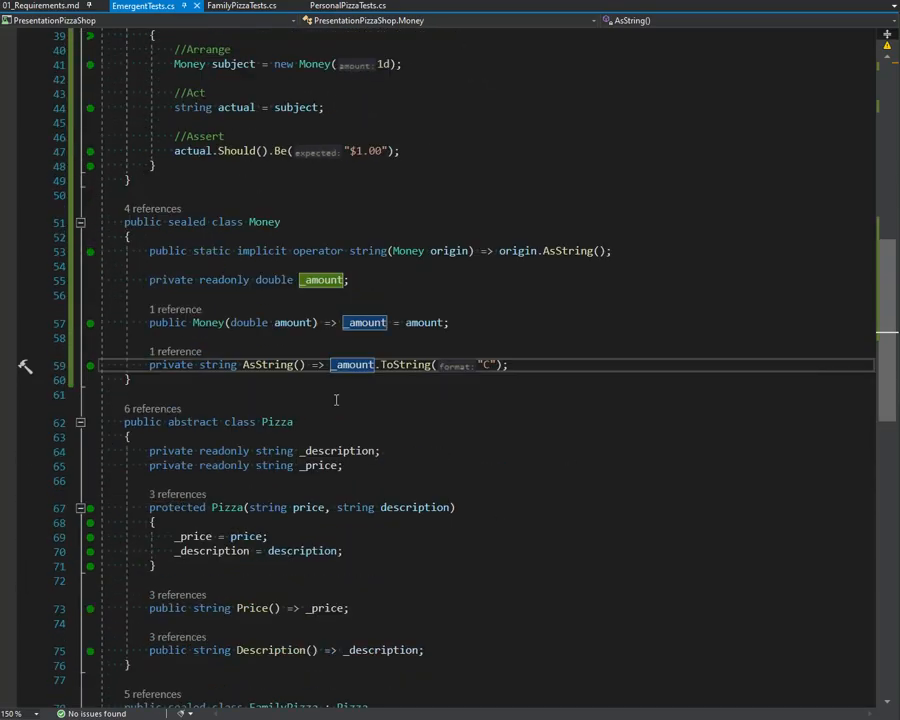
pyautogui.scroll(-3)
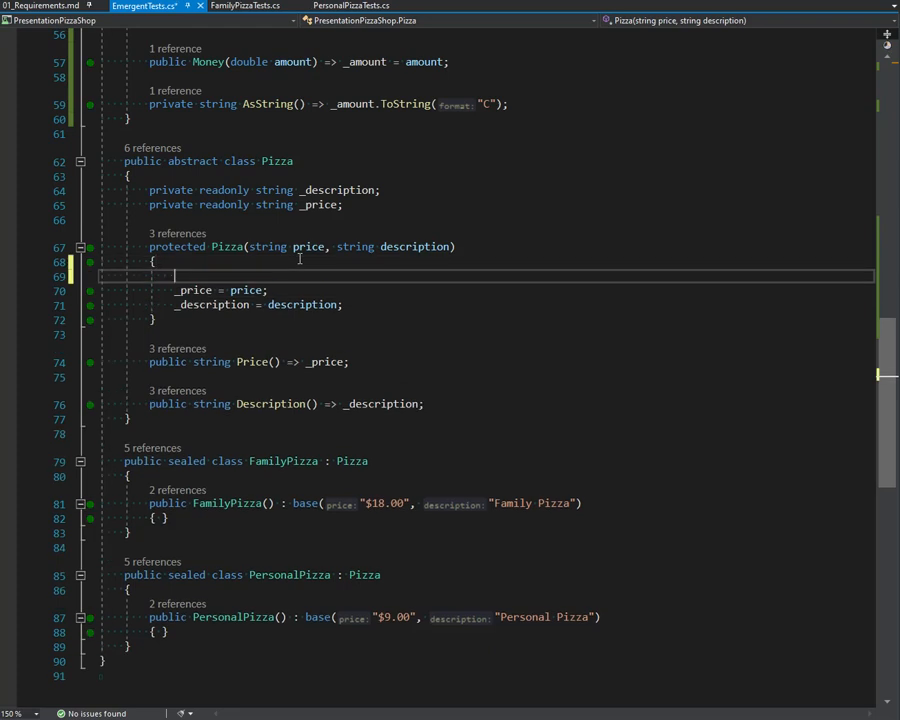
pyautogui.write('//string')
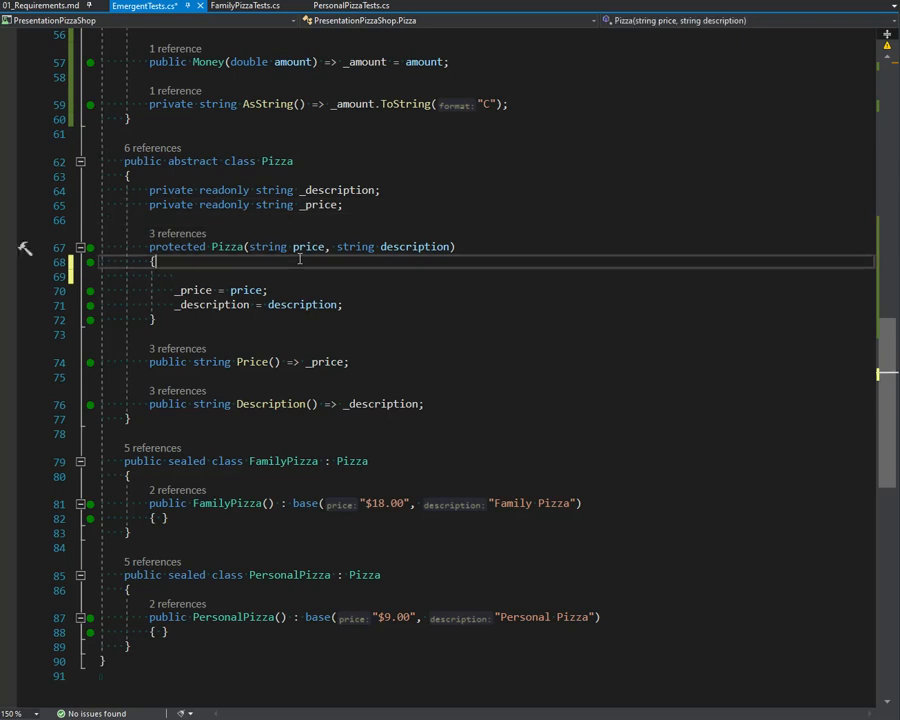
pyautogui.write('_money = new Money();')
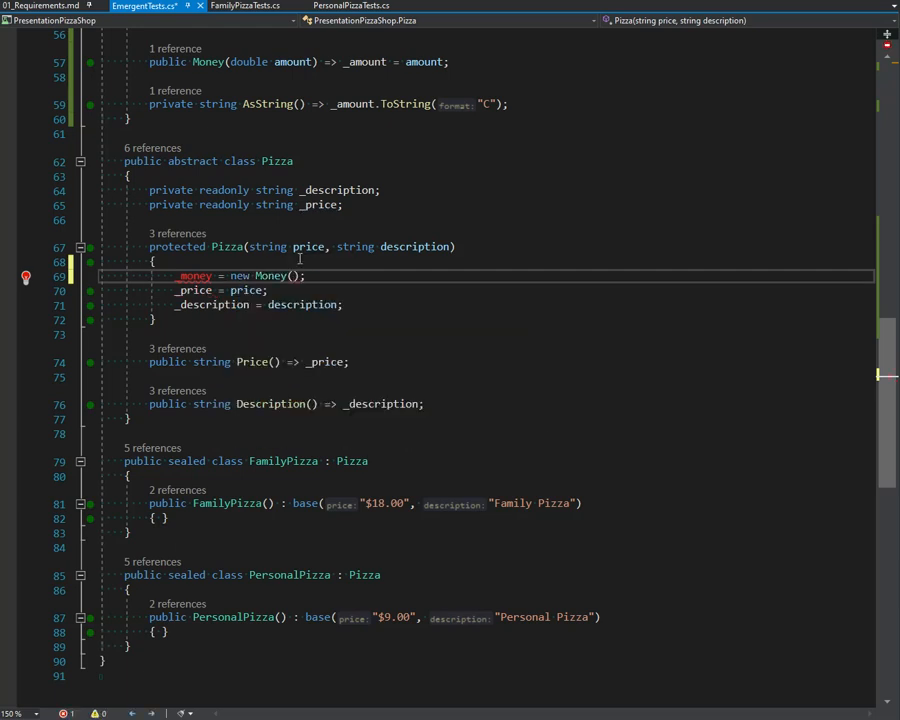
pyautogui.write('RuntimeHelpers.TryCode')
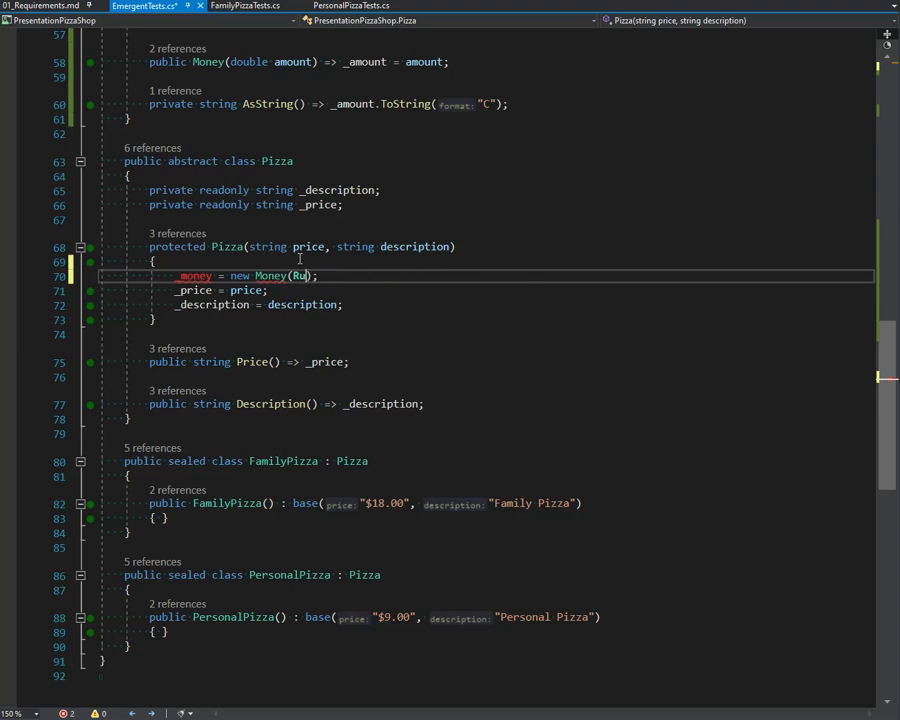
pyautogui.write('double.P')
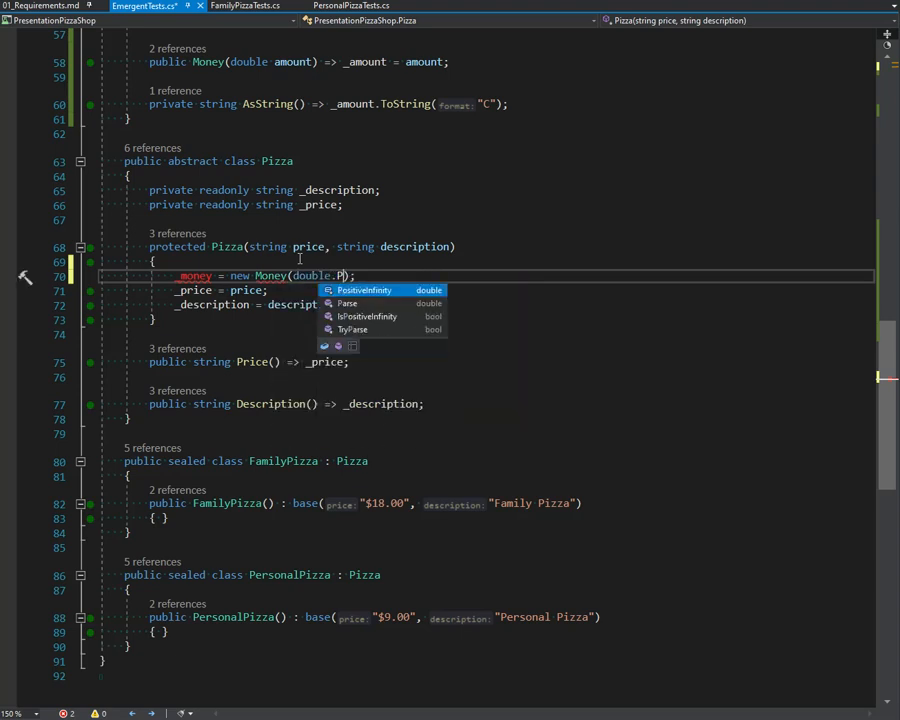
pyautogui.write('Parse(')
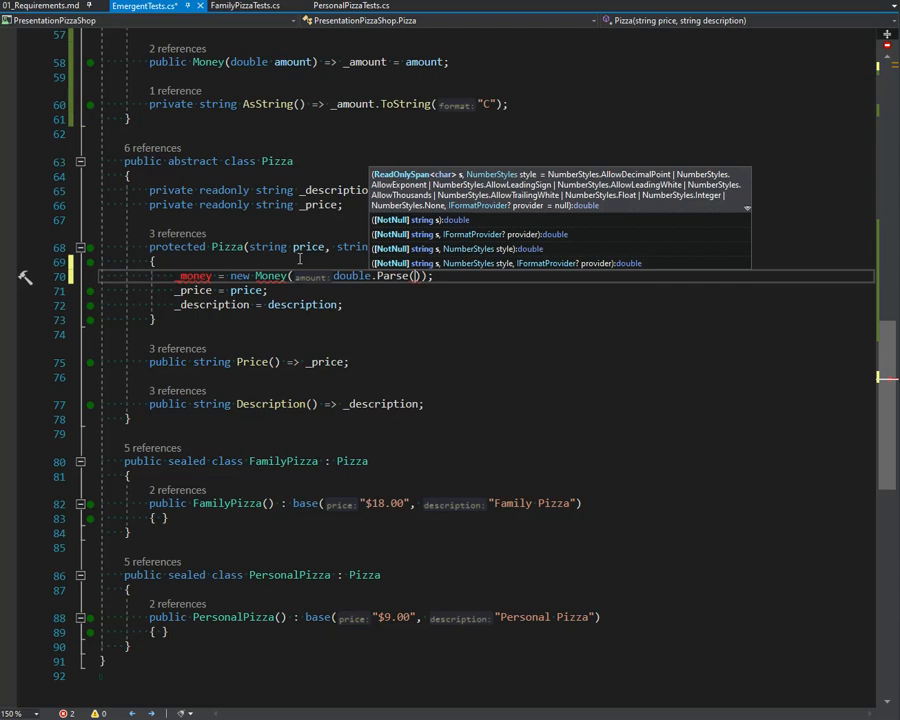
pyautogui.write('price')
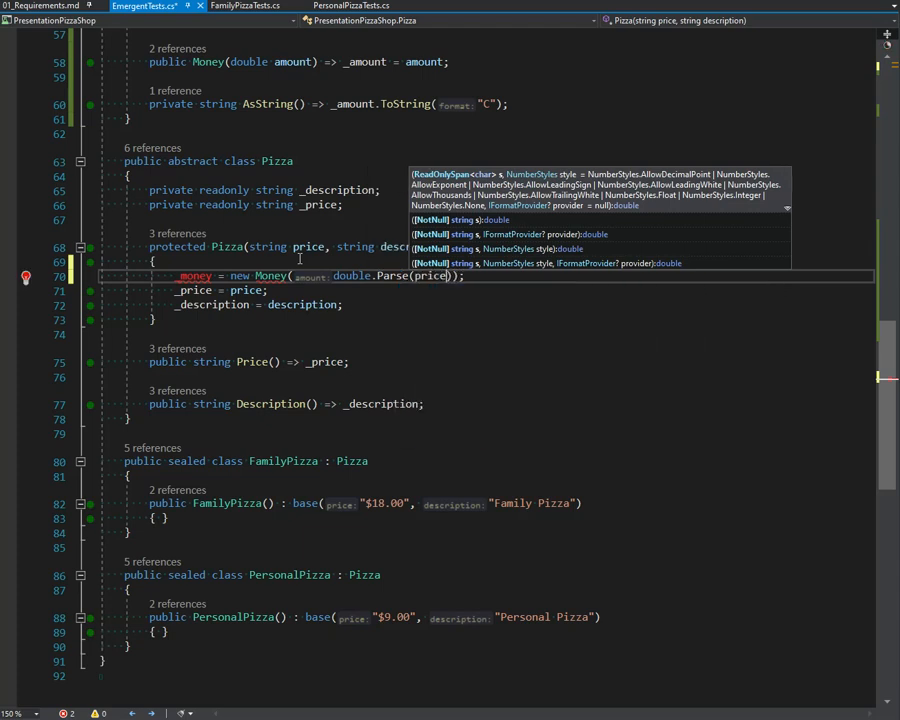
pyautogui.write('.Substring(1)')
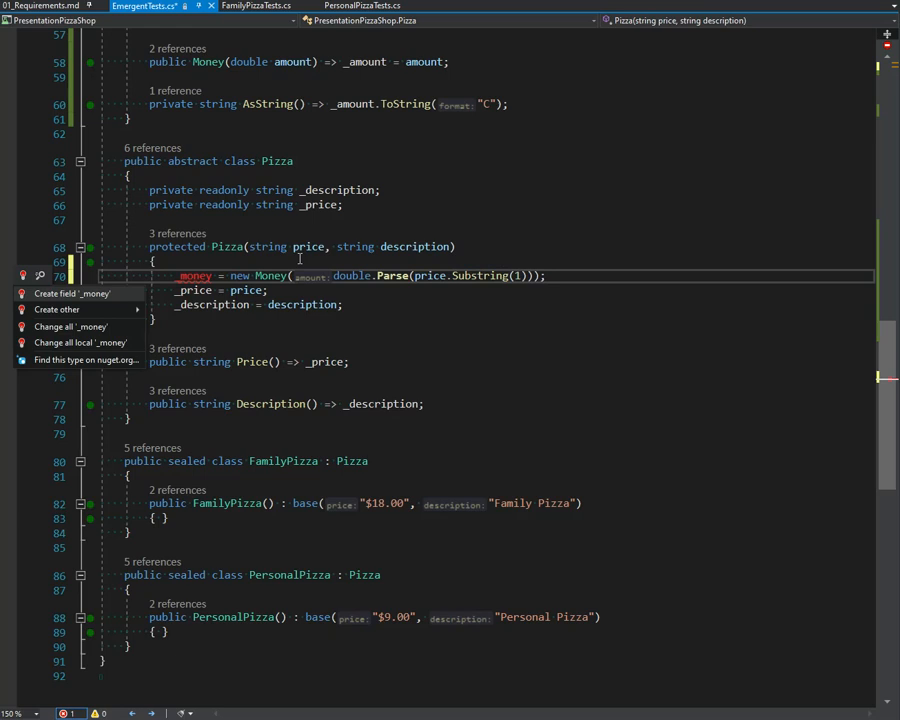
# Step: Create the Money field as _price2 despite name conflicts and have Price() use _price2
pyautogui.click(68, 292)
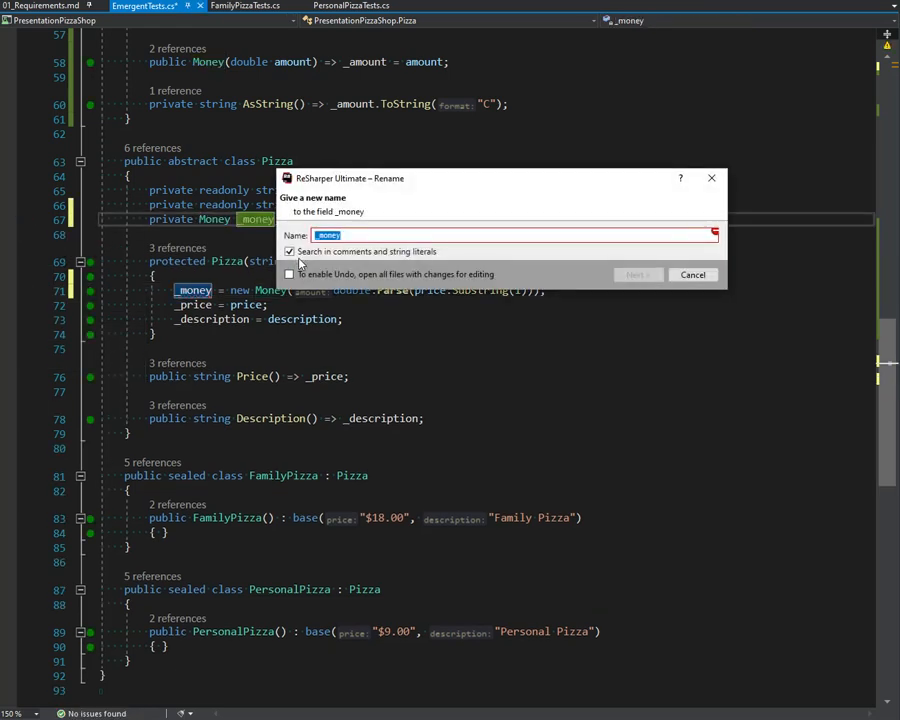
pyautogui.write('_proi')
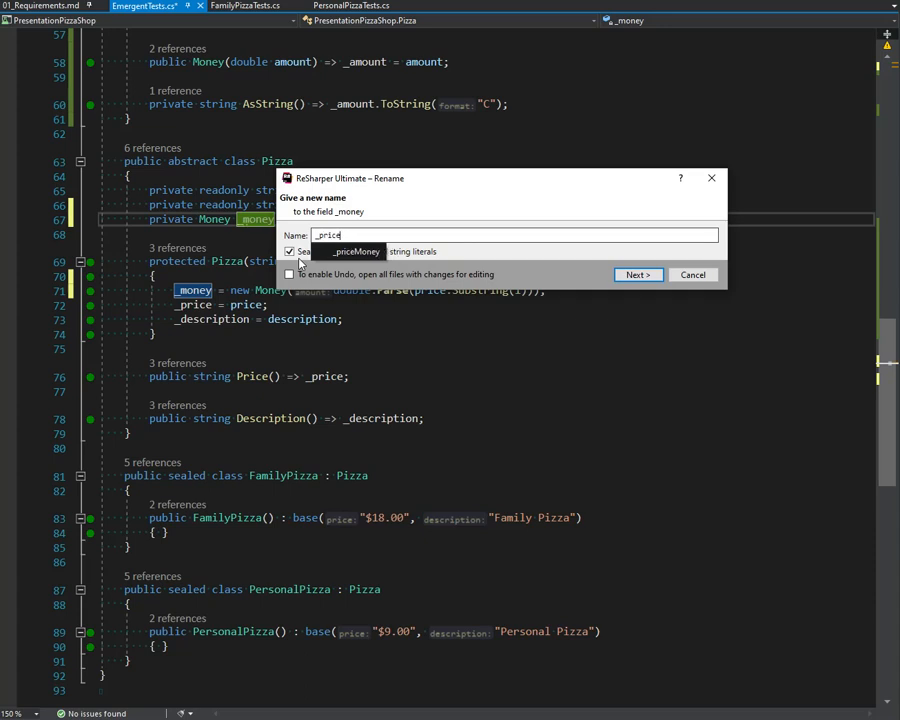
pyautogui.click(638, 274)
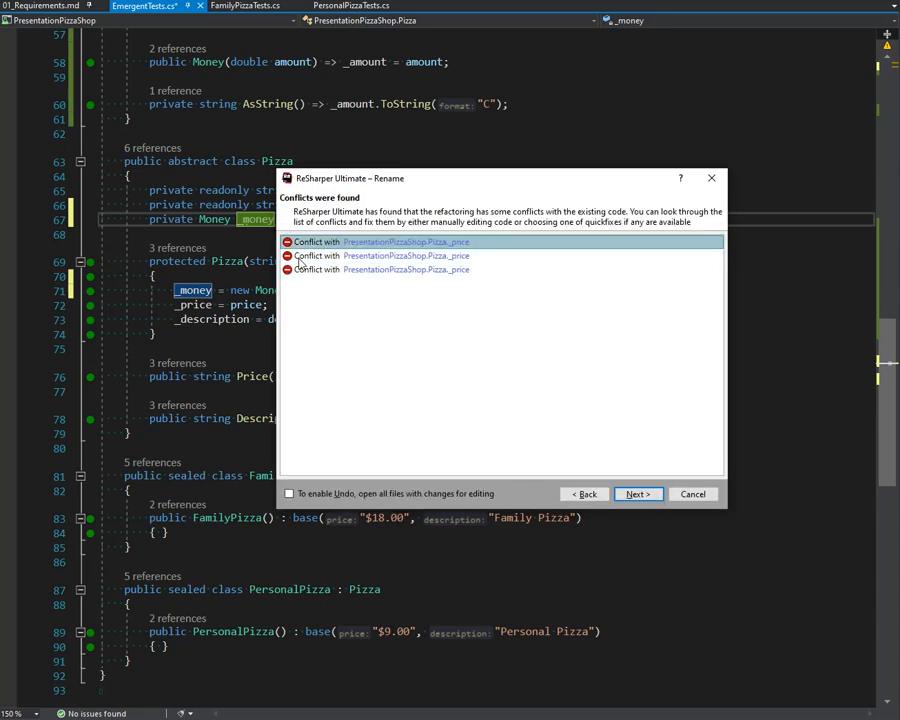
pyautogui.click(636, 494)
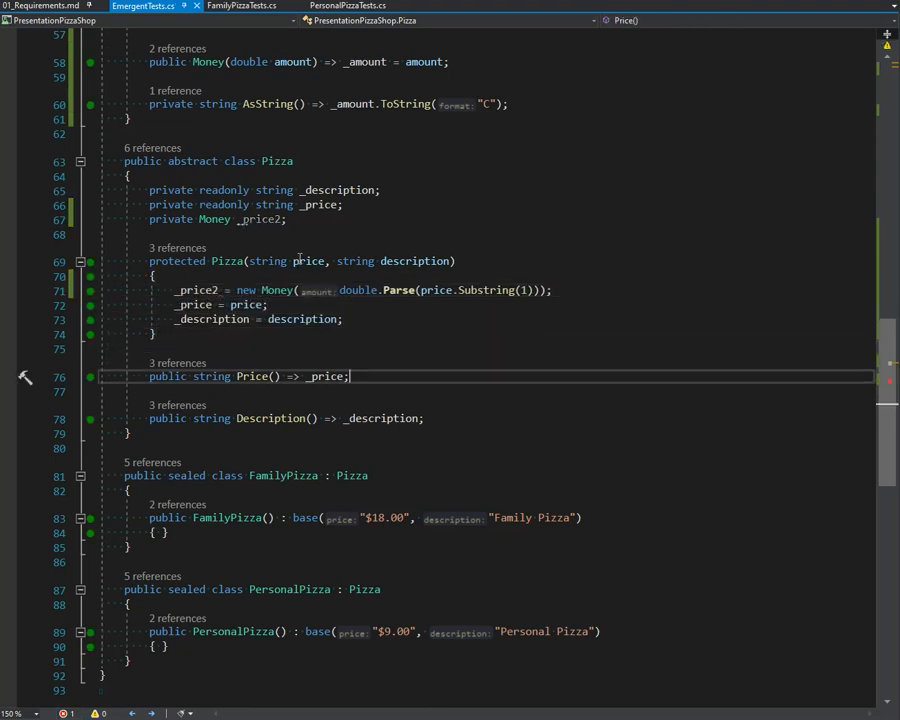
pyautogui.write('_')
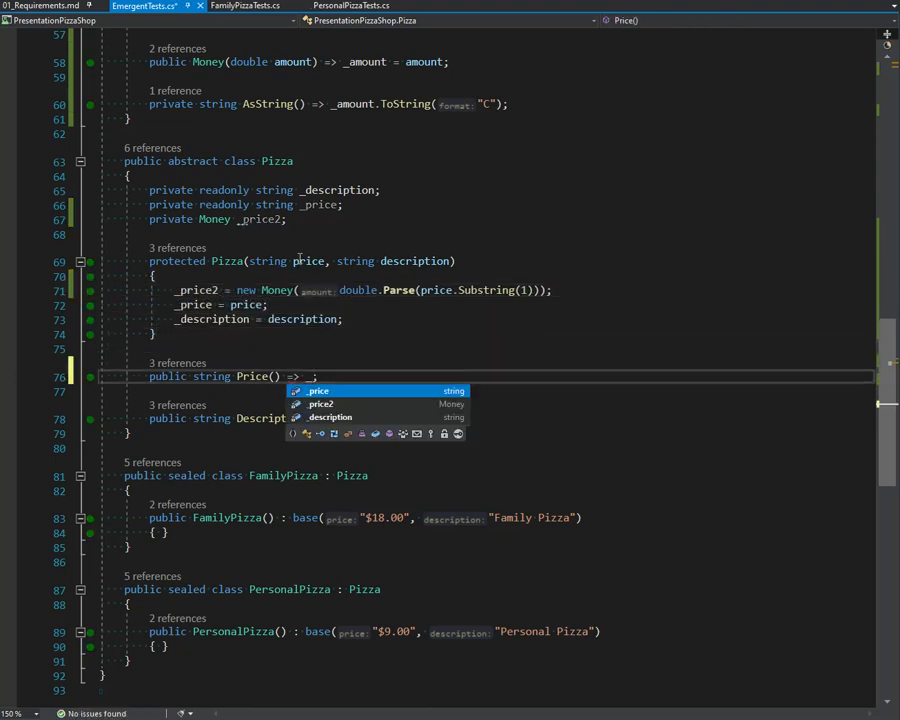
pyautogui.press('Tab')
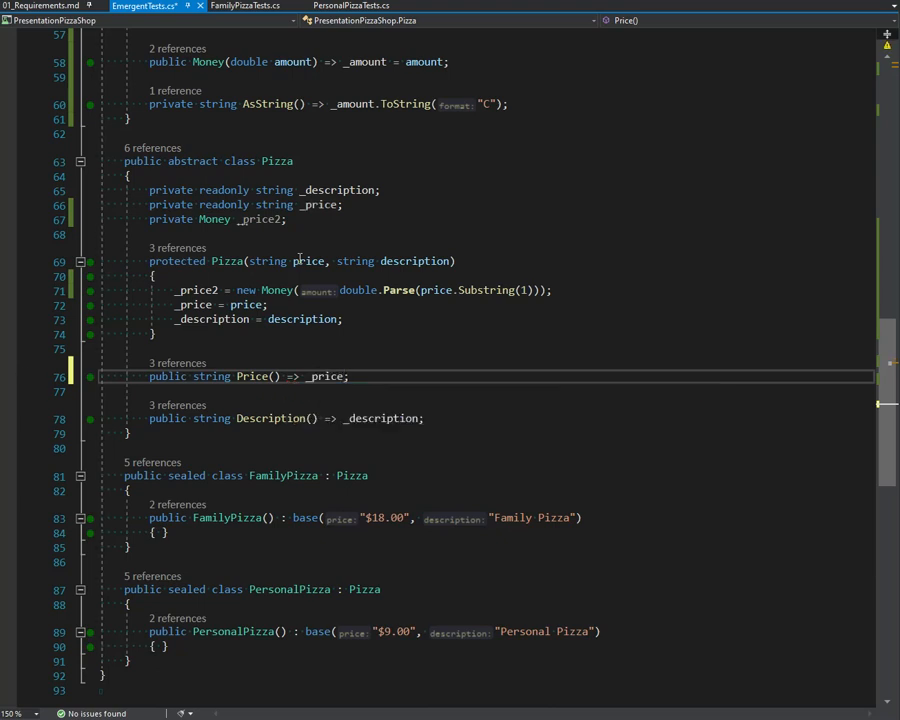
pyautogui.write('_price2.')
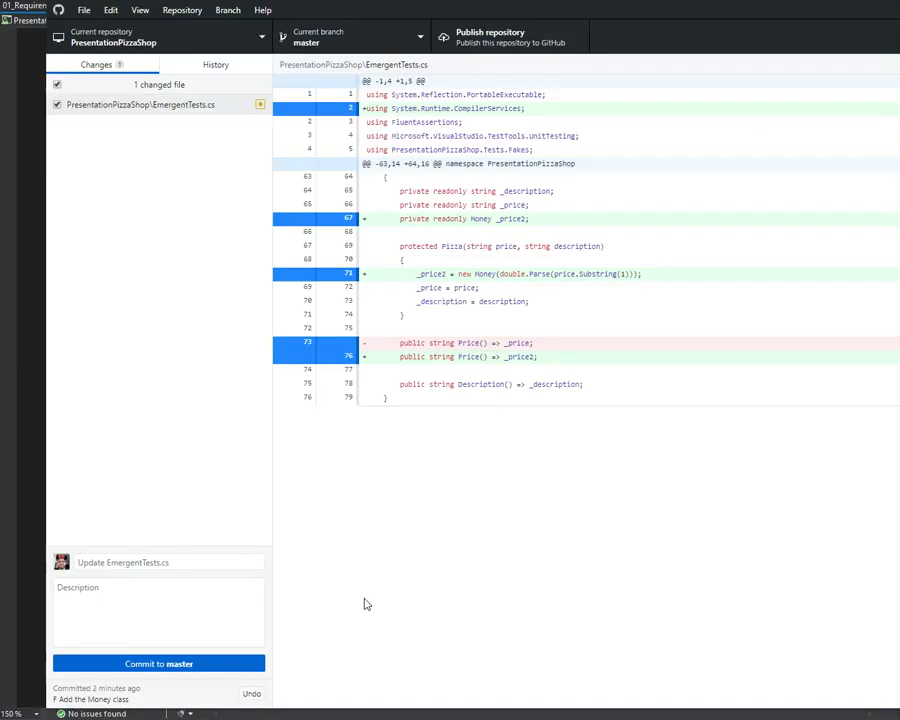
# Step: Commit 'Use Money not primitive' to master in GitHub Desktop
pyautogui.click(160, 562)
pyautogui.write('R Use Mone')
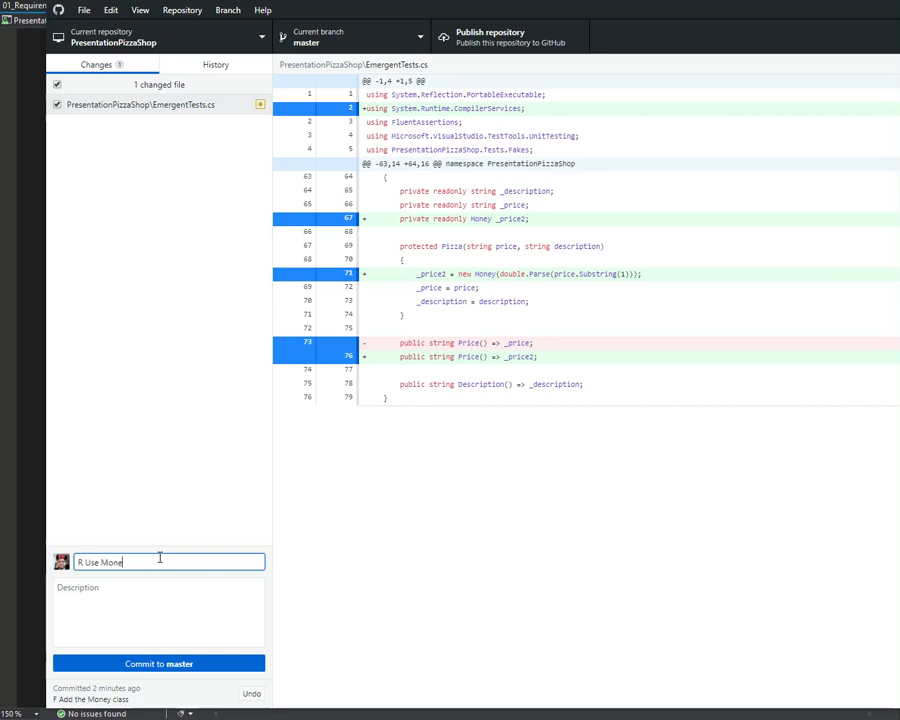
pyautogui.write('not')
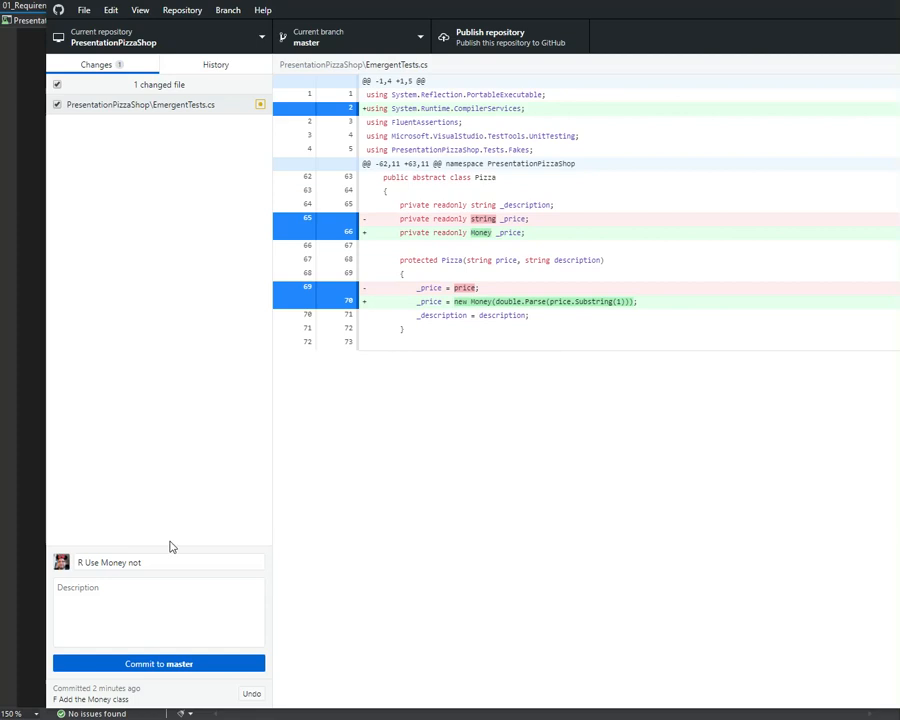
pyautogui.click(168, 562)
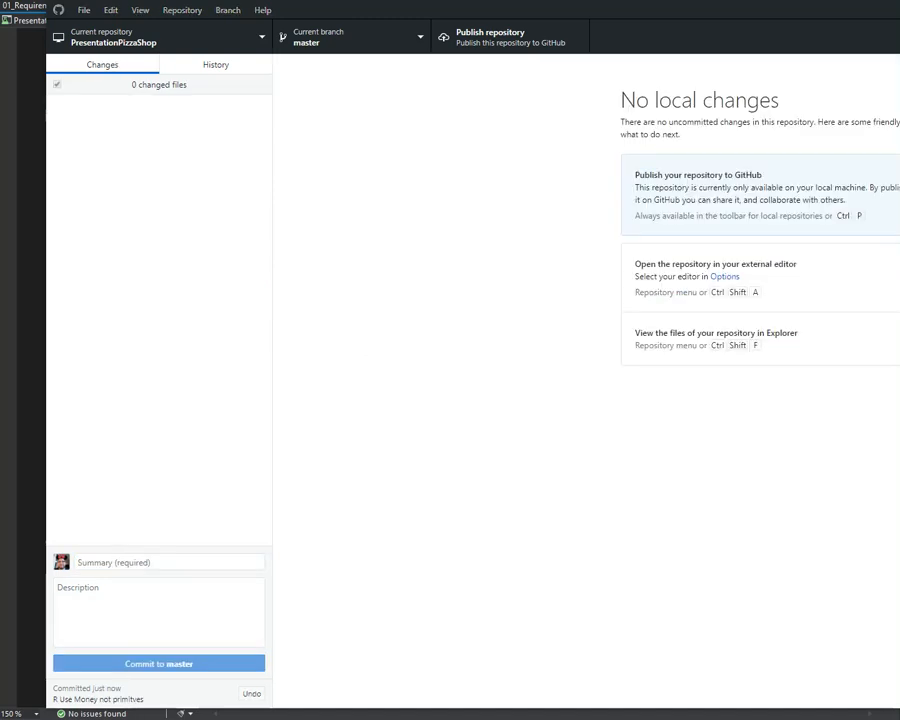
pyautogui.moveTo(30, 640)
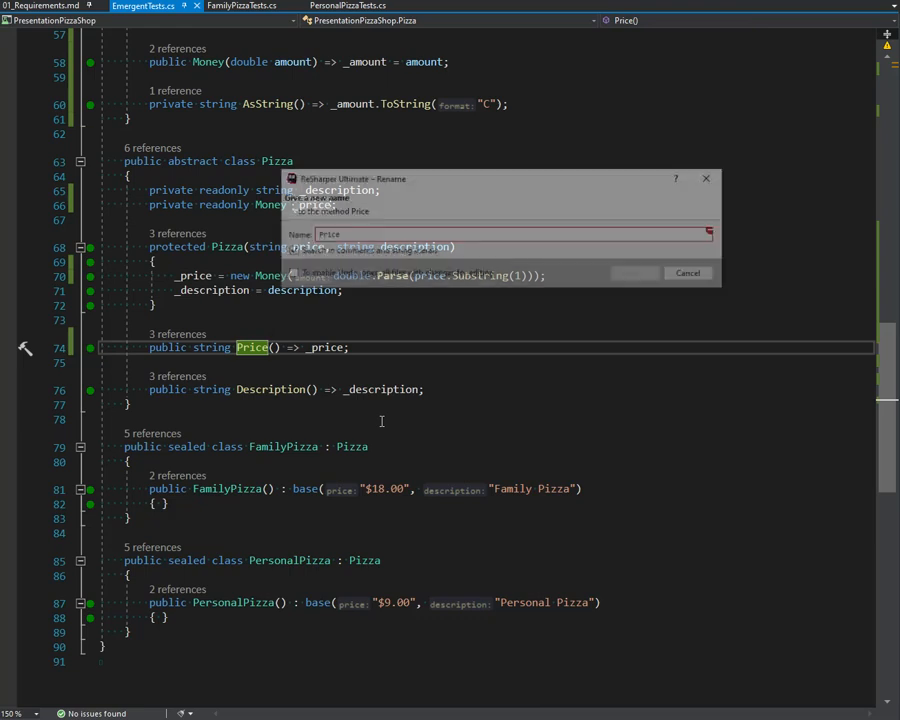
# Step: Change Price()'s return type to PresentationPizzaShop.Money via ReSharper Change Signature and apply it
pyautogui.click(688, 272)
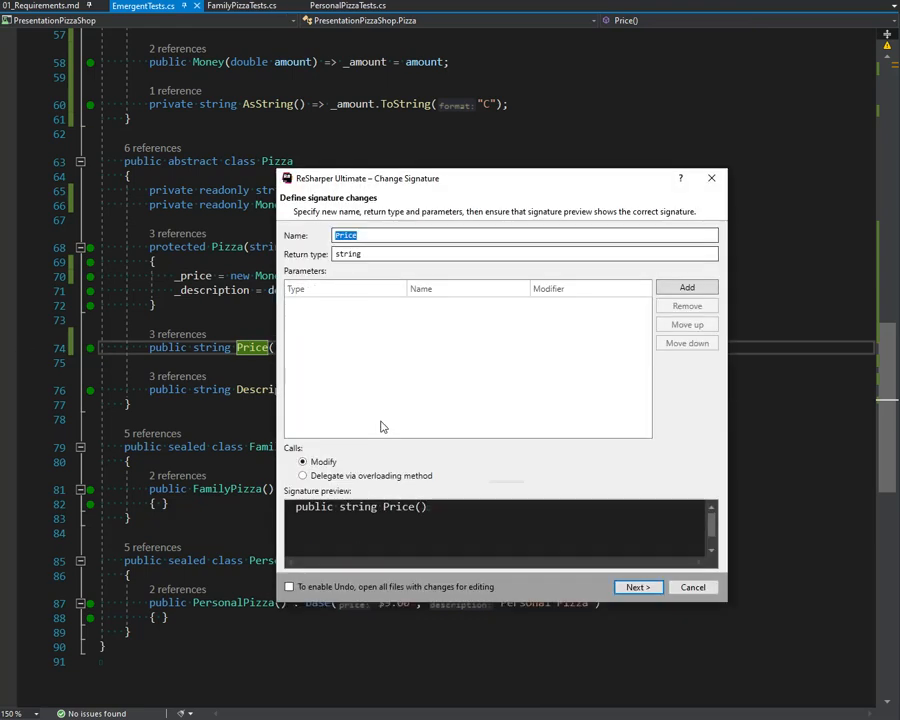
pyautogui.click(524, 252)
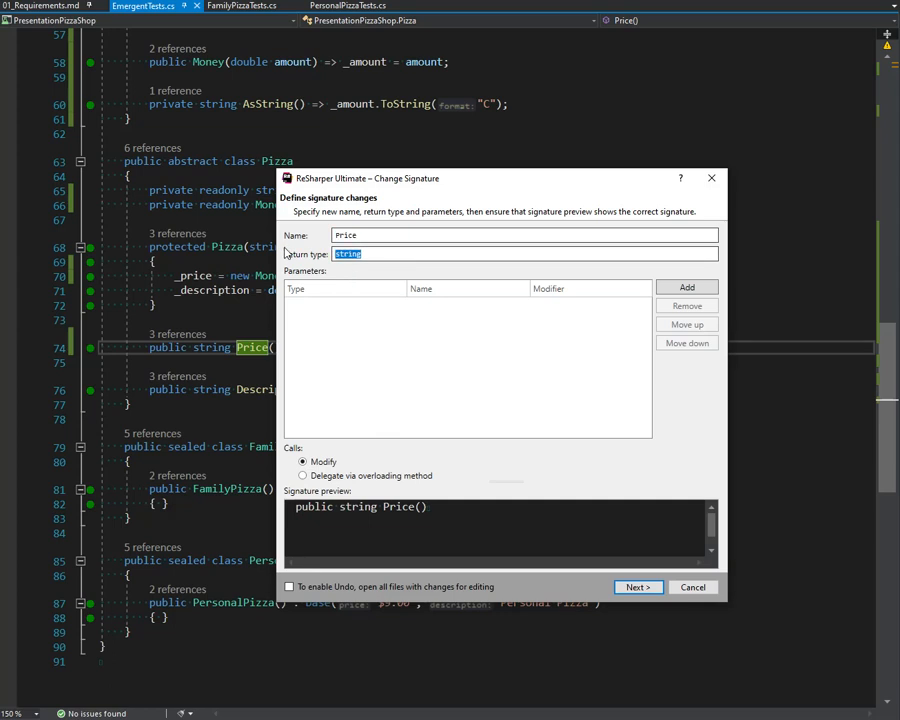
pyautogui.write('Money')
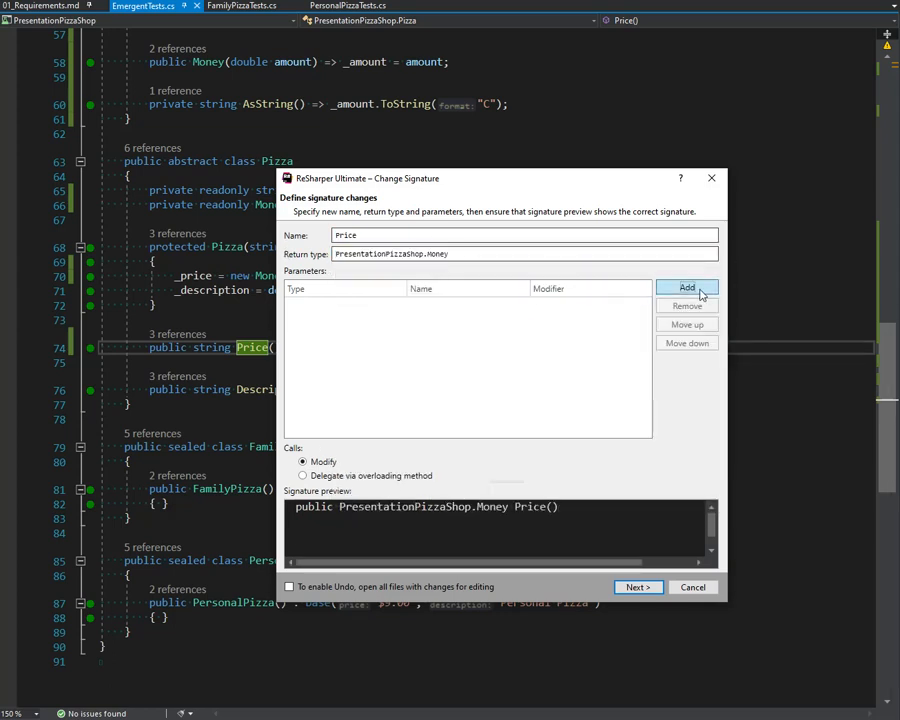
pyautogui.click(688, 288)
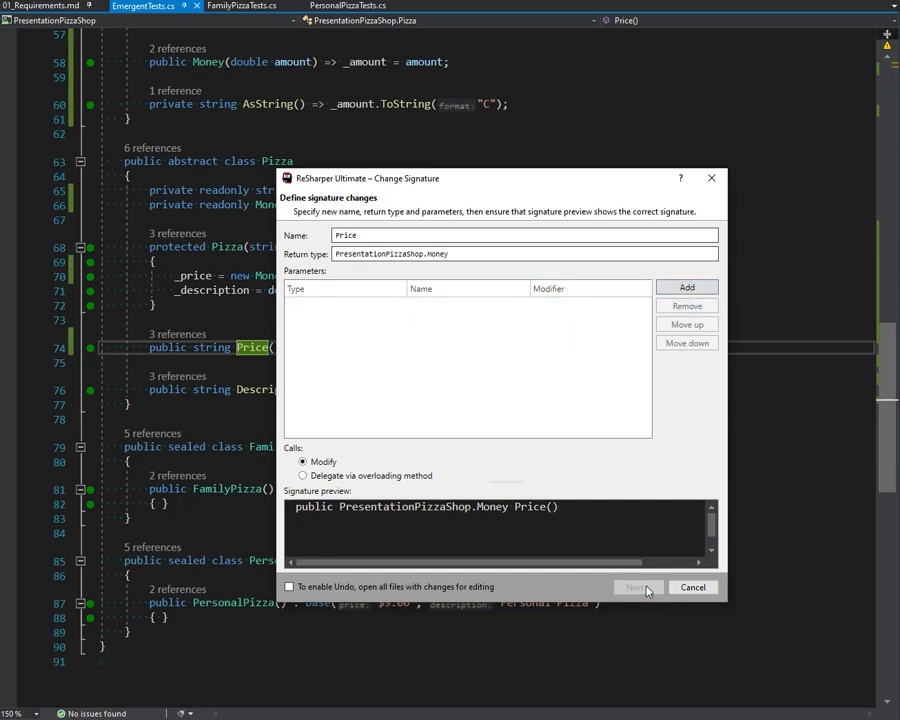
pyautogui.click(644, 588)
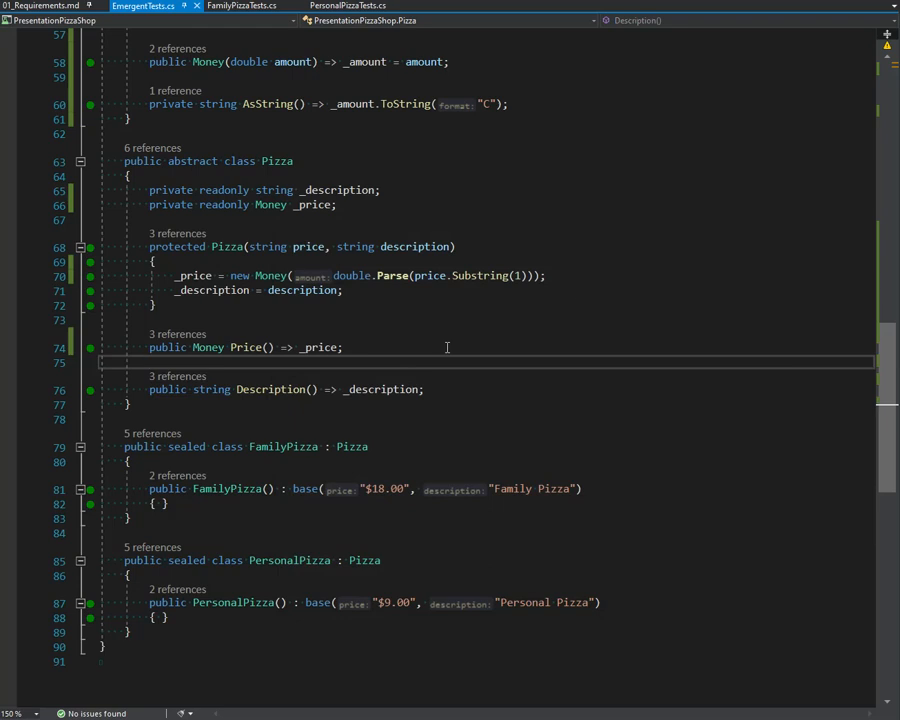
# Step: Delete unused usings and inline AsString into Money's implicit string operator
pyautogui.click(144, 8)
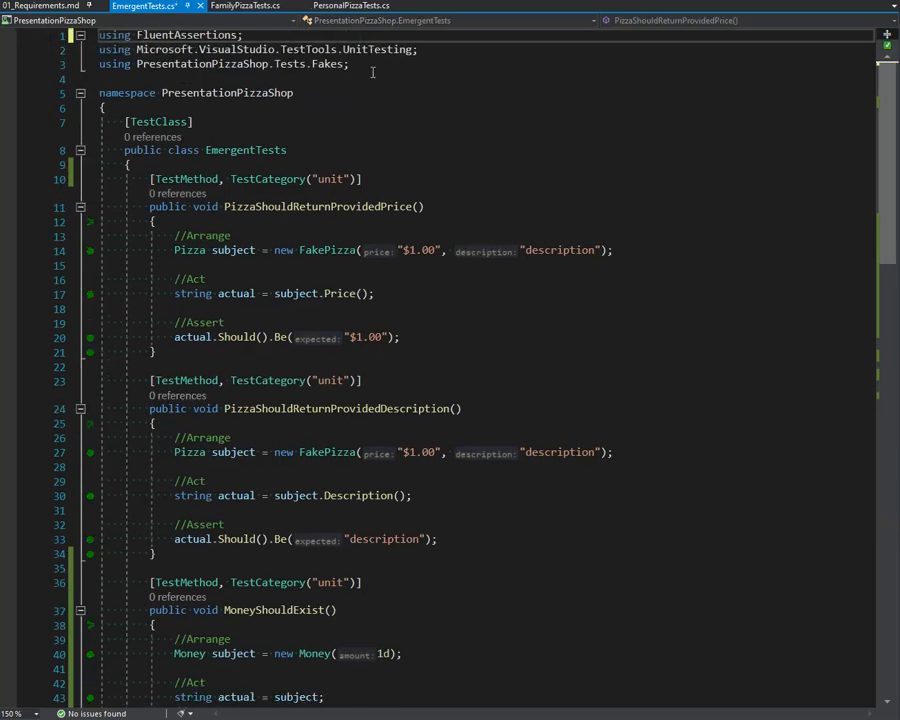
pyautogui.scroll(-3)
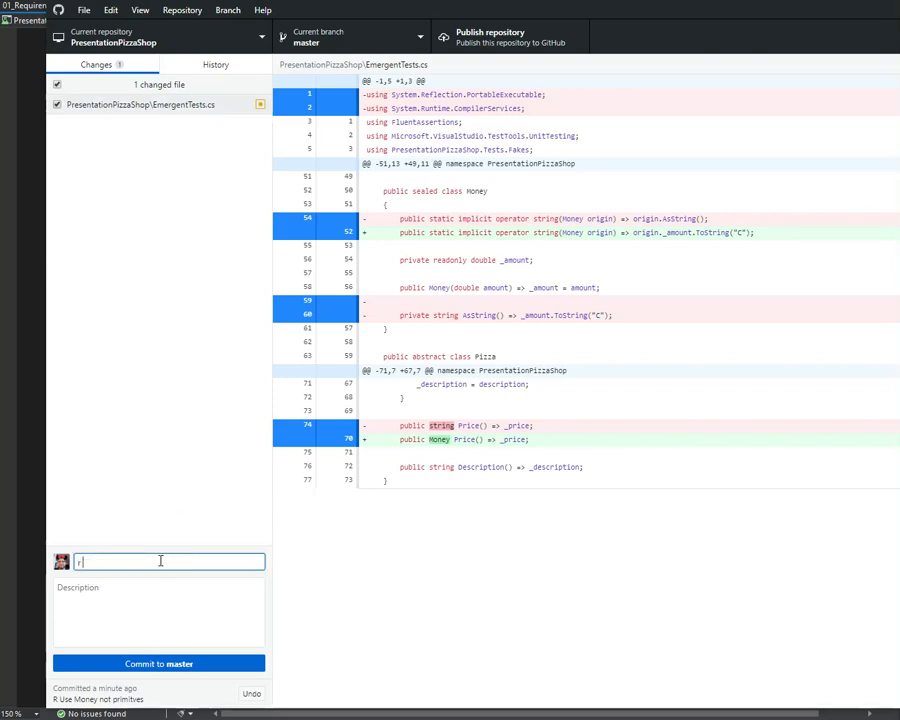
# Step: Commit 'Clean up messy code' describing unused usings removed and the inlined Money method
pyautogui.write('Clean up messy code')
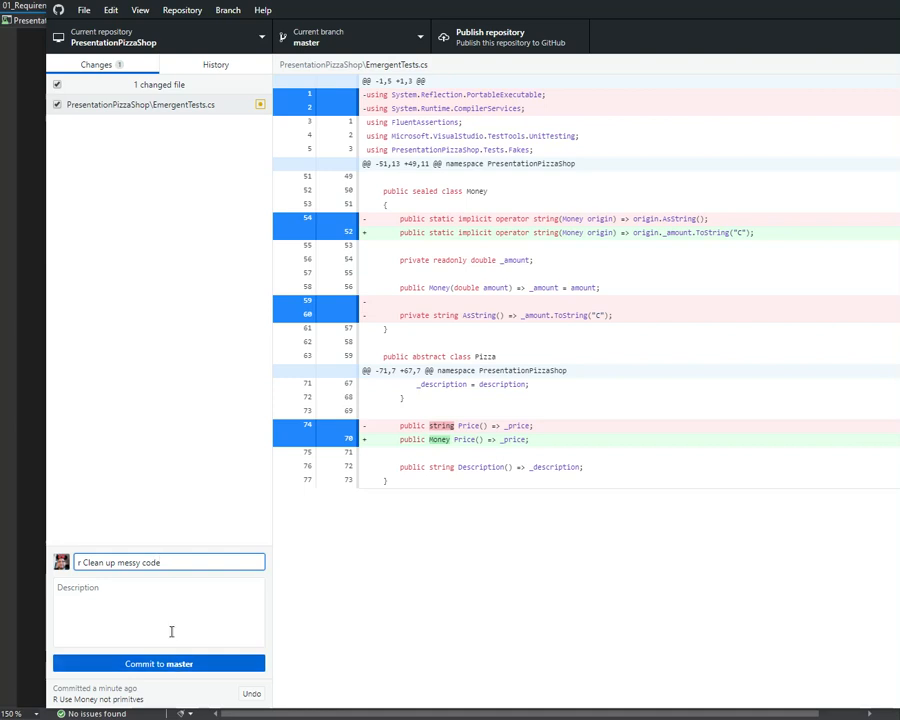
pyautogui.write('Unused usings')
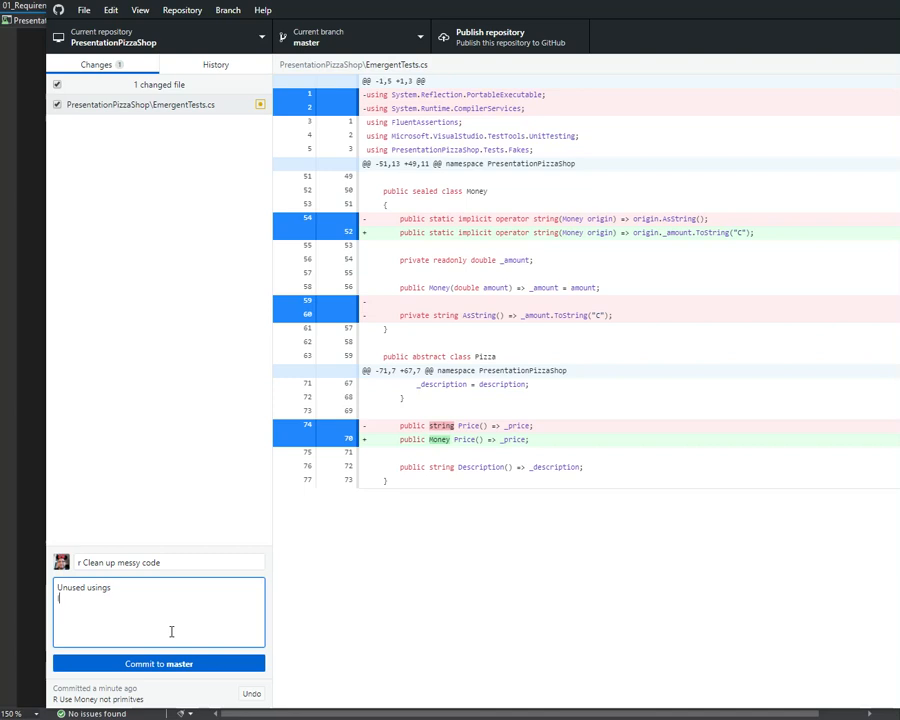
pyautogui.write('Inlined Money met')
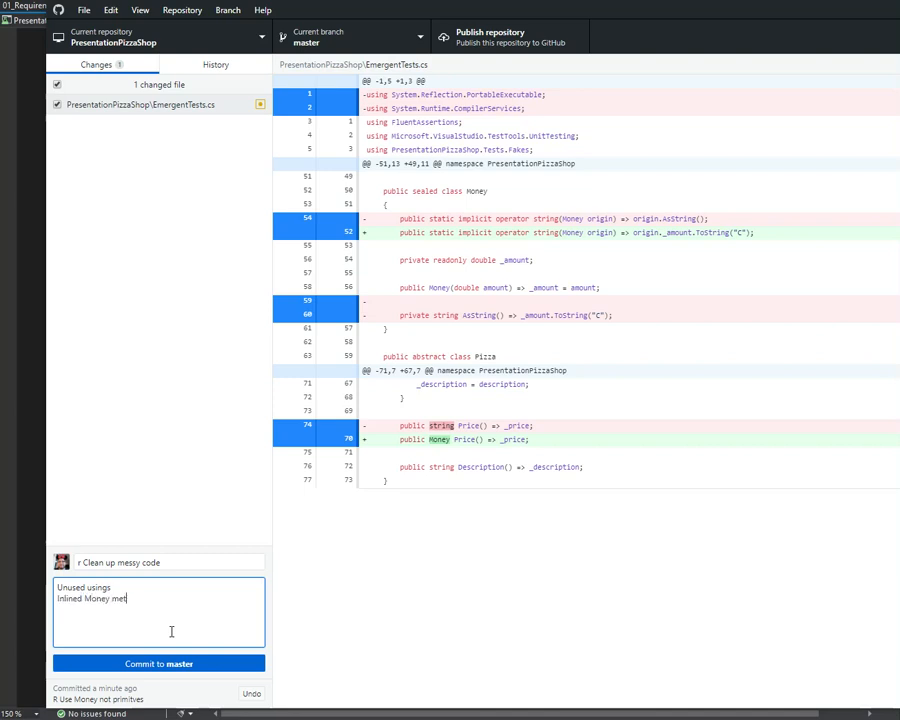
pyautogui.write('method for imple')
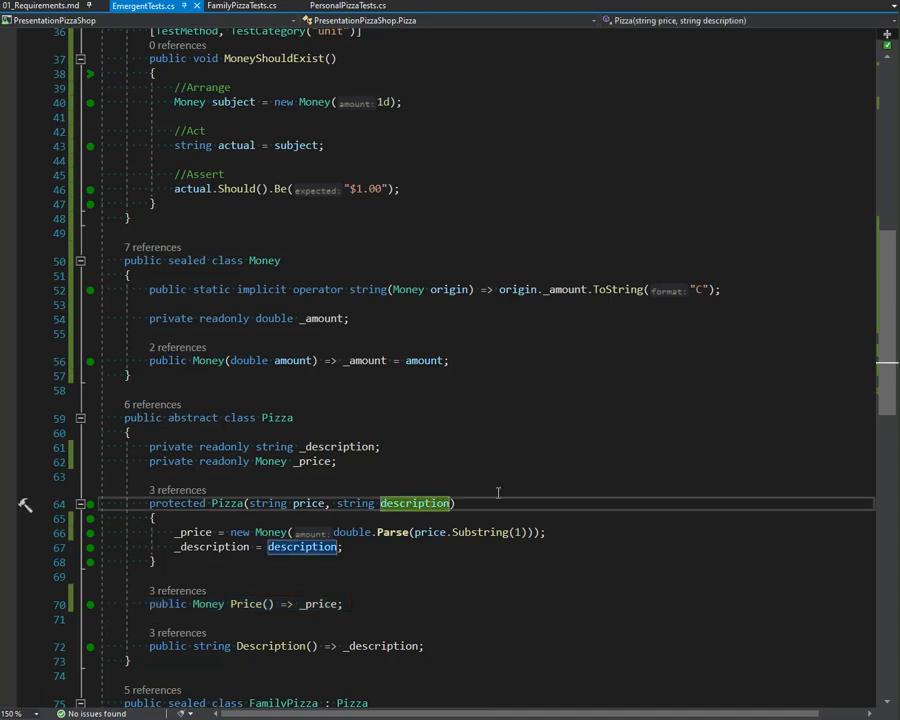
# Step: Move the Money class into PresentationPizzaShop\src with ReSharper Move To Folder
pyautogui.scroll(-3)
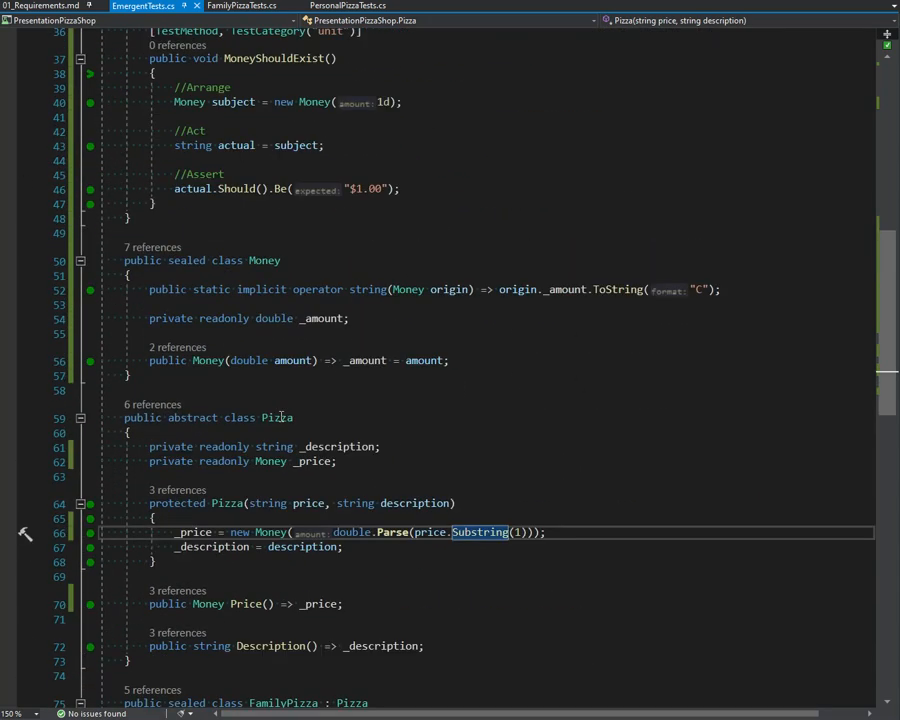
pyautogui.doubleClick(264, 260)
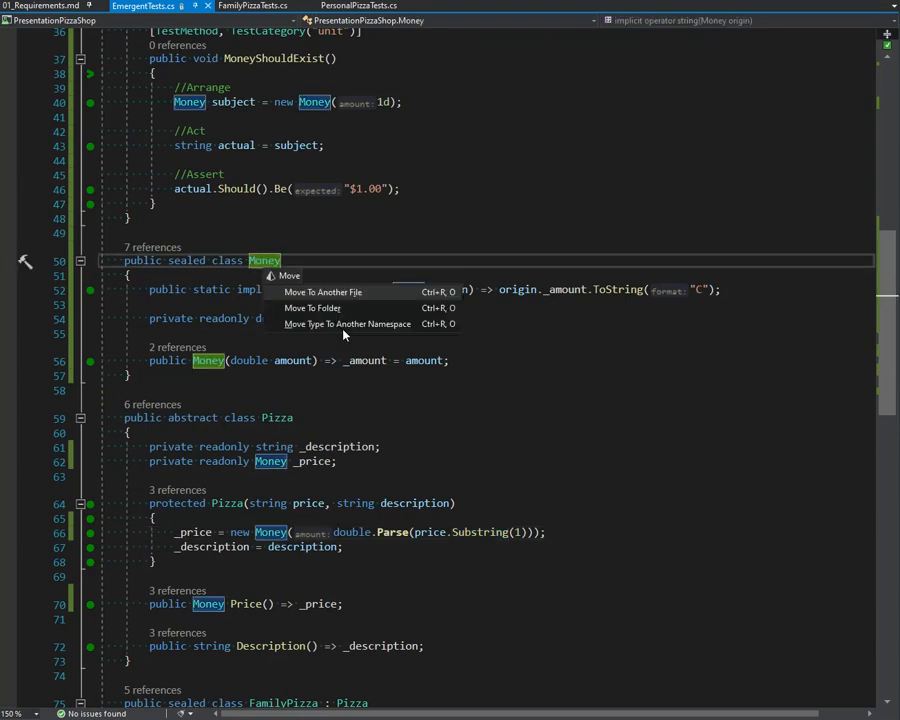
pyautogui.click(312, 308)
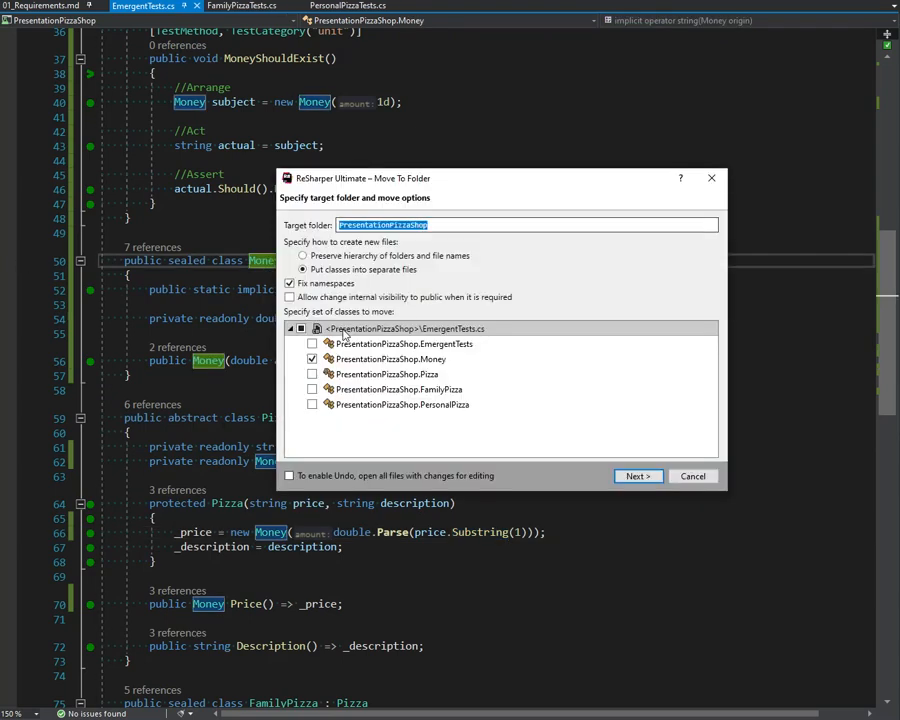
pyautogui.write('\\s')
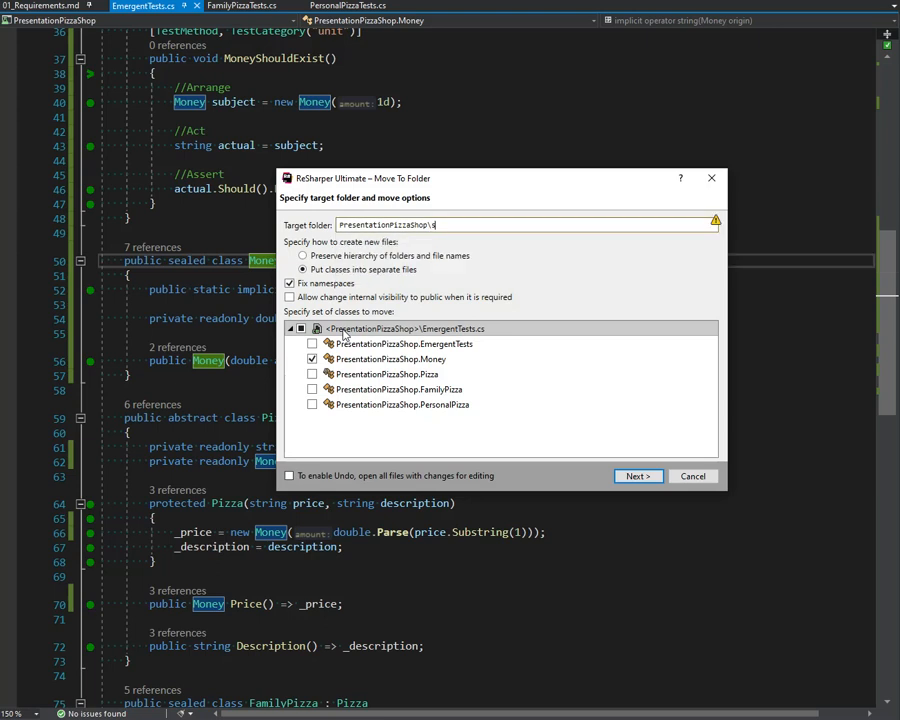
pyautogui.write('rc')
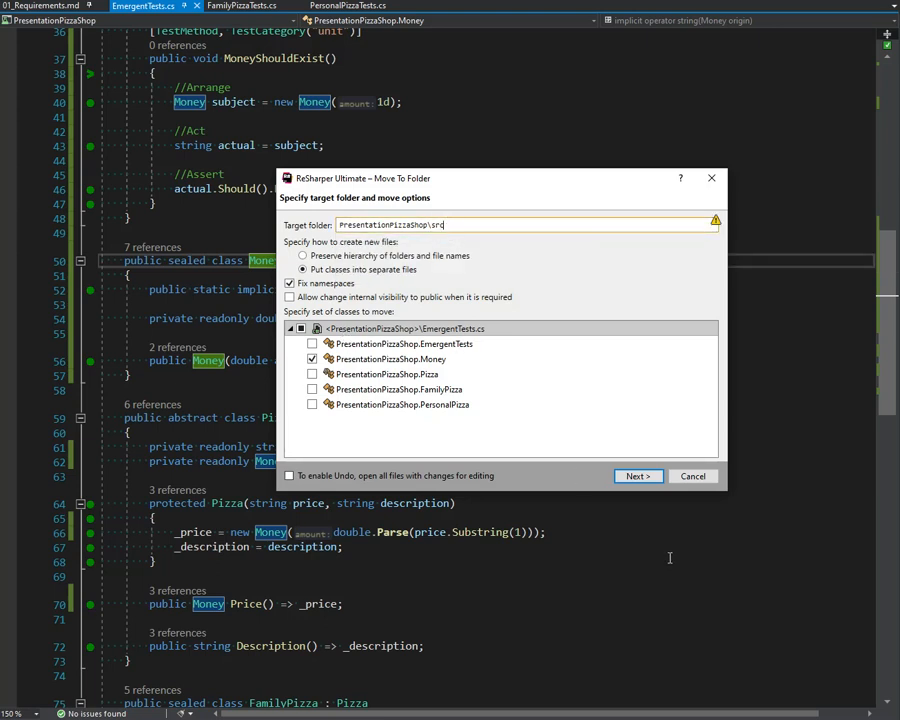
pyautogui.click(638, 476)
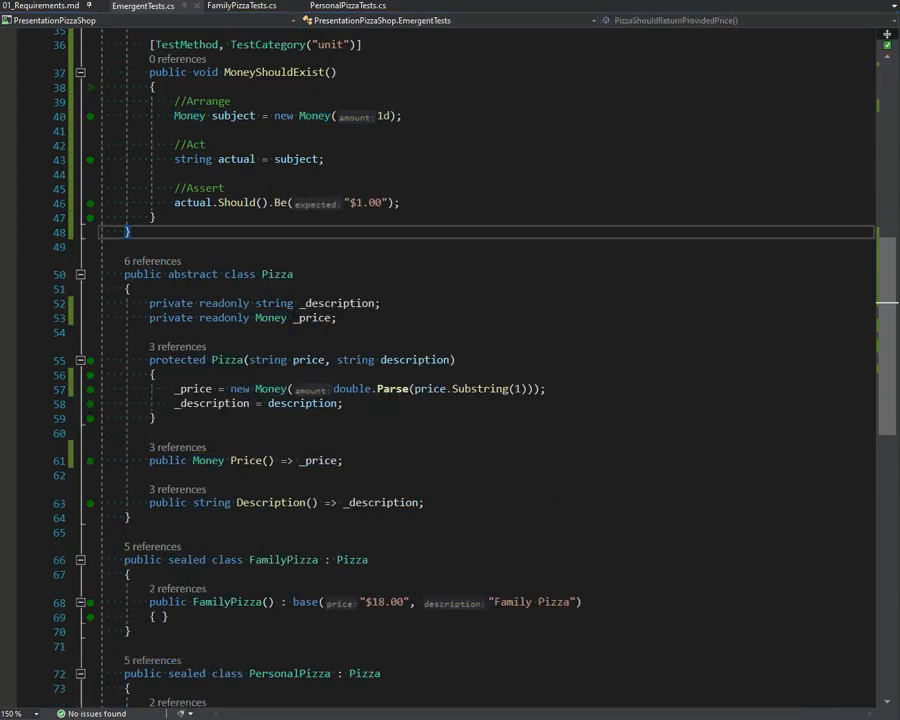
# Step: Bring up the newly created Money.cs file in the editor
pyautogui.click(230, 8)
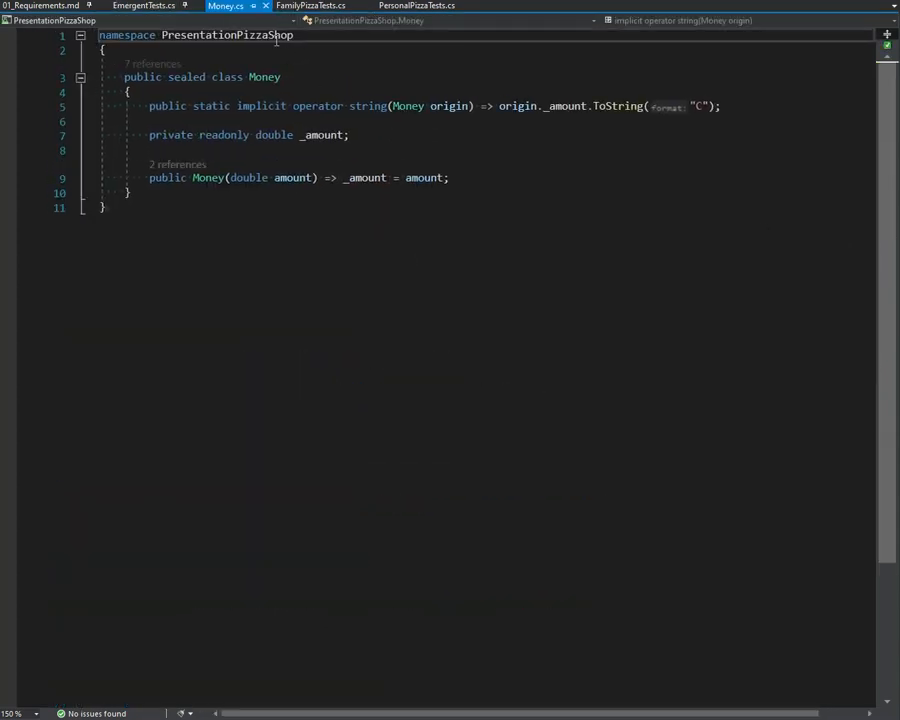
pyautogui.doubleClick(230, 36)
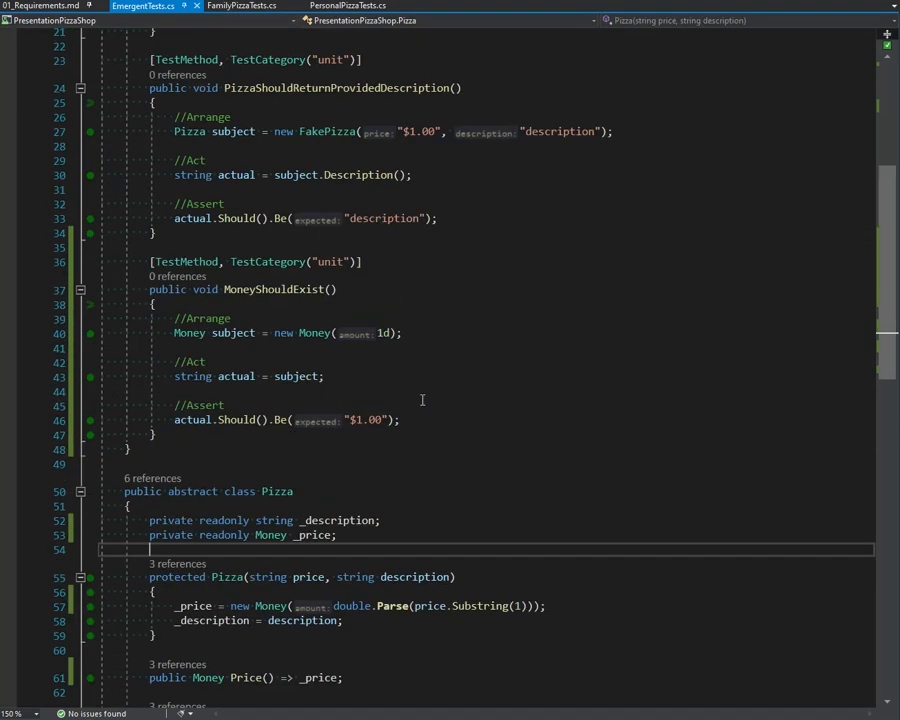
# Step: Chain the string constructor to this(new Money(double.Parse(price.Substring(1))), description) with an empty body
pyautogui.scroll(-3)
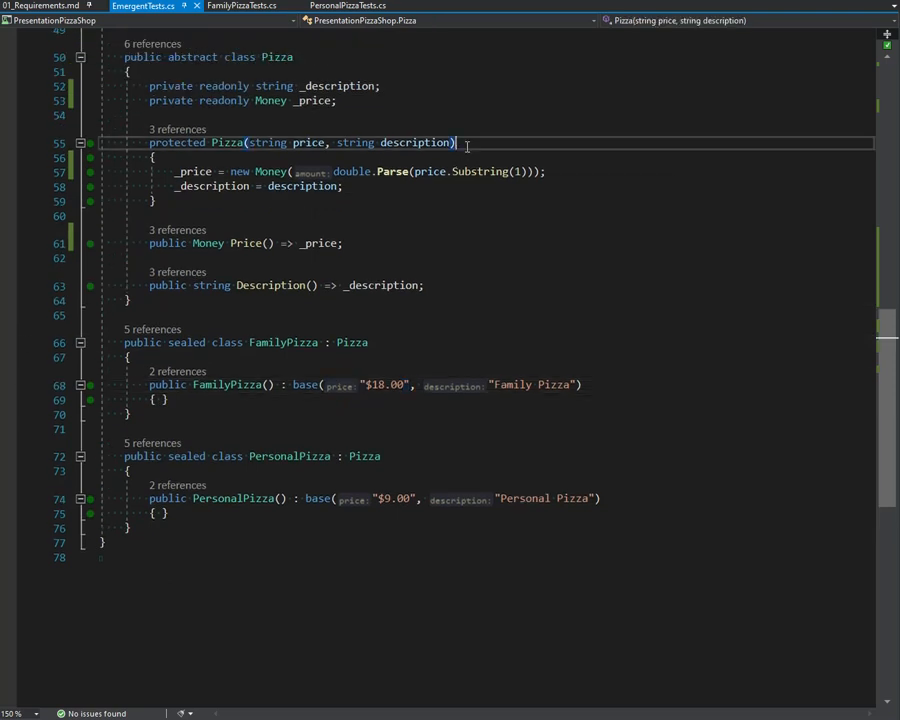
pyautogui.write(';')
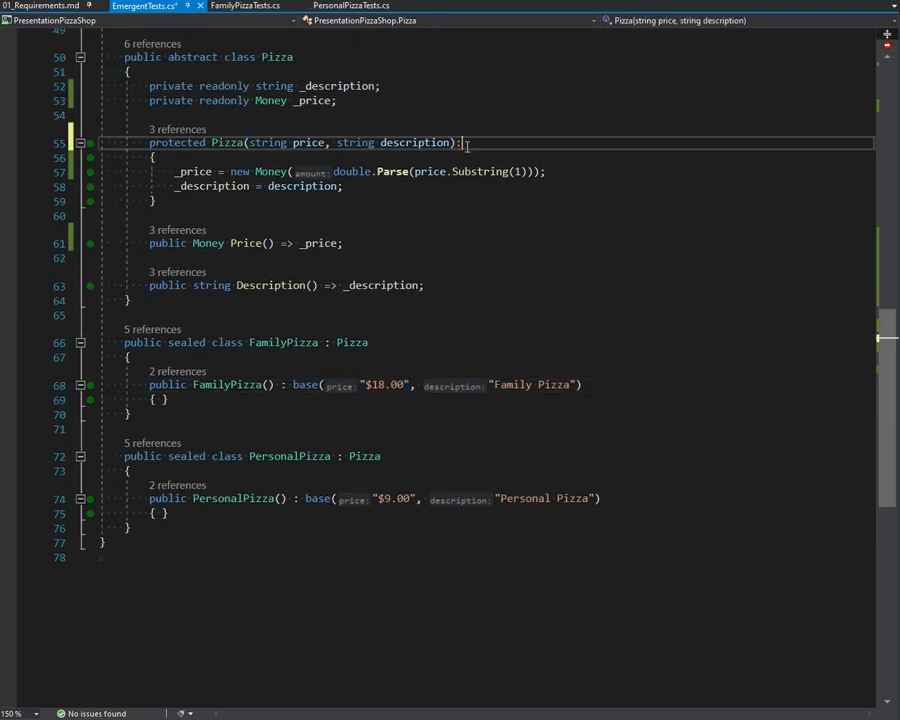
pyautogui.write(':base(')
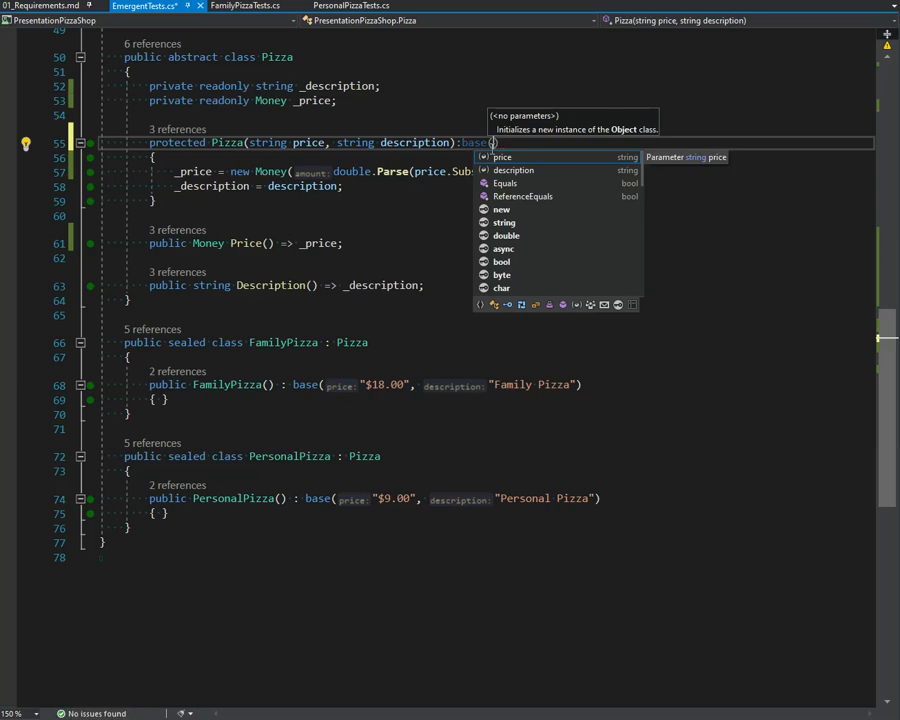
pyautogui.write('this')
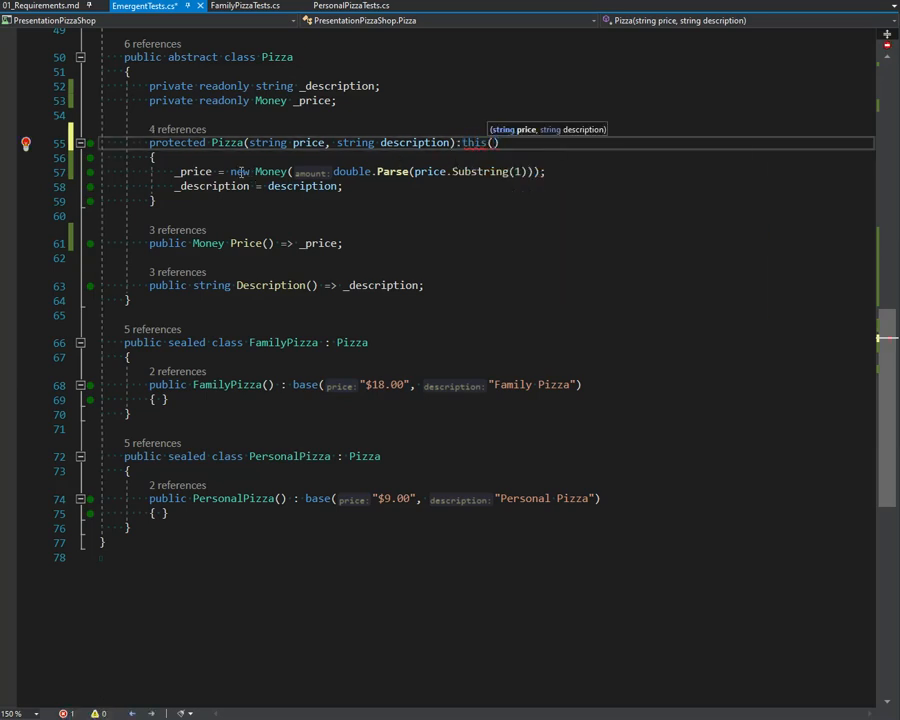
pyautogui.moveTo(228, 172); pyautogui.dragTo(540, 172)
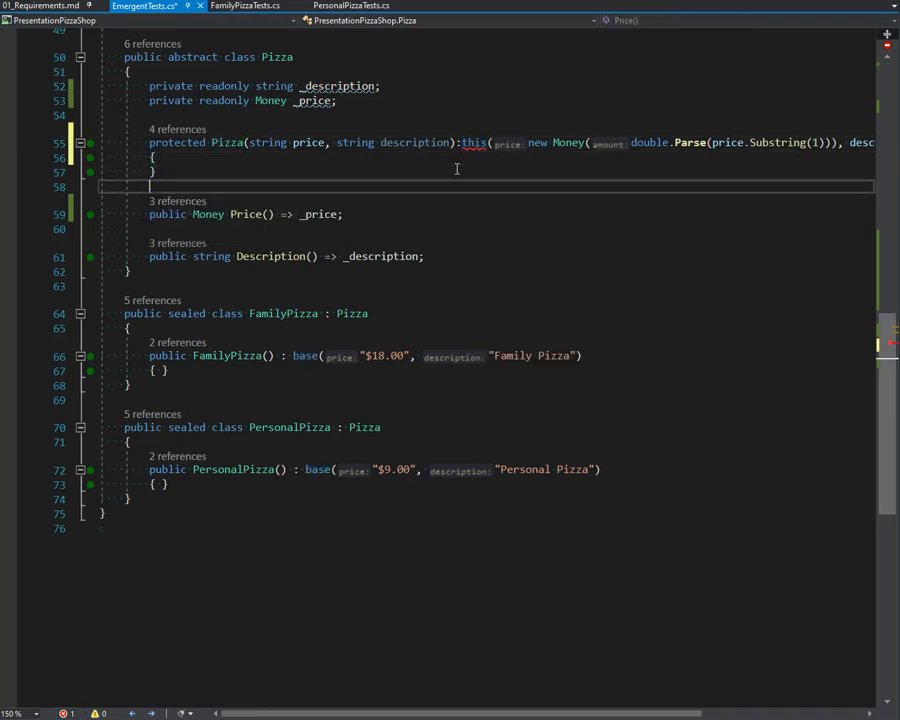
# Step: Add a private Pizza(Money price, string description) constructor assigning _price and _description
pyautogui.write('protected')
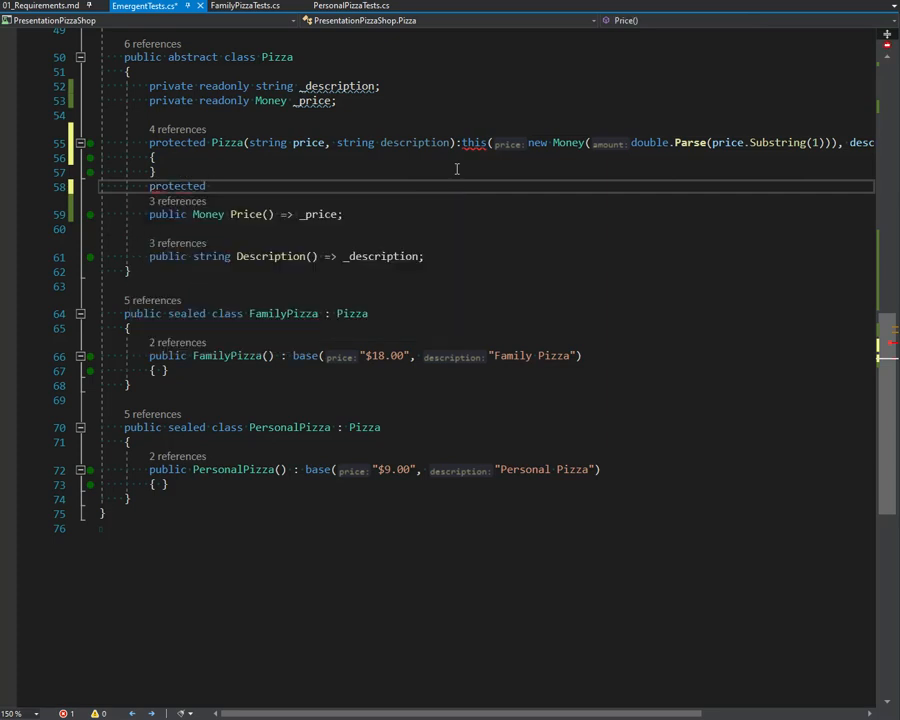
pyautogui.write('p')
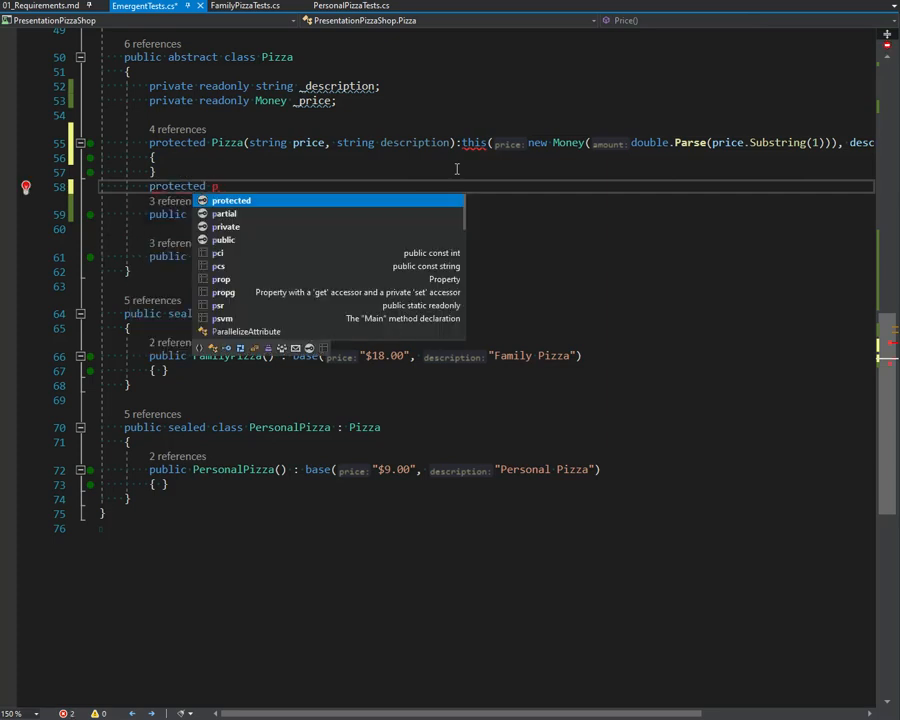
pyautogui.write('riva')
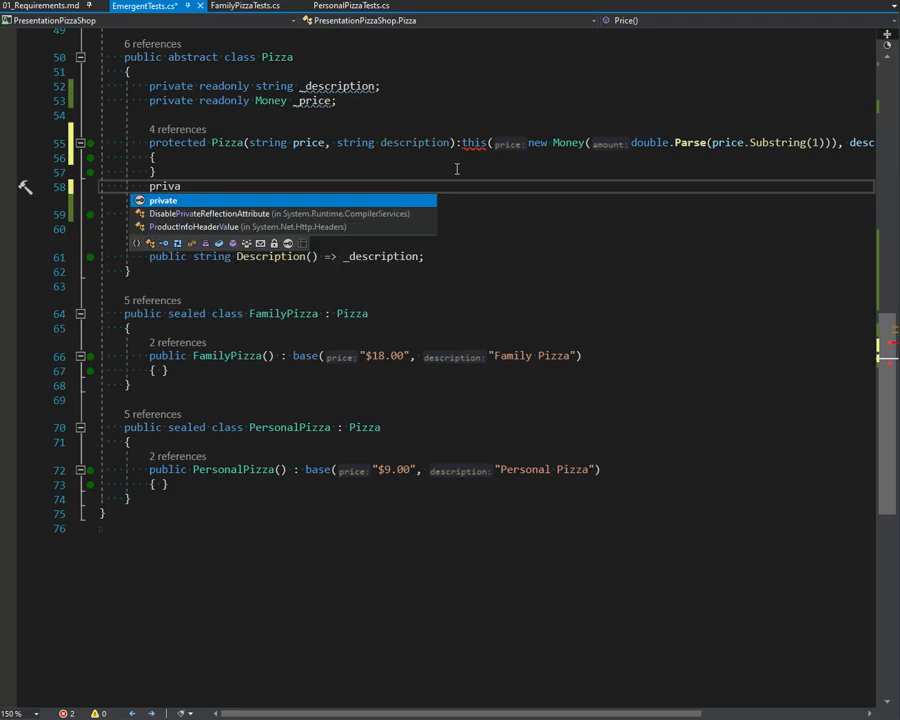
pyautogui.write('Pizza')
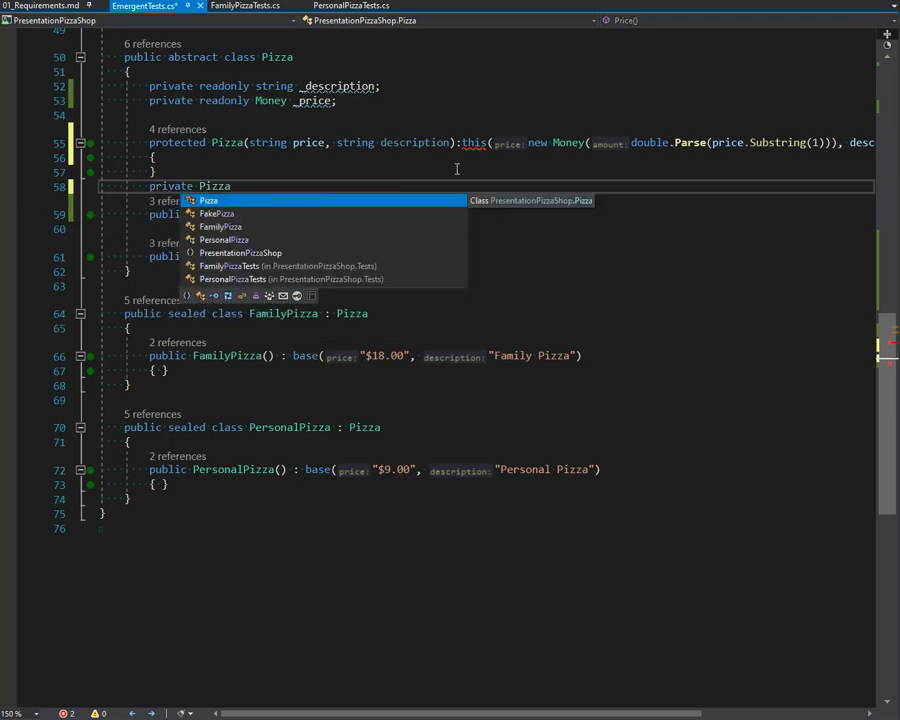
pyautogui.write('(Money price, strin')
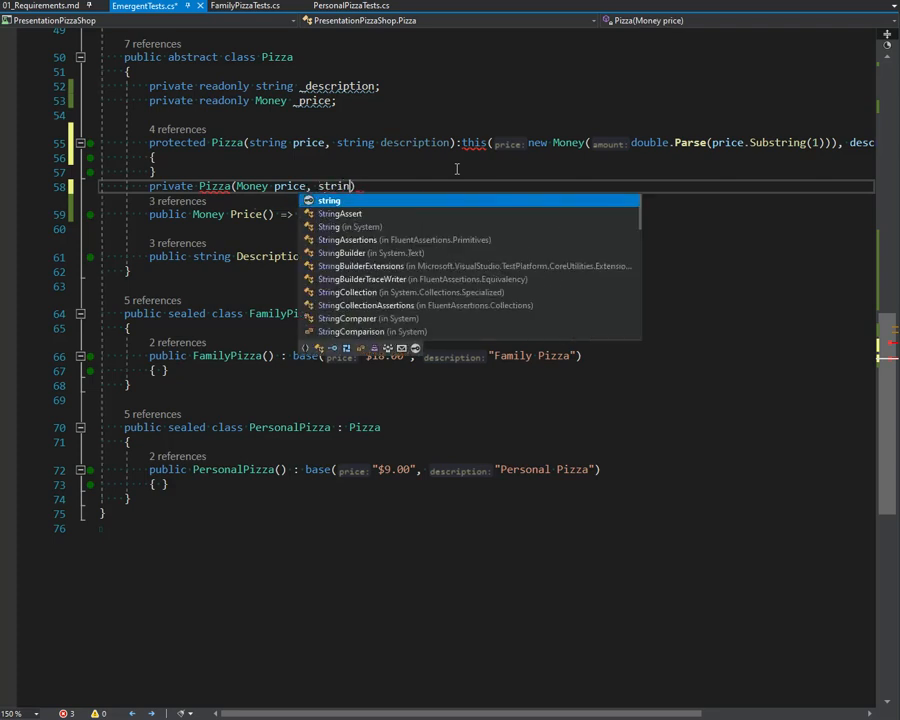
pyautogui.write('description)')
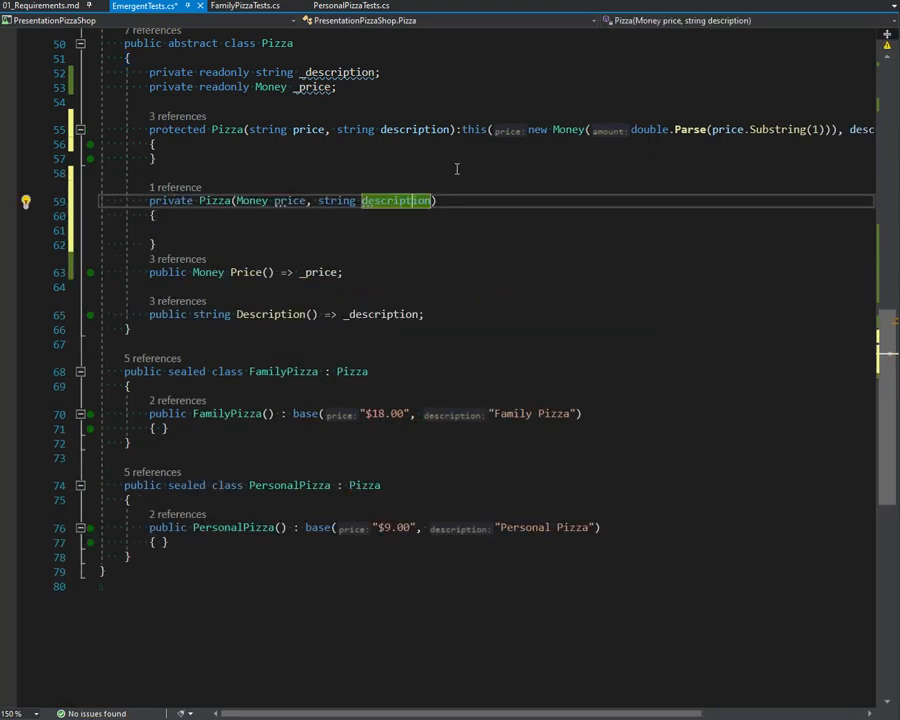
pyautogui.write('_price = price;')
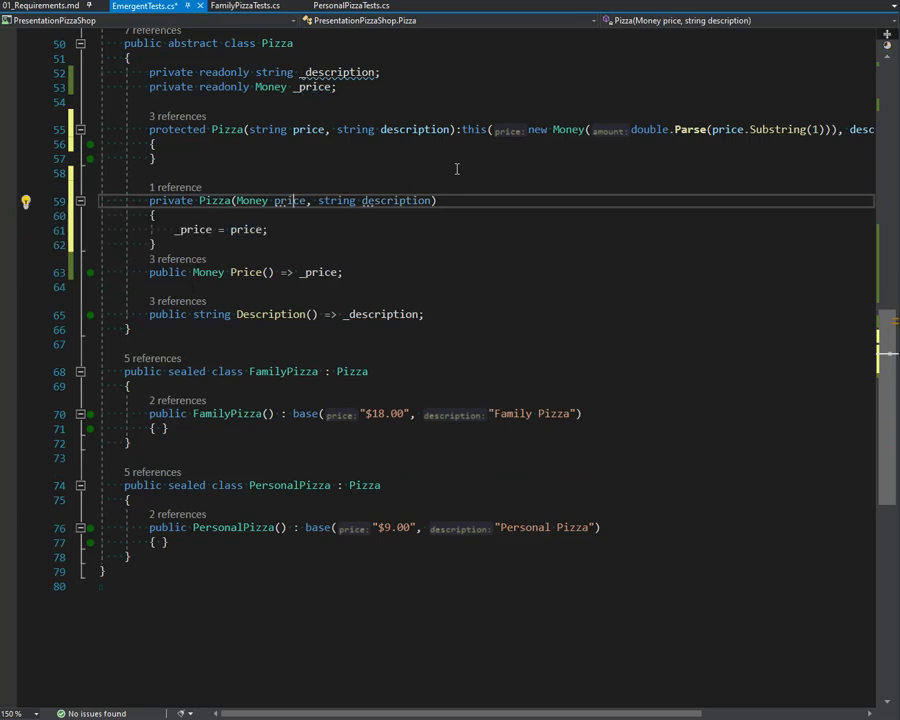
pyautogui.write('_description = description;')
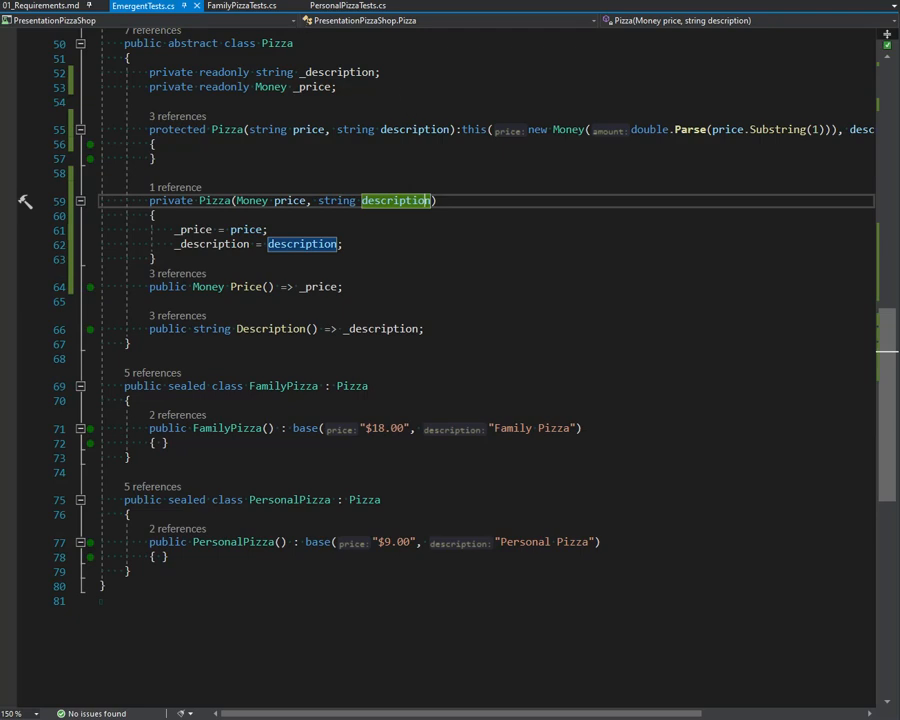
pyautogui.click(144, 8)
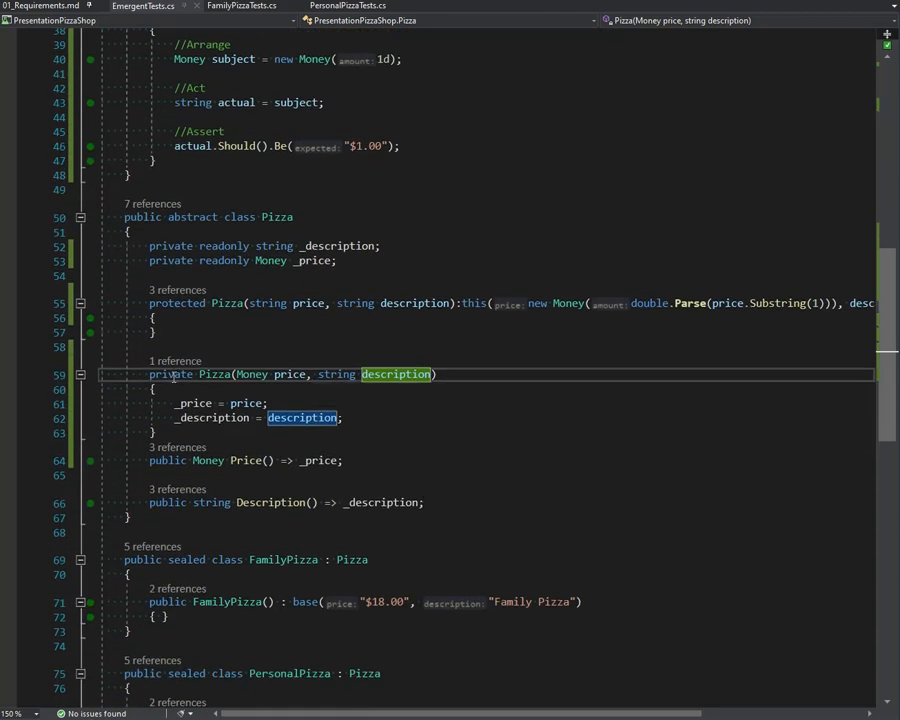
# Step: Make the Pizza(Money, string) constructor protected instead of private
pyautogui.write('prot')
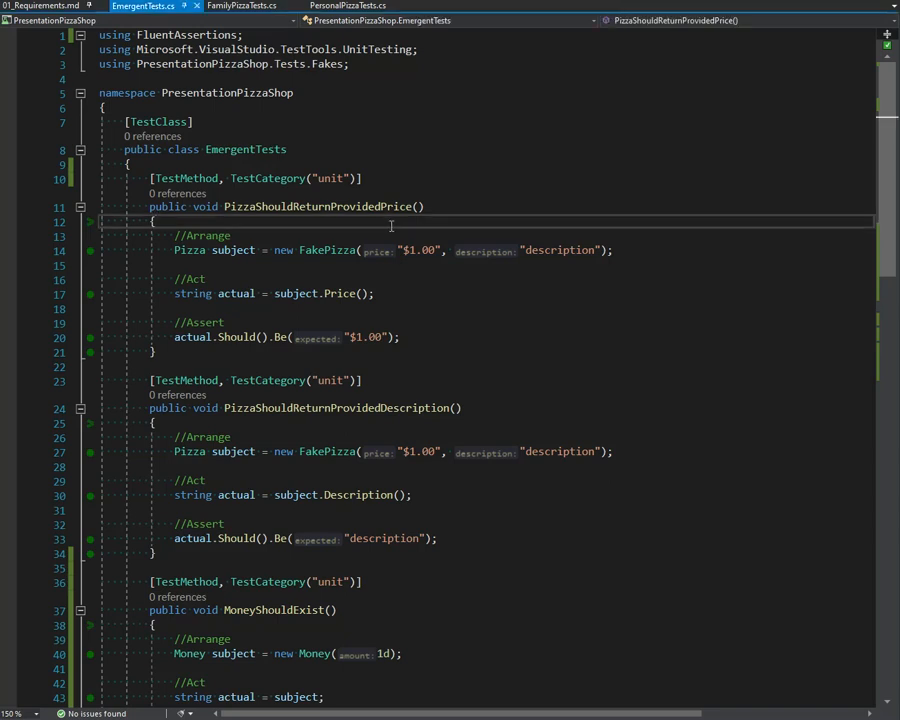
# Step: Pass new Money(18d) and new Money(9d) in the FamilyPizza and PersonalPizza base calls
pyautogui.scroll(-3)
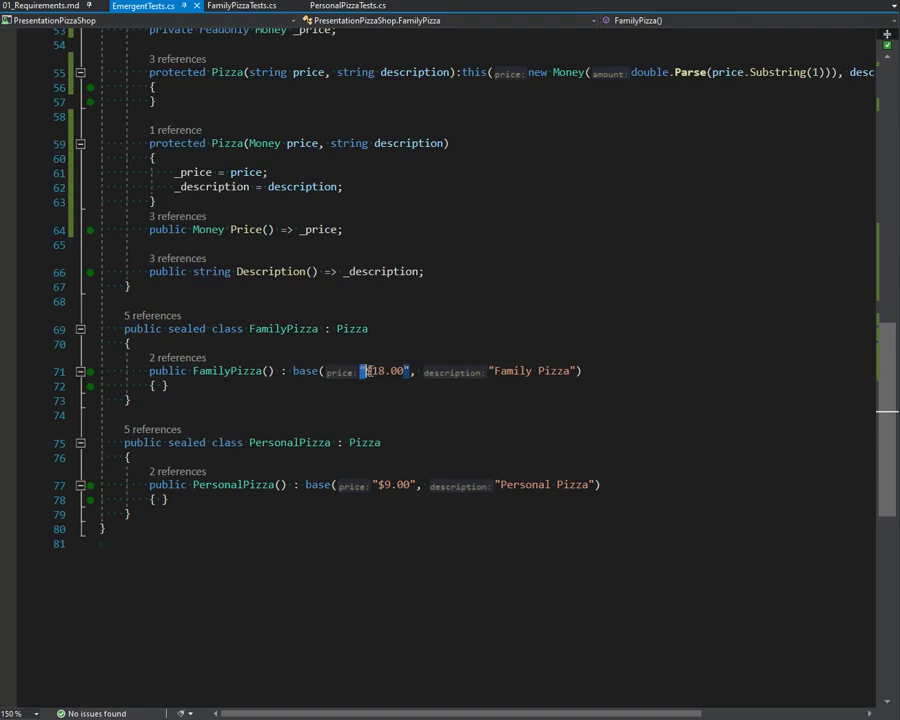
pyautogui.write('new Money(1')
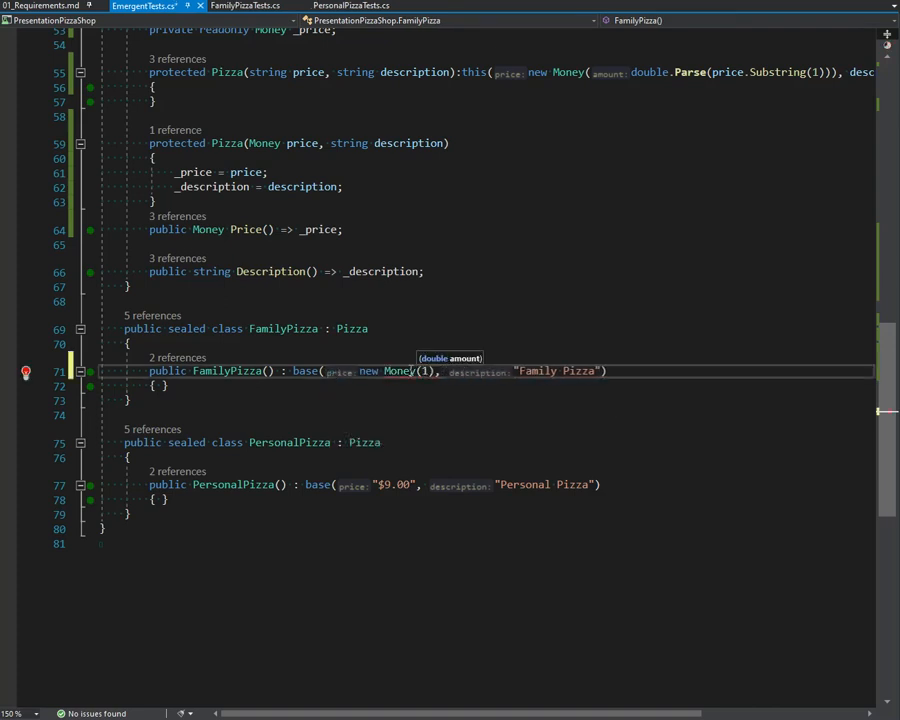
pyautogui.write('18d')
pyautogui.click(488, 484)
pyautogui.write('new ')
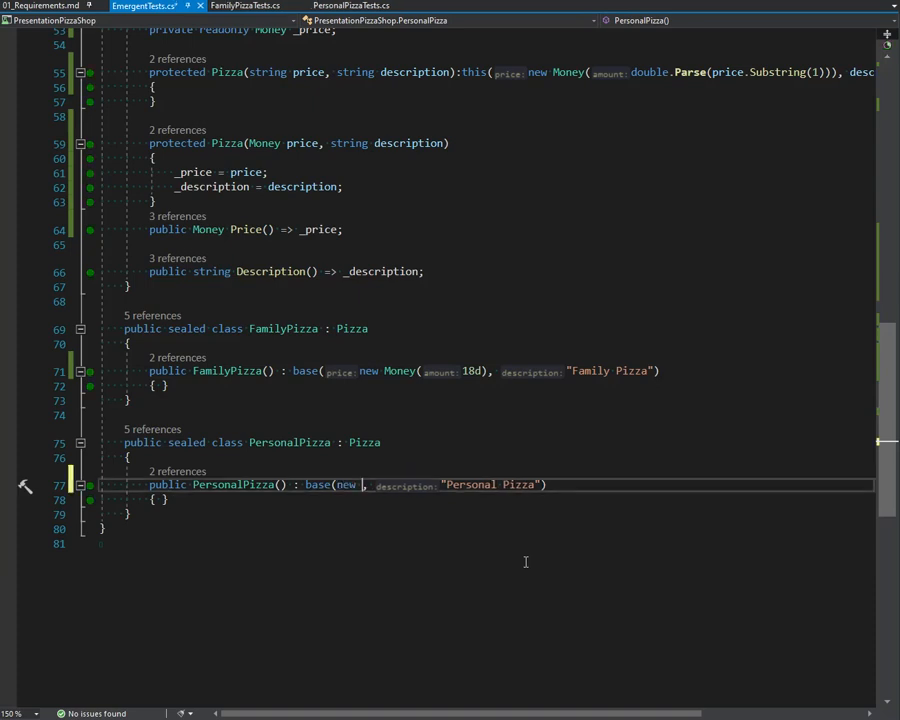
pyautogui.write('Money(9d')
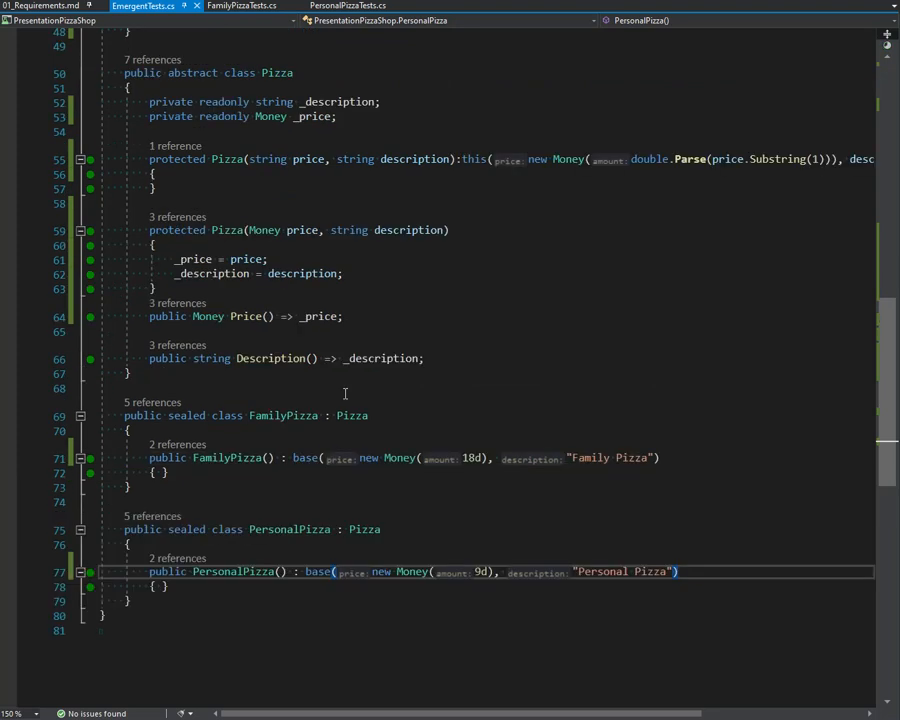
# Step: Scroll through EmergentTests.cs and go to the FakePizza definition in FakePizza.cs
pyautogui.click(144, 6)
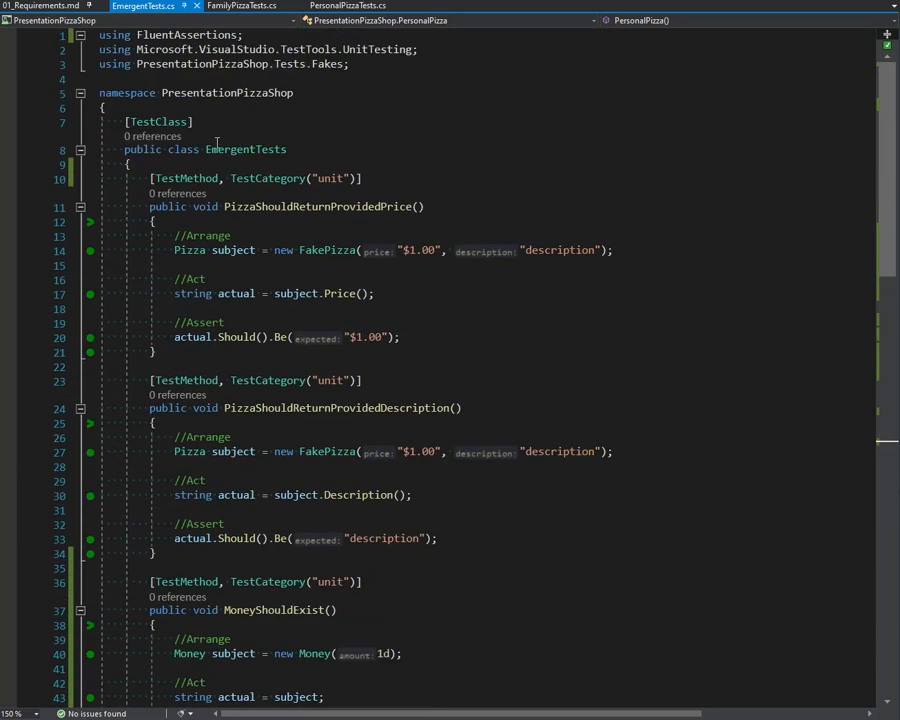
pyautogui.scroll(-3)
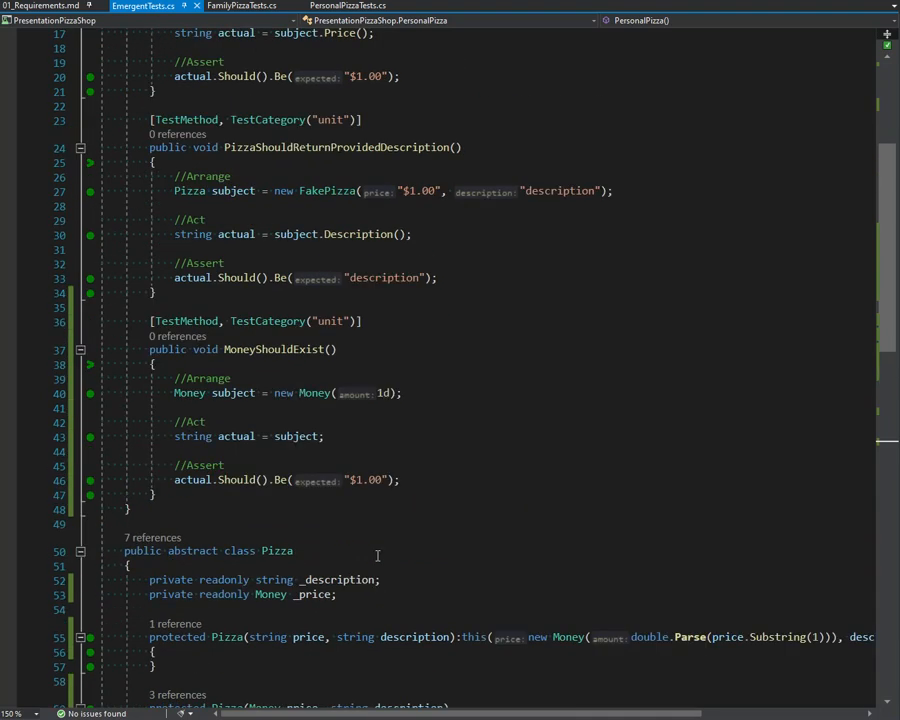
pyautogui.scroll(-3)
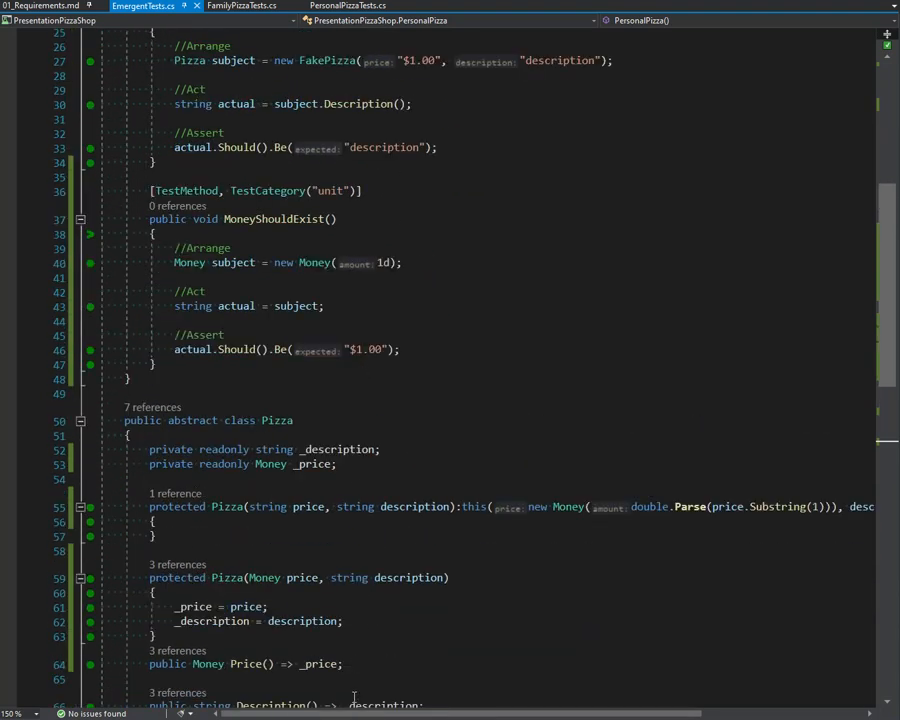
pyautogui.scroll(-3)
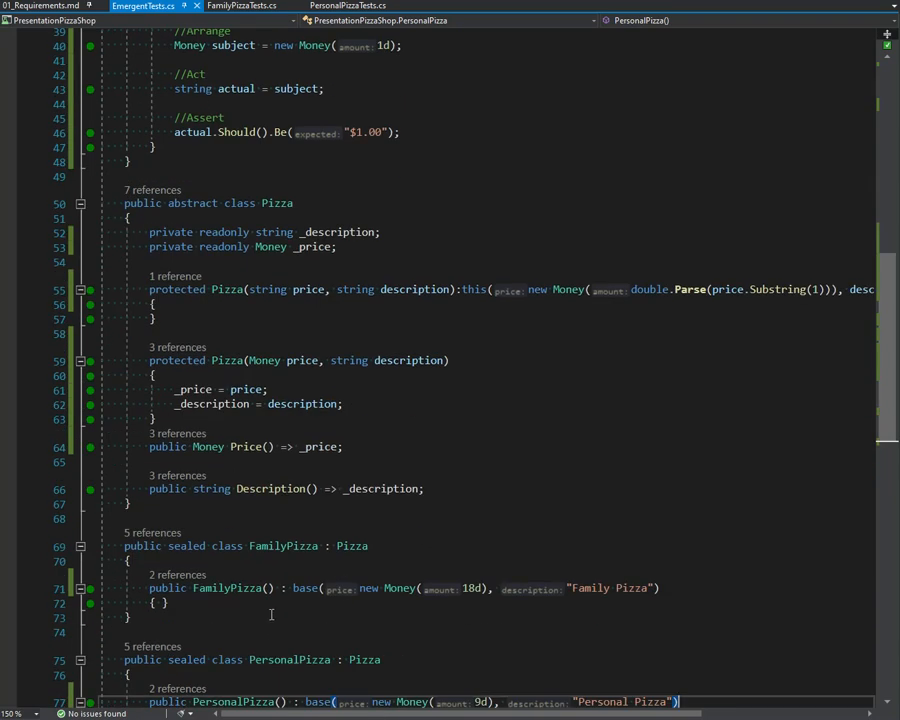
pyautogui.moveTo(332, 618)
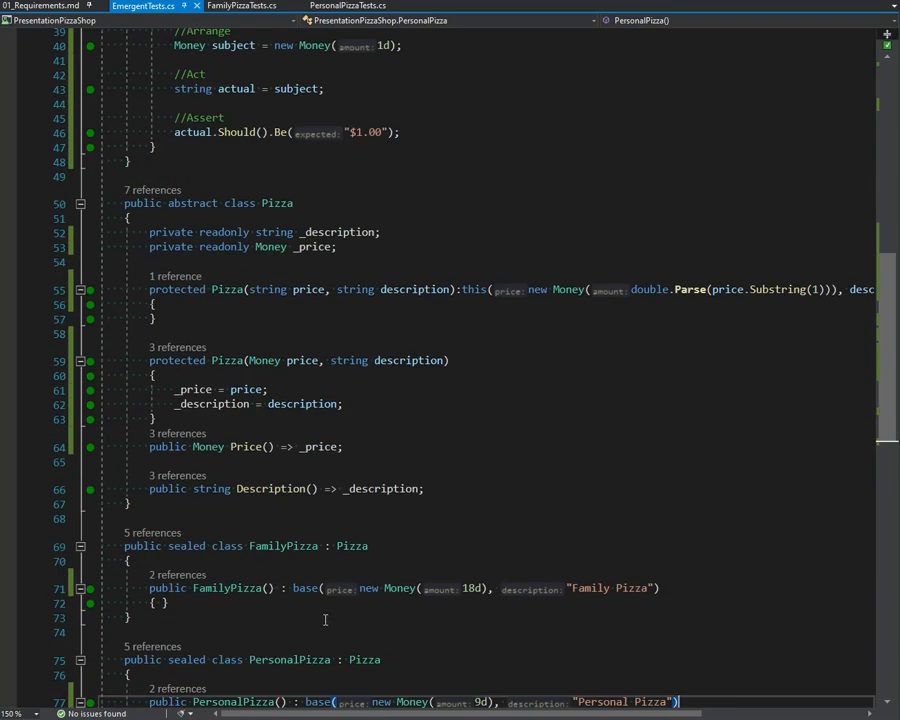
pyautogui.scroll(-3)
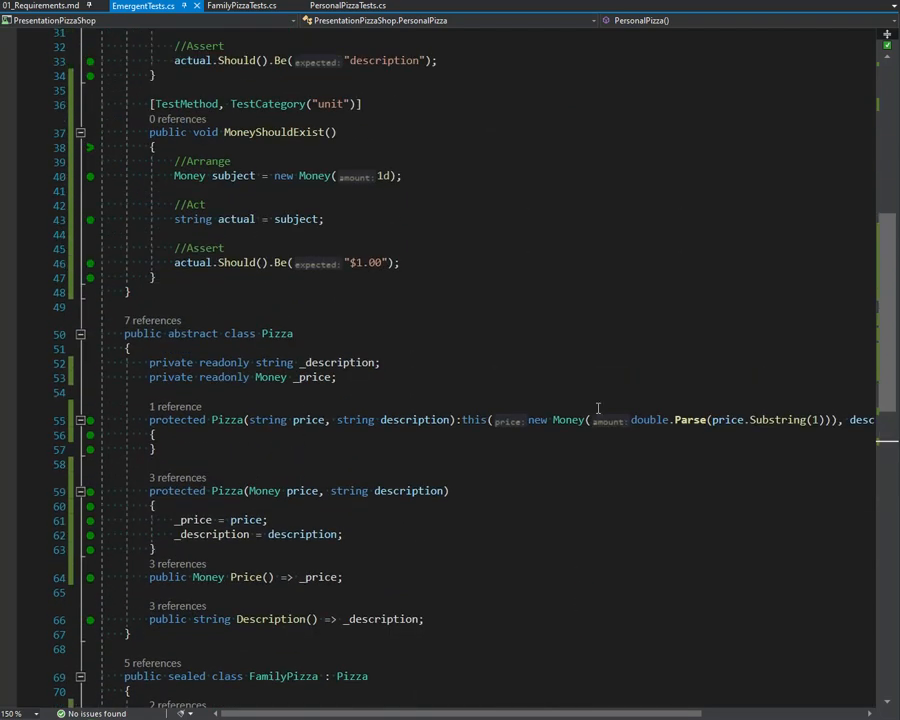
pyautogui.doubleClick(566, 420)
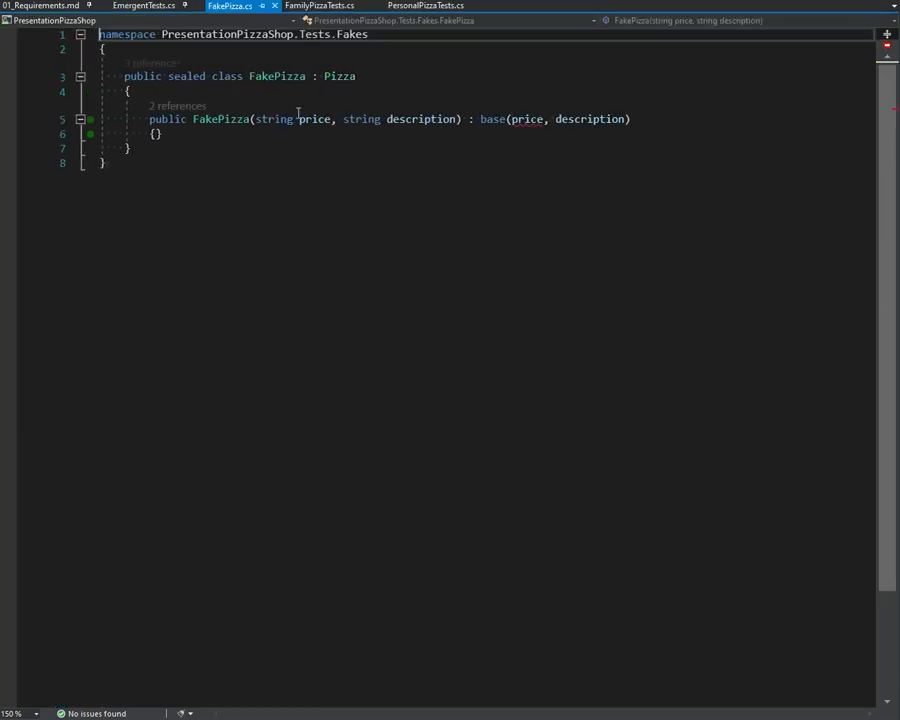
# Step: Make FakePizza's price a Money and construct it with new Money(1d) in both Emergent tests
pyautogui.write('Money')
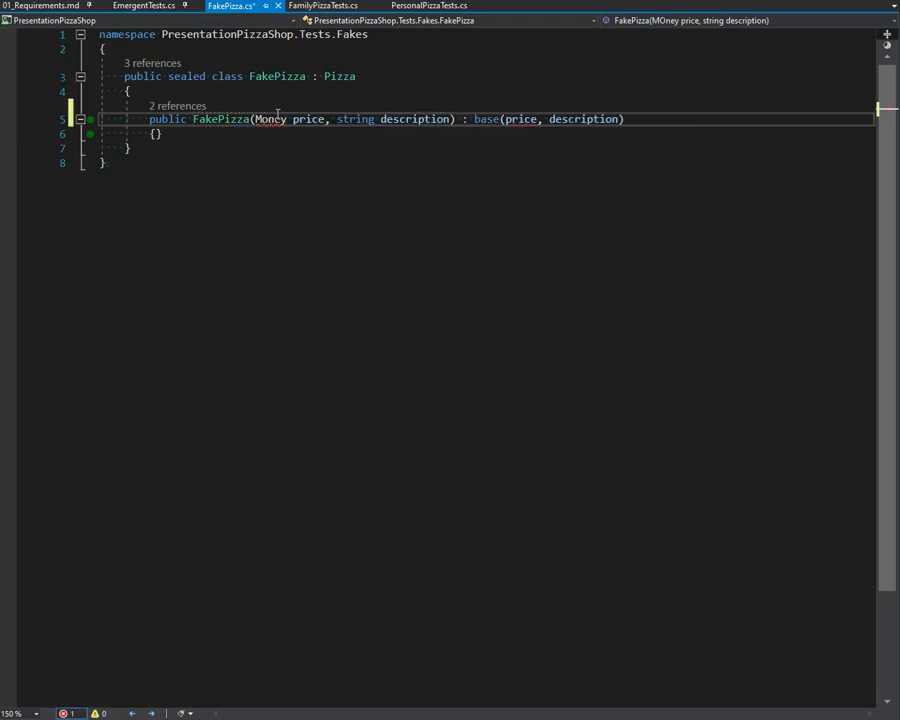
pyautogui.click(144, 8)
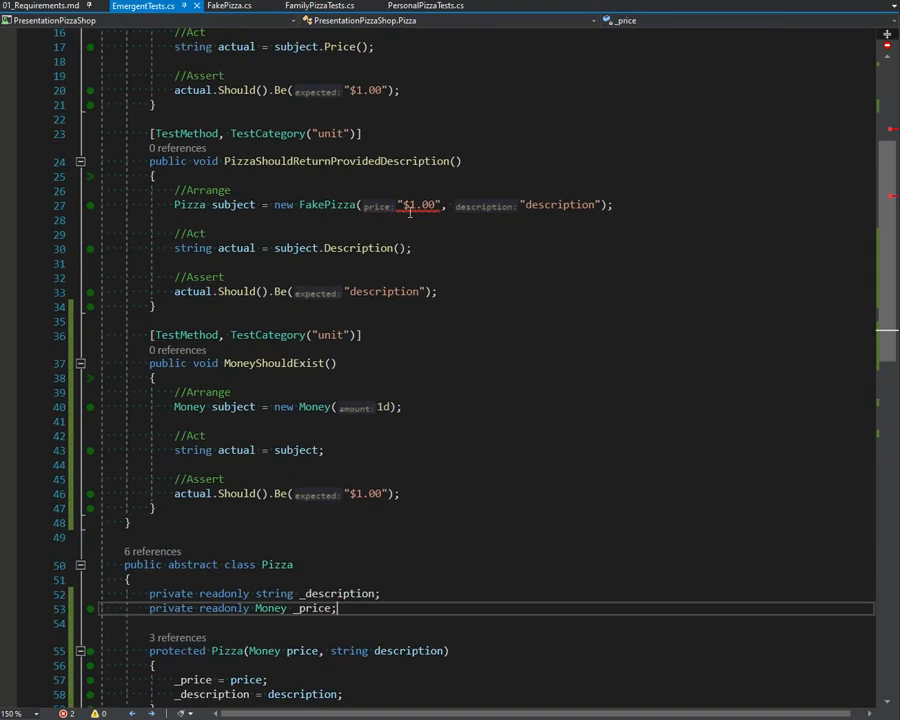
pyautogui.write('new Money(1d')
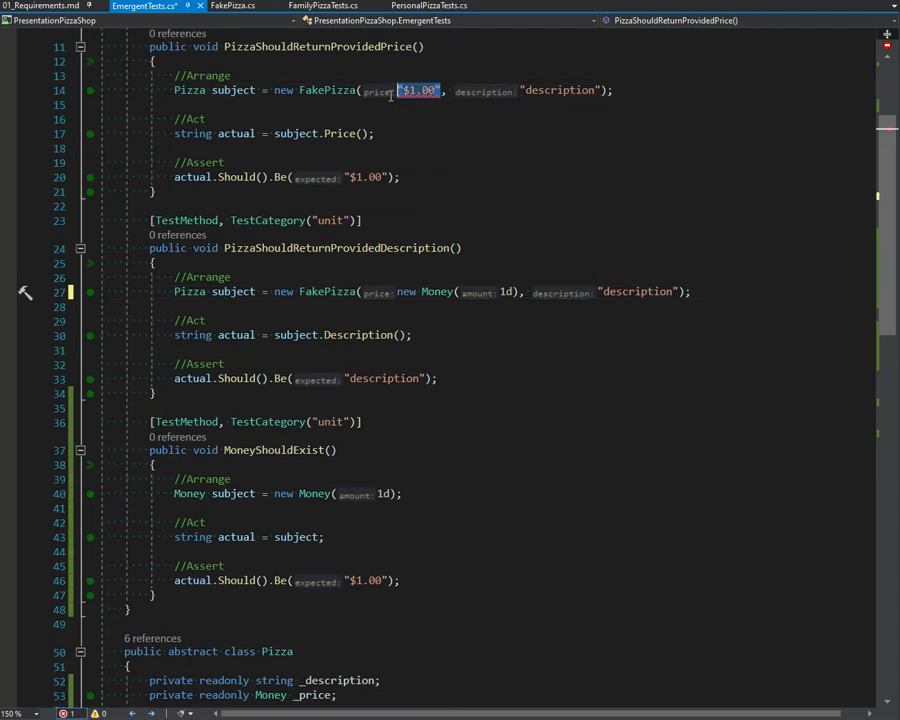
pyautogui.write('new Money(1d')
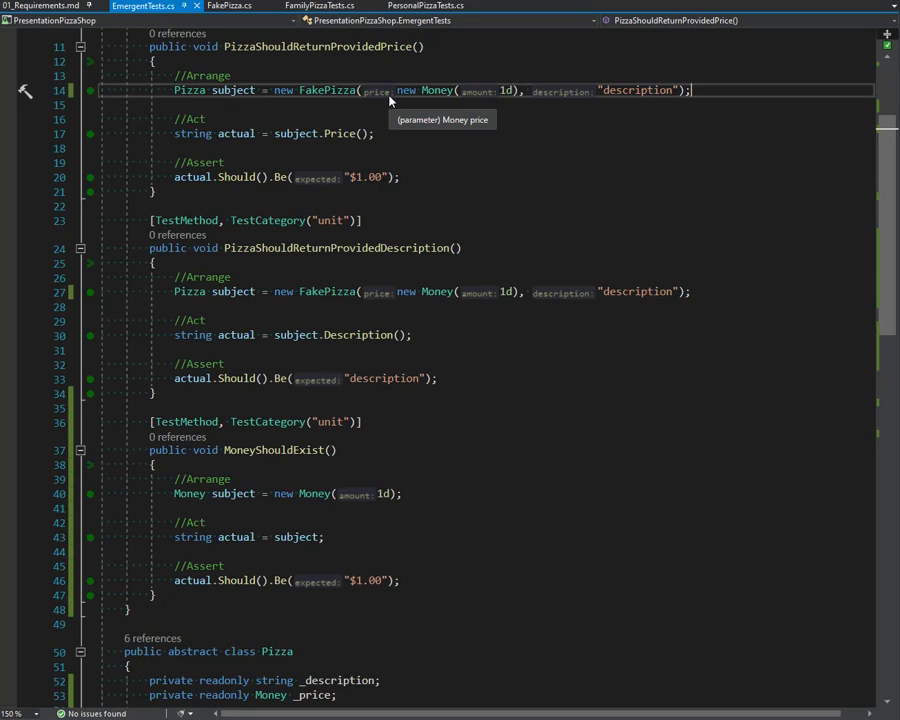
pyautogui.moveTo(388, 100)
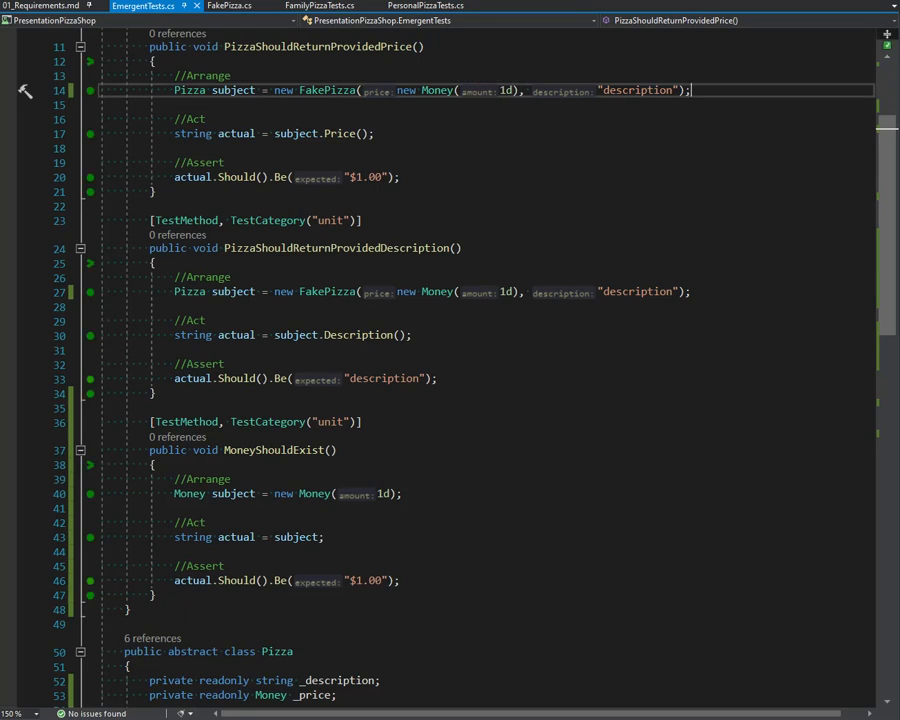